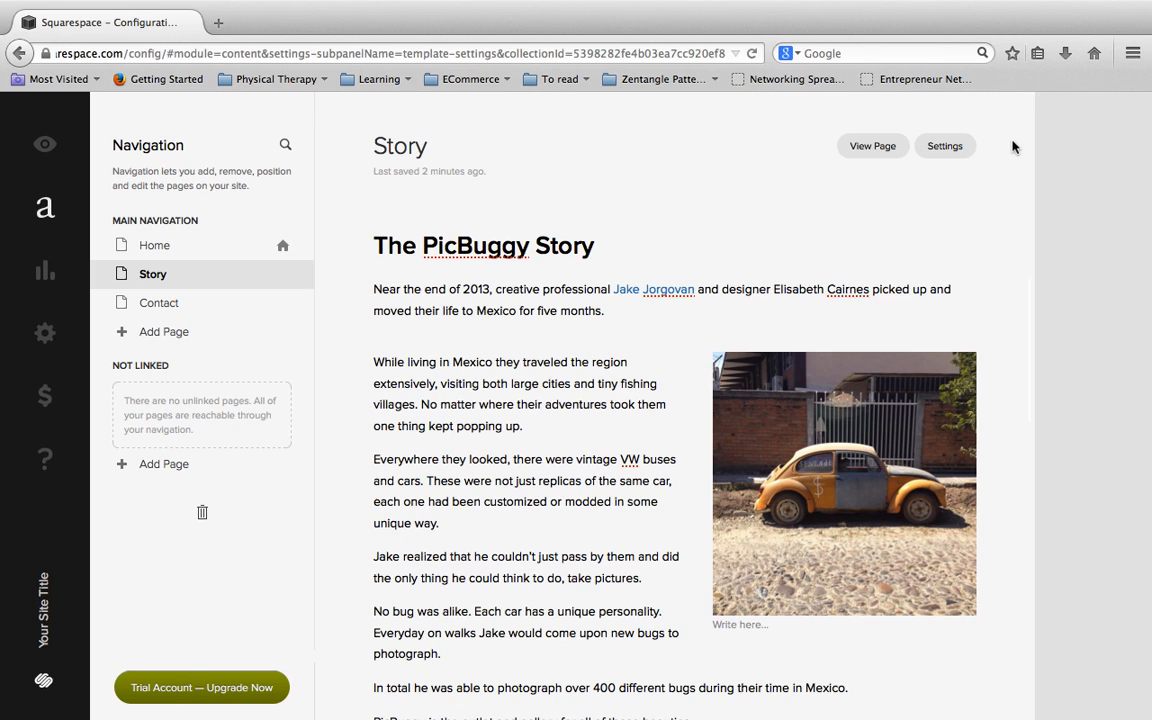
{"action": "mouse_move", "coordinate": [830, 16]}
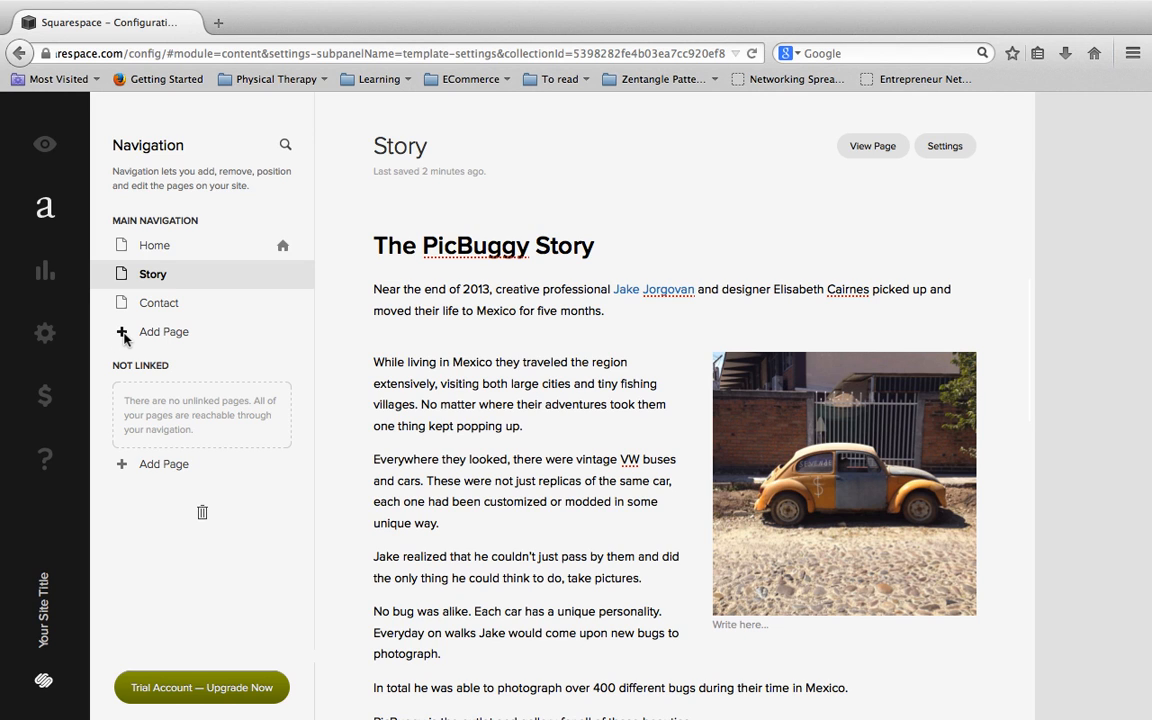
Start adding a new page from the Main Navigation panel.
{"action": "left_click", "coordinate": [164, 332]}
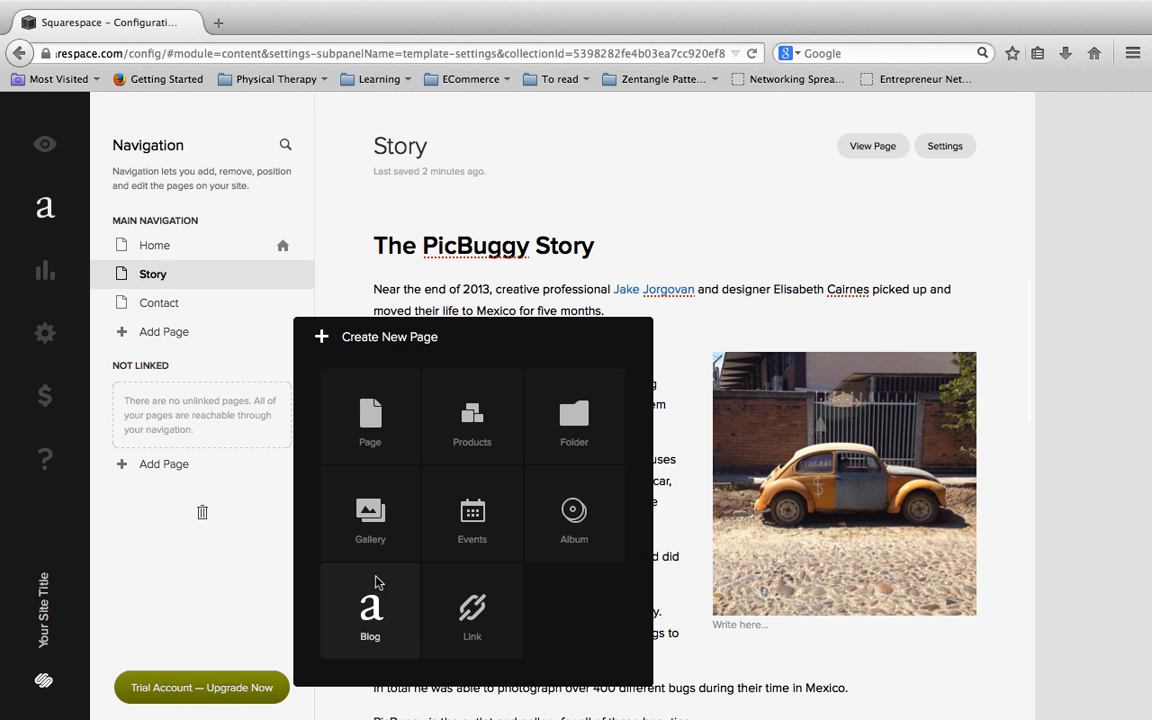
Create a Blog page and rename 'New Blog' to 'Blog'.
{"action": "left_click", "coordinate": [370, 610]}
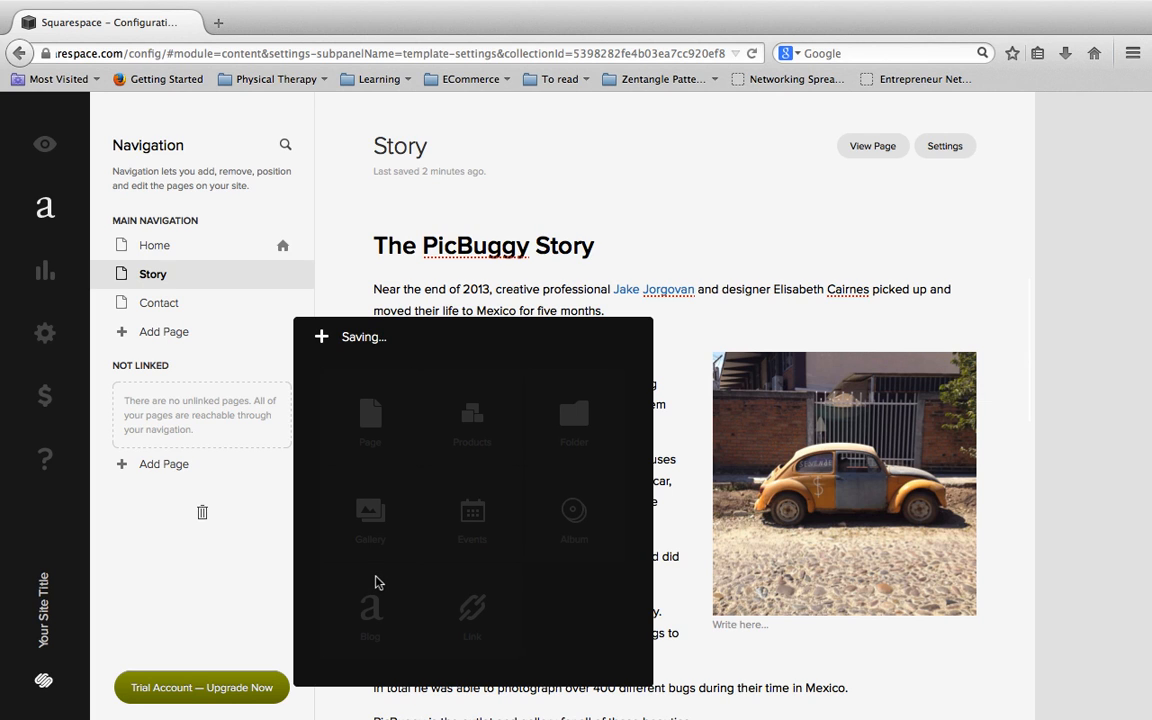
{"action": "left_click", "coordinate": [370, 610]}
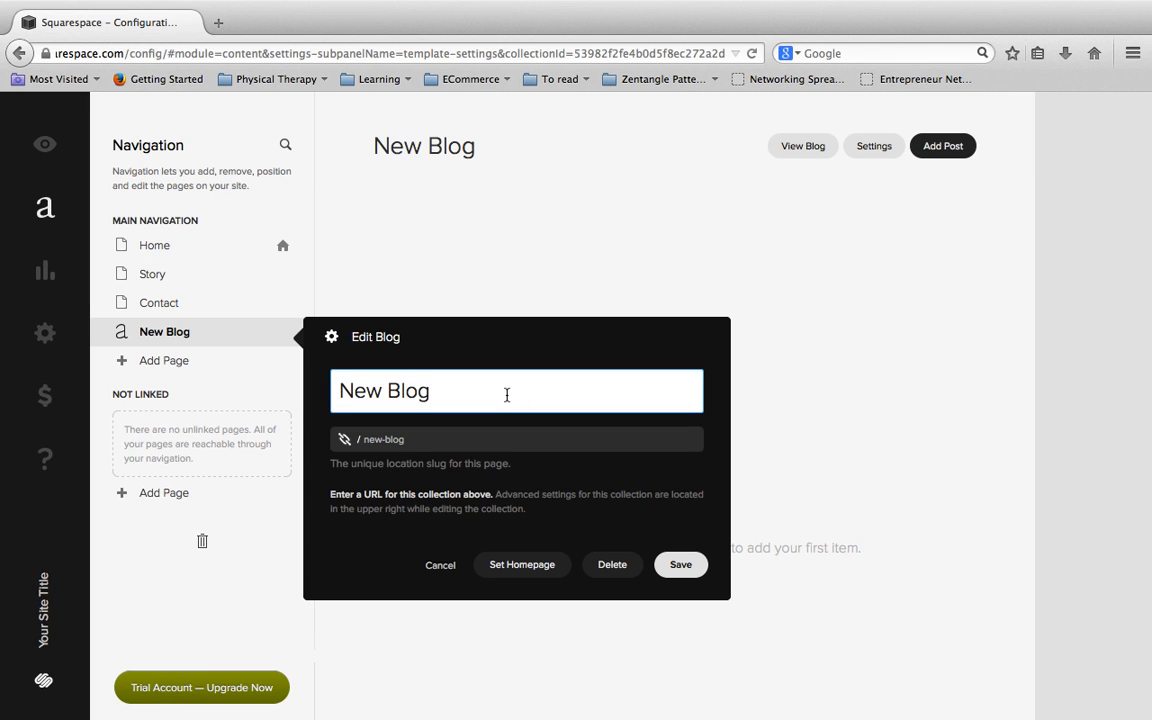
{"action": "type", "text": "Blog"}
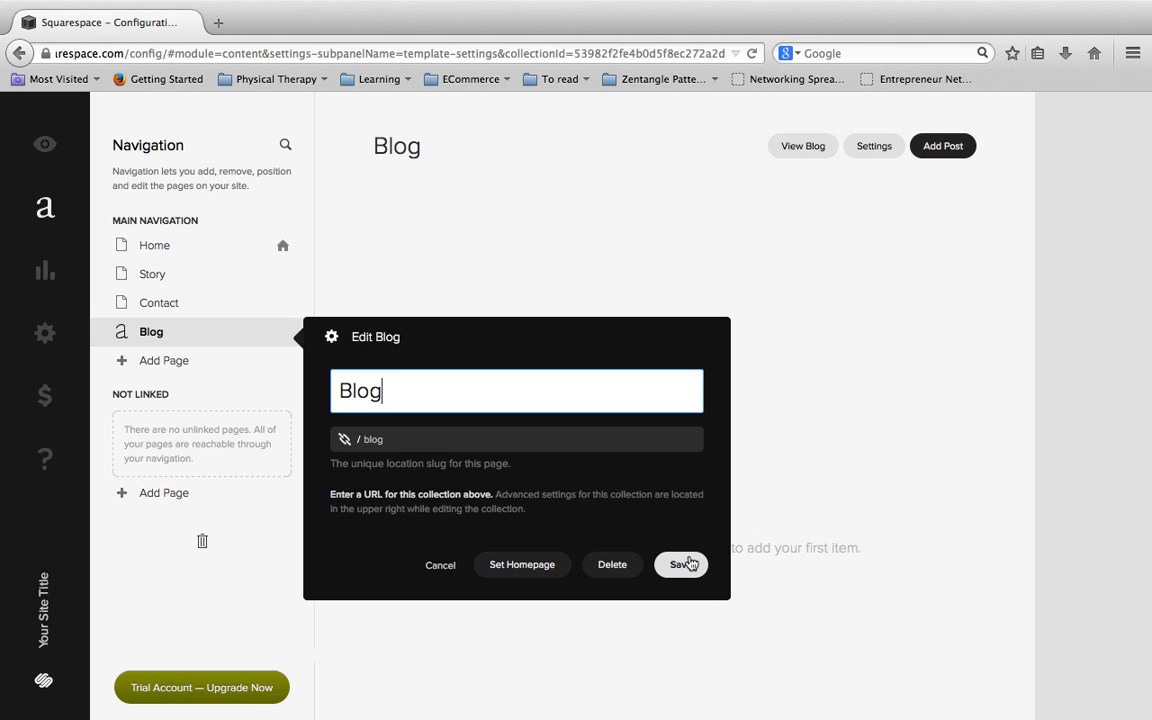
Save the Blog page's new name in Edit Blog.
{"action": "left_click", "coordinate": [680, 564]}
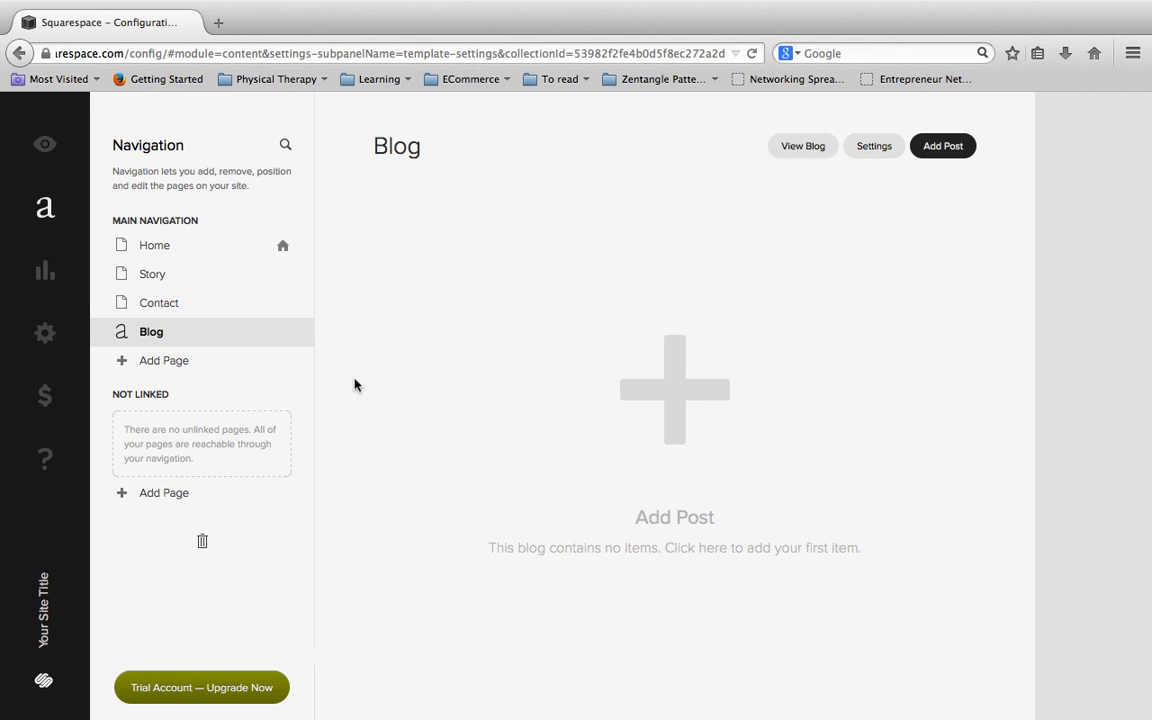
{"action": "mouse_move", "coordinate": [218, 368]}
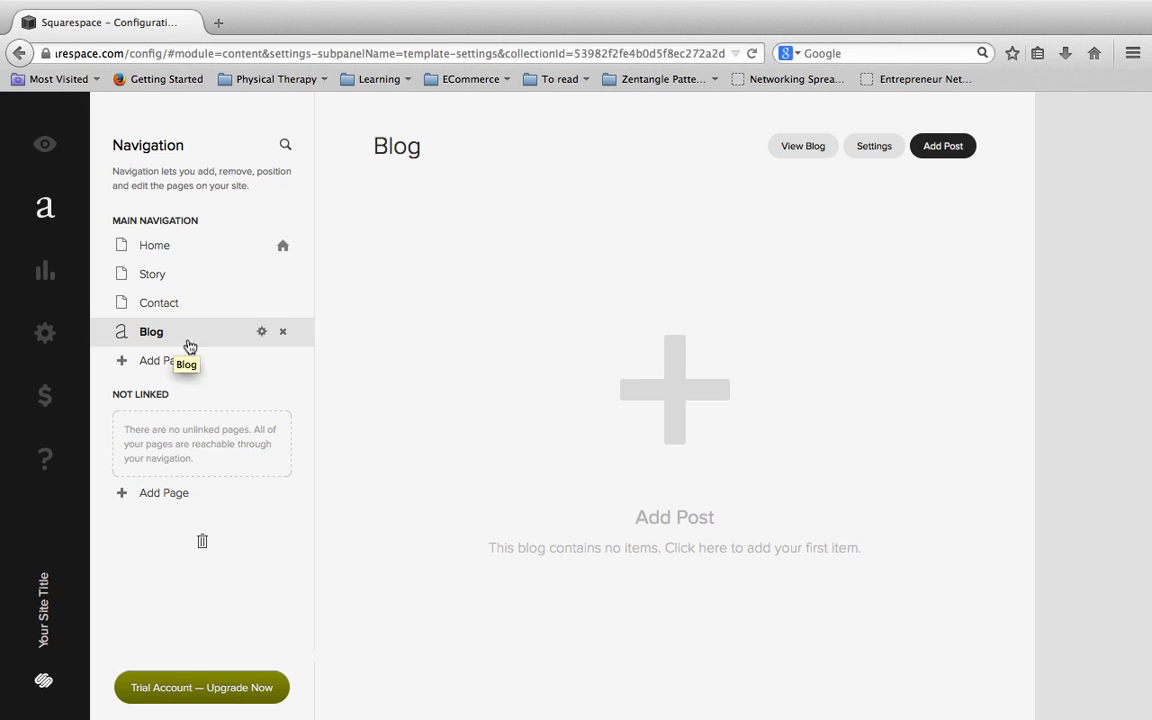
{"action": "mouse_move", "coordinate": [422, 360]}
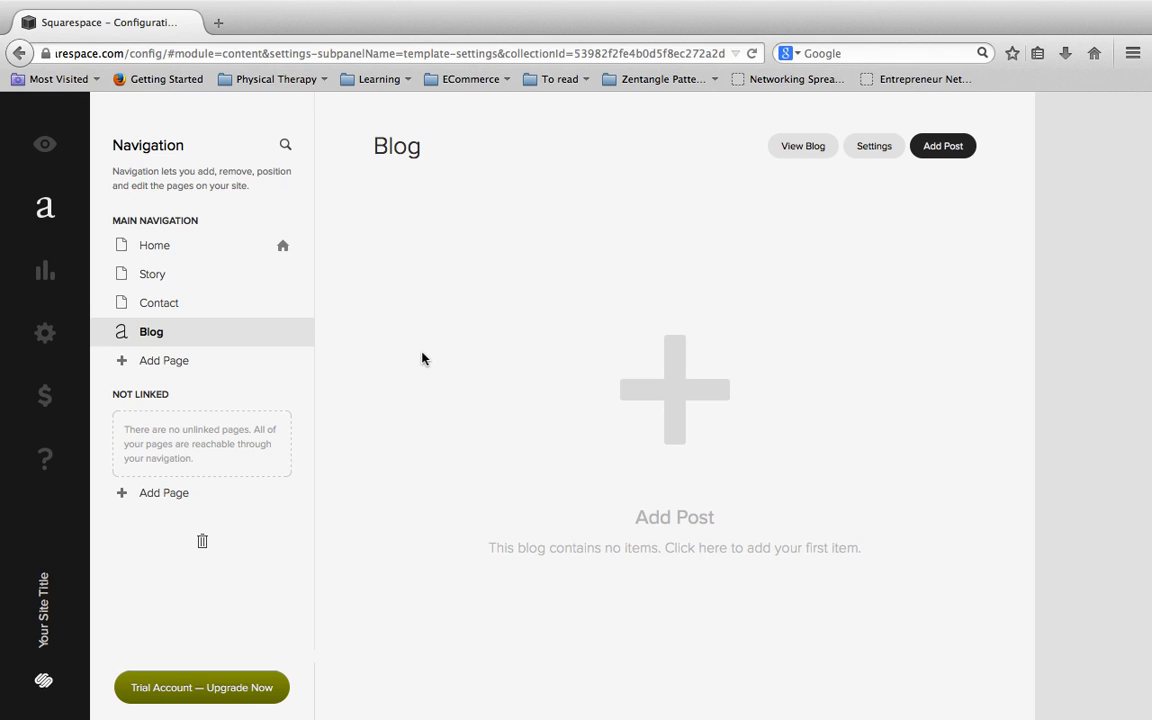
{"action": "mouse_move", "coordinate": [290, 360]}
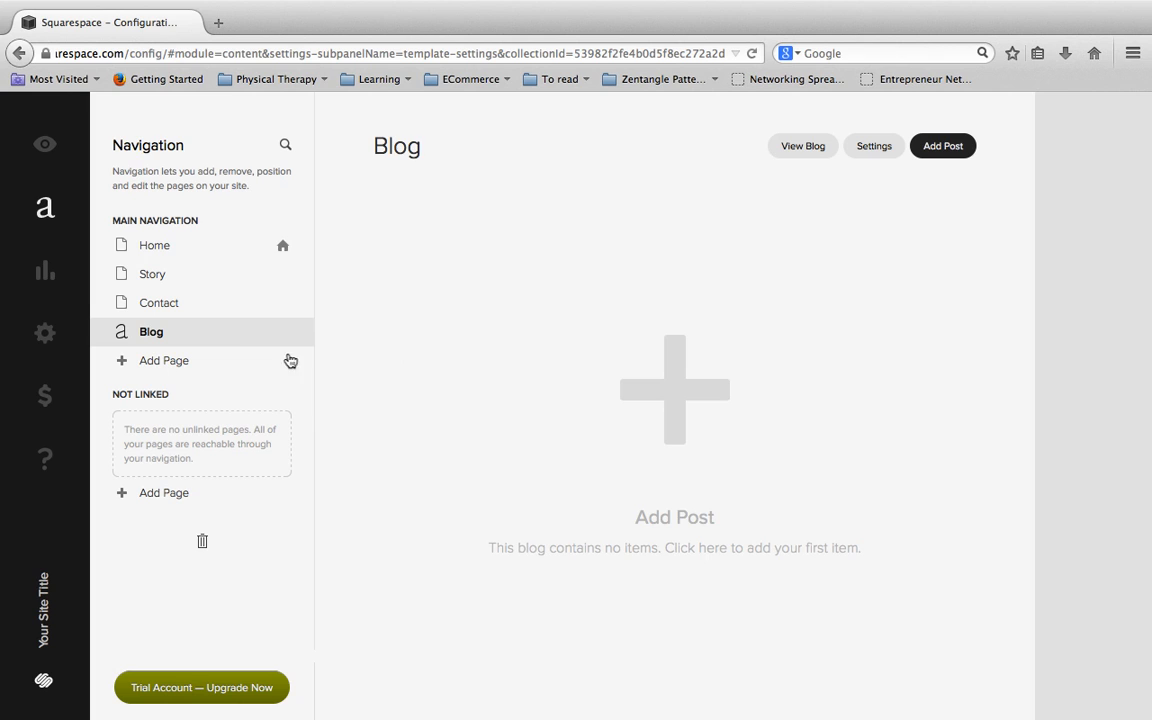
{"action": "mouse_move", "coordinate": [196, 332]}
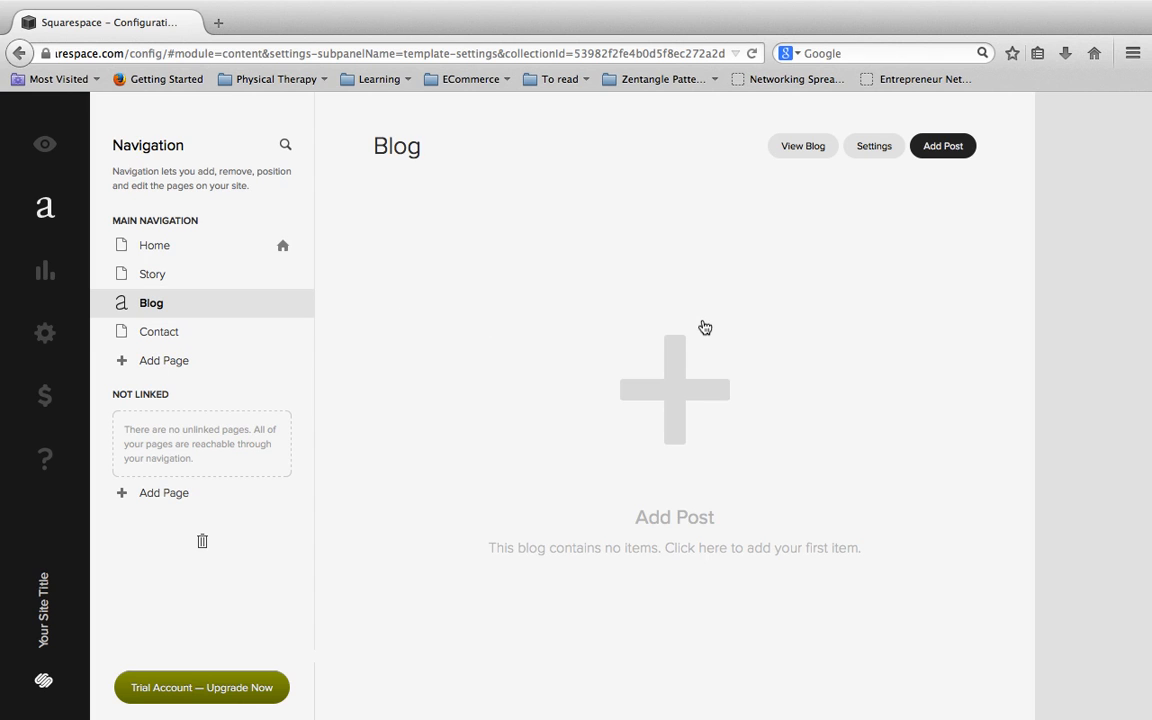
{"action": "mouse_move", "coordinate": [952, 174]}
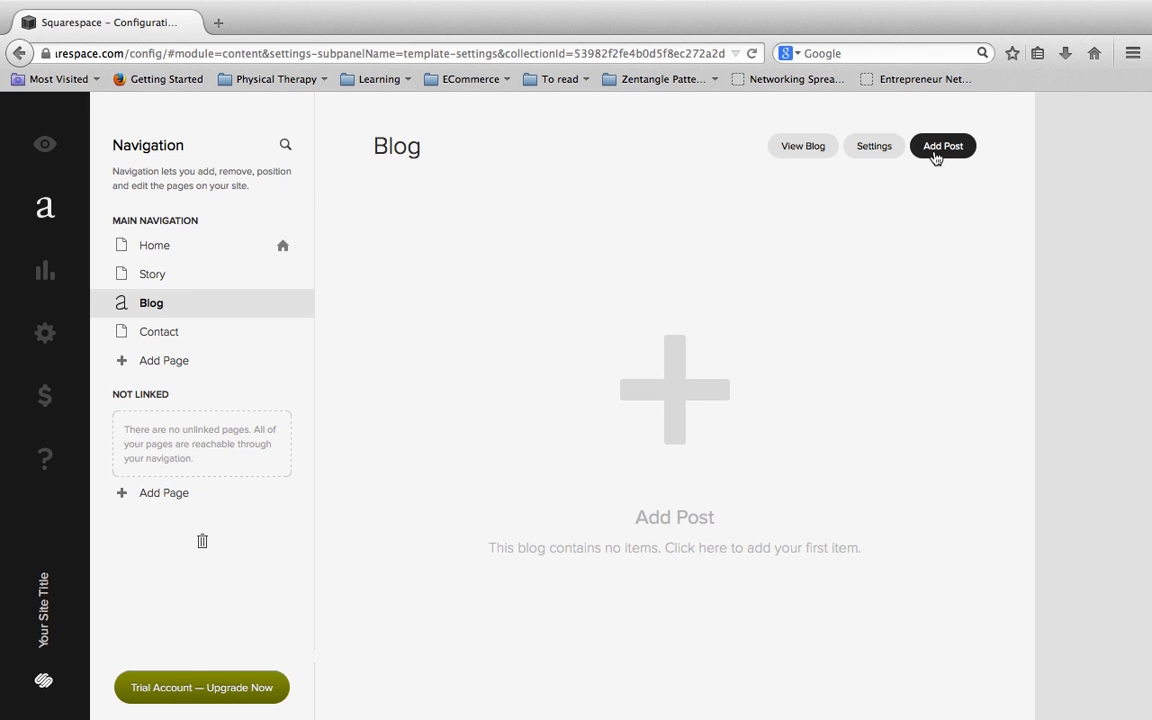
{"action": "mouse_move", "coordinate": [942, 146]}
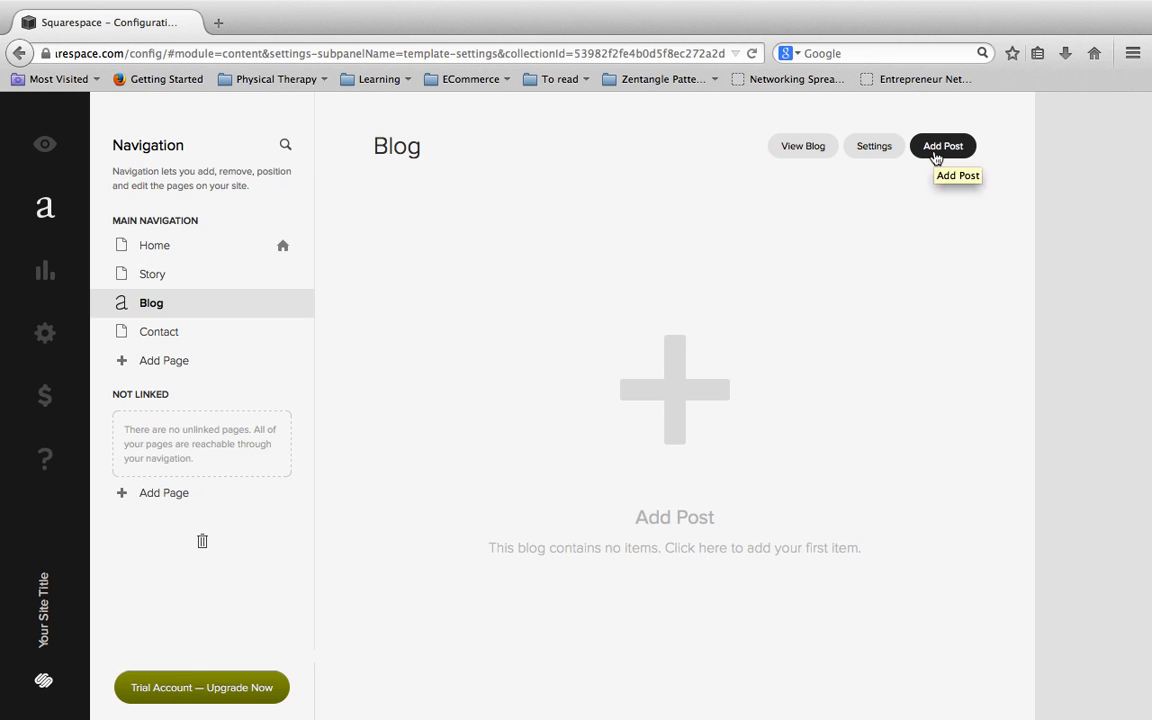
Add a post and enter the title 'PicBuggy of the Day - Arnold'.
{"action": "left_click", "coordinate": [944, 144]}
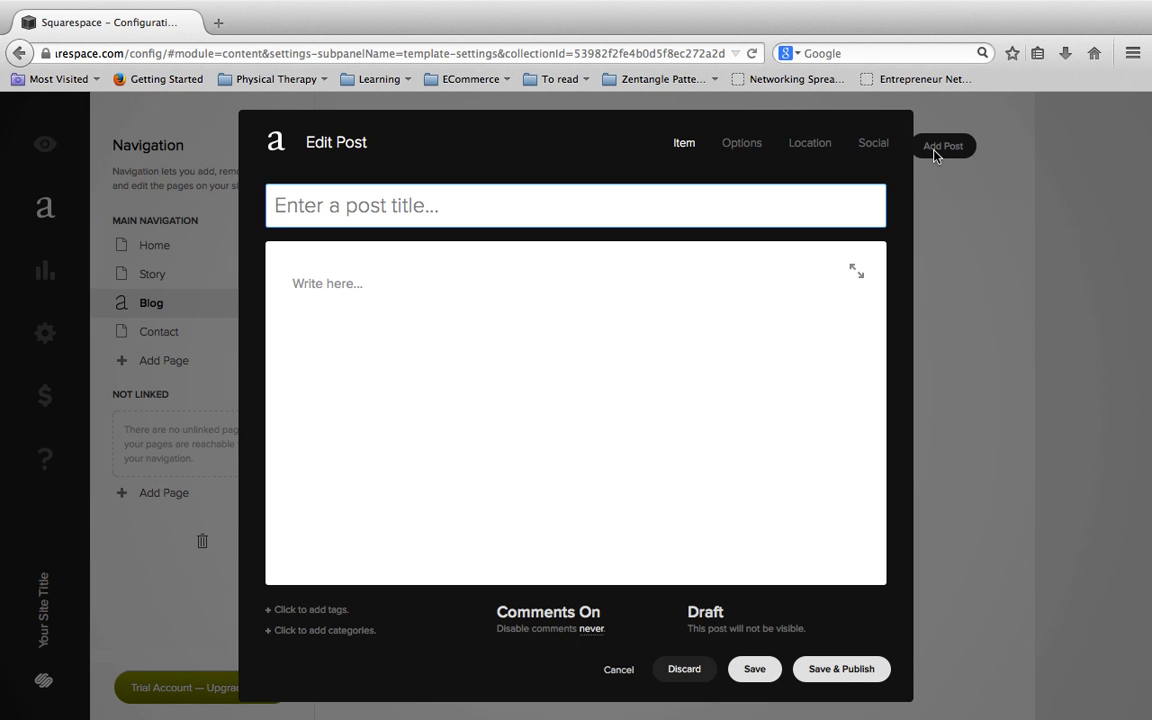
{"action": "left_click", "coordinate": [576, 204]}
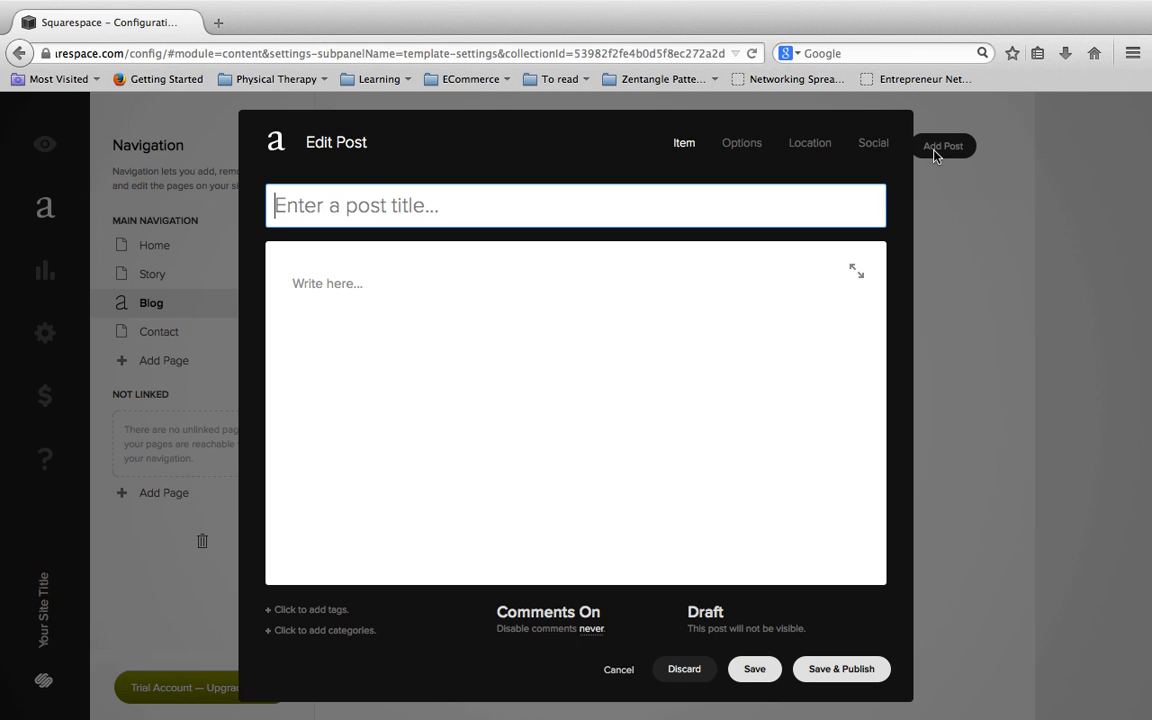
{"action": "type", "text": "P"}
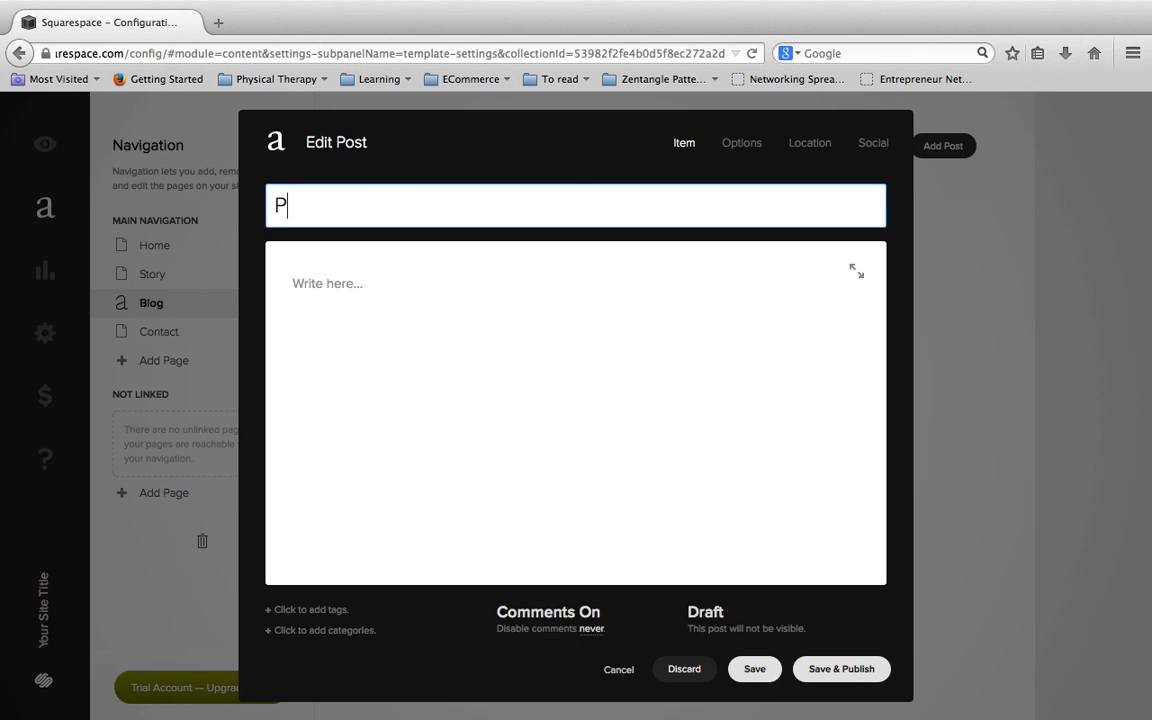
{"action": "type", "text": "icBuggy of the Day - Arnold"}
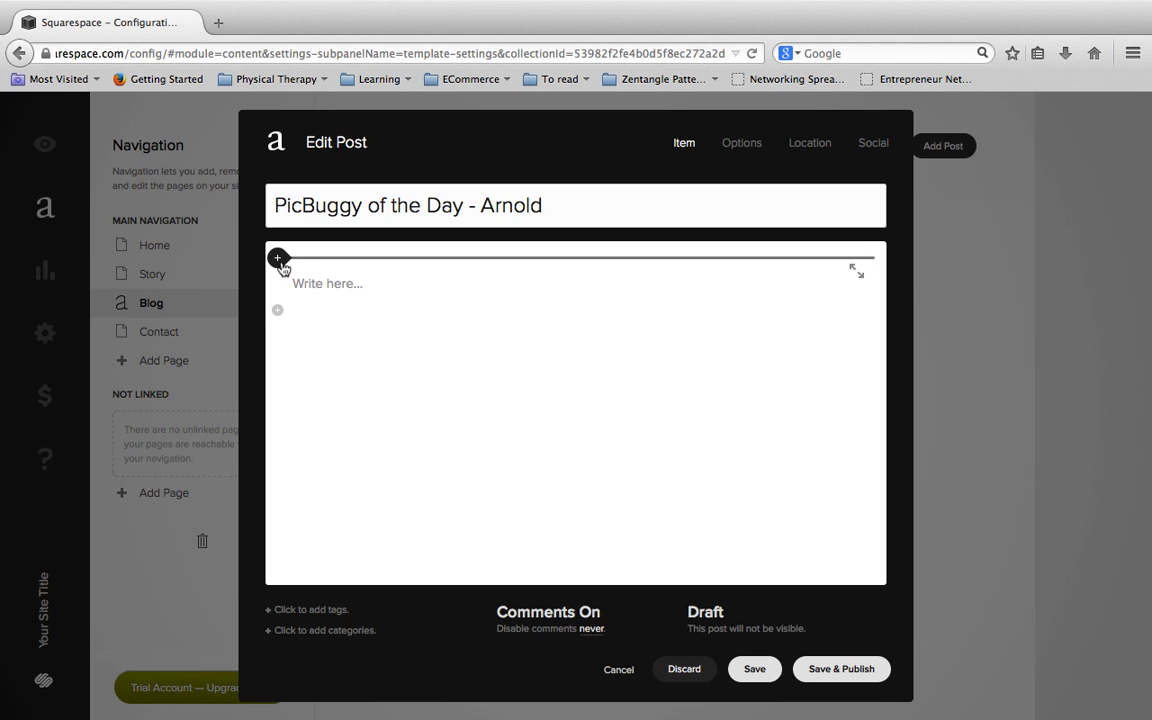
{"action": "left_click", "coordinate": [276, 258]}
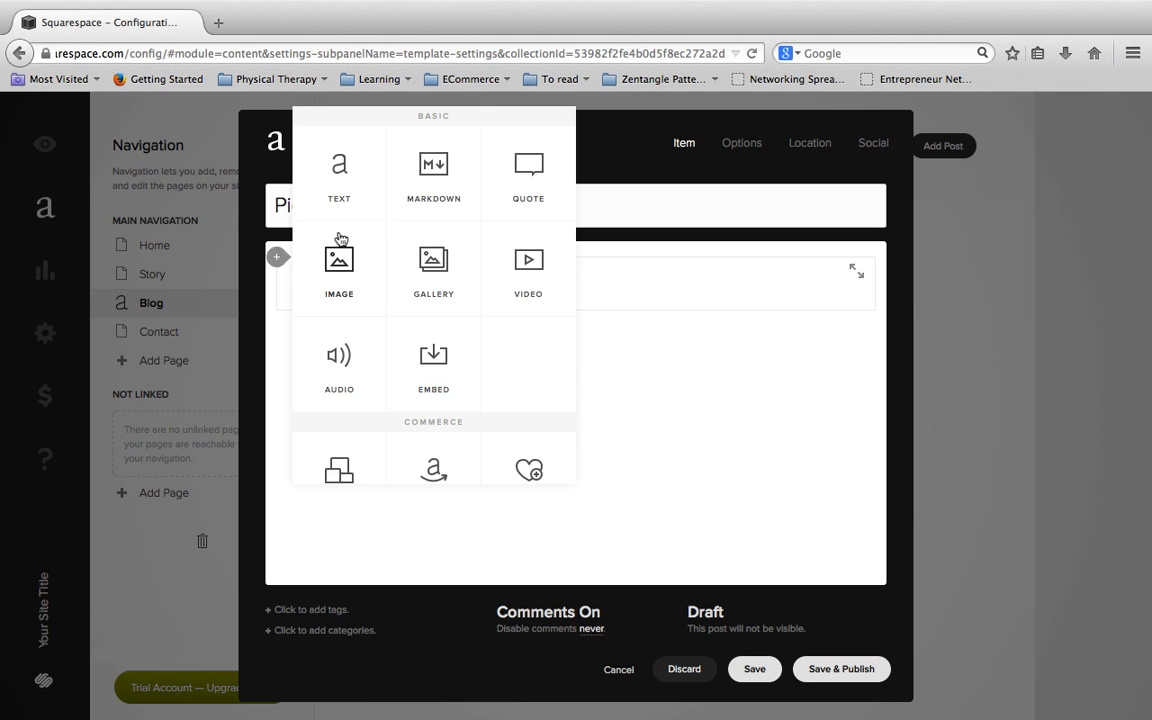
{"action": "scroll", "scroll_direction": "down", "scroll_amount": 3}
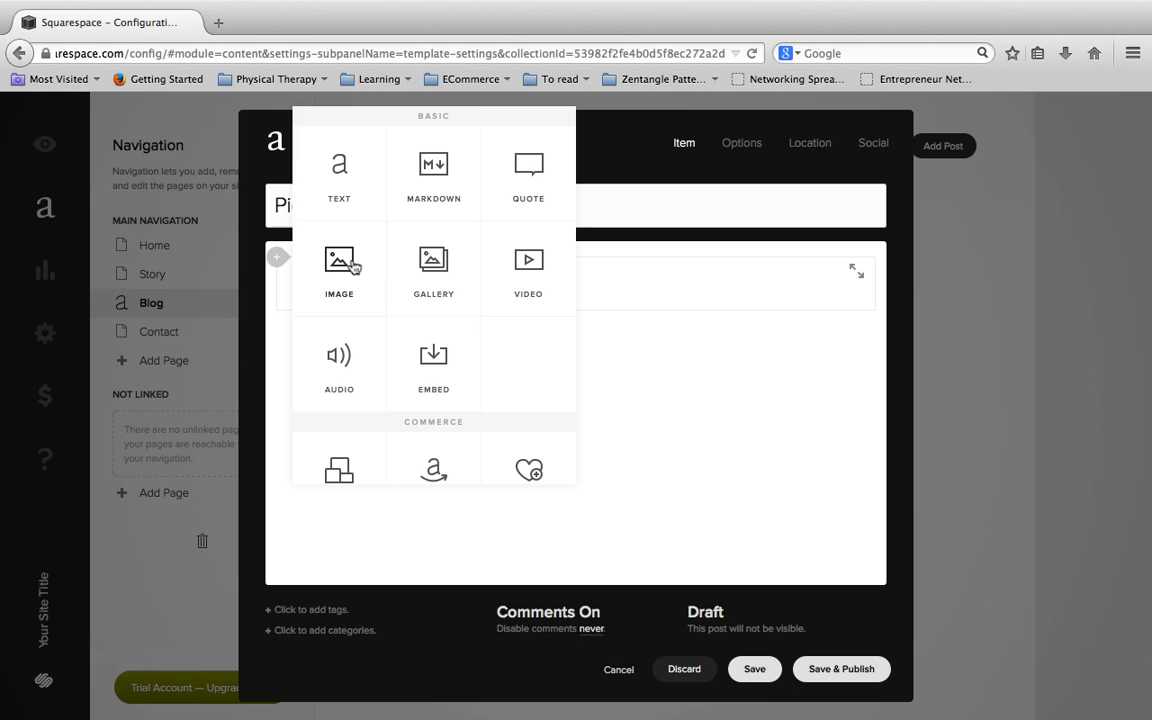
{"action": "left_click", "coordinate": [340, 264]}
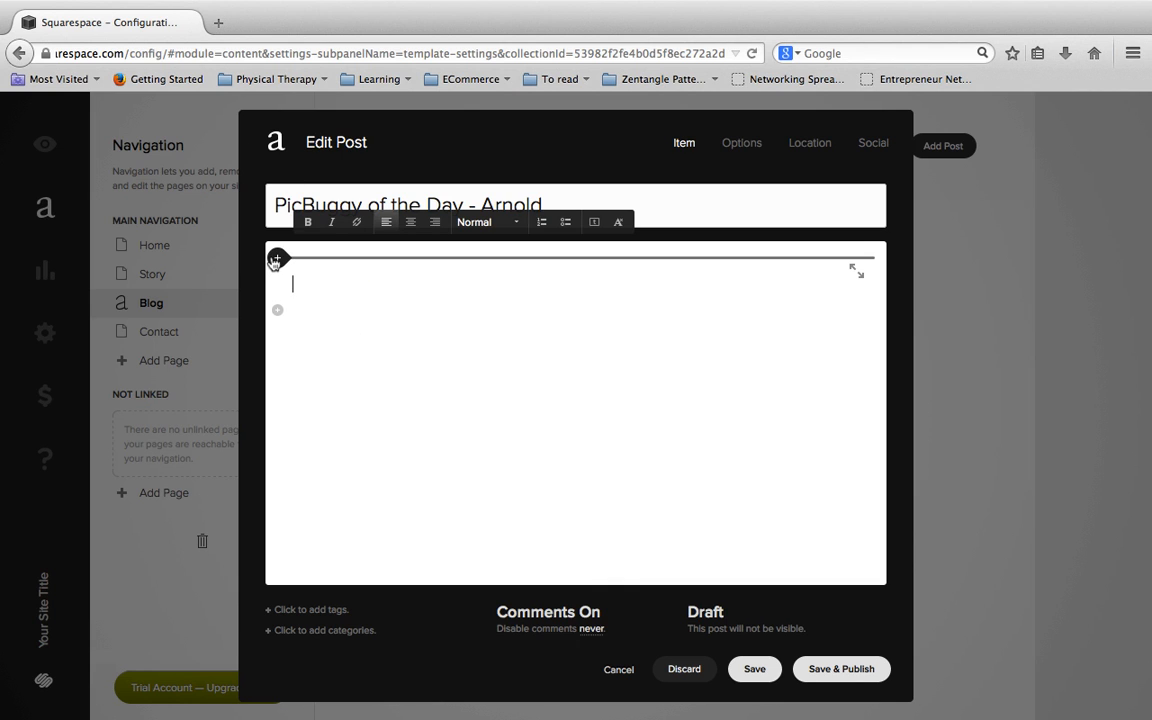
Insert an Image block into the post body from the block menu.
{"action": "left_click", "coordinate": [276, 260]}
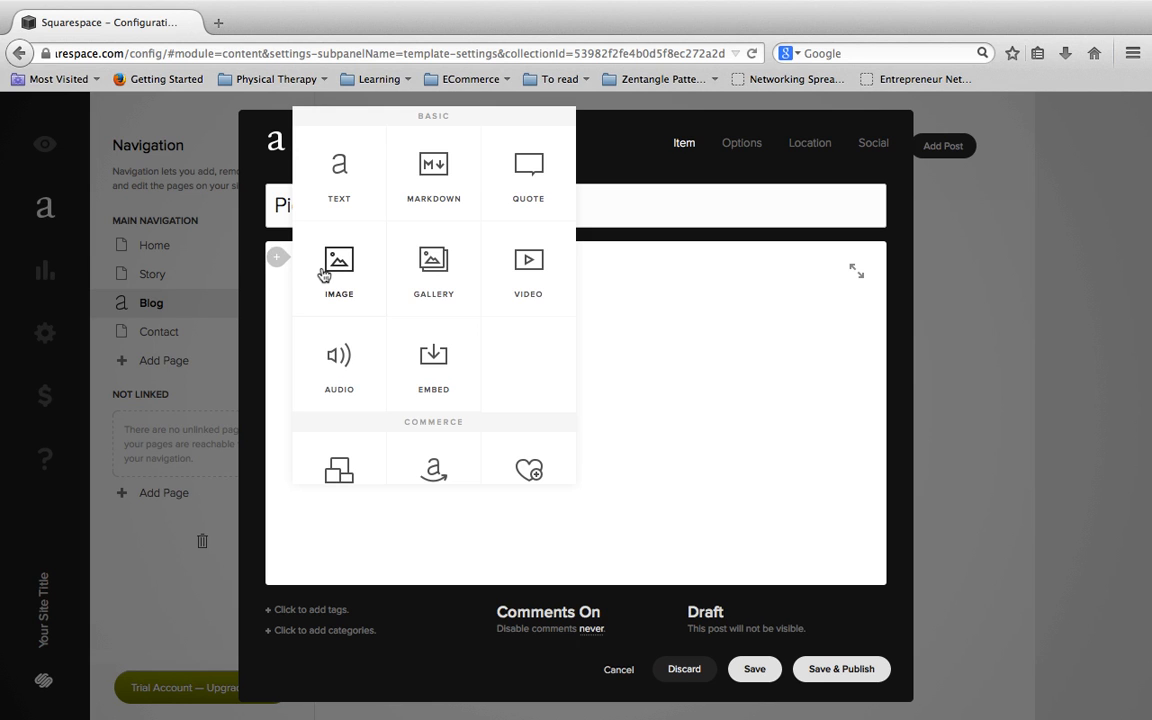
{"action": "left_click", "coordinate": [340, 264]}
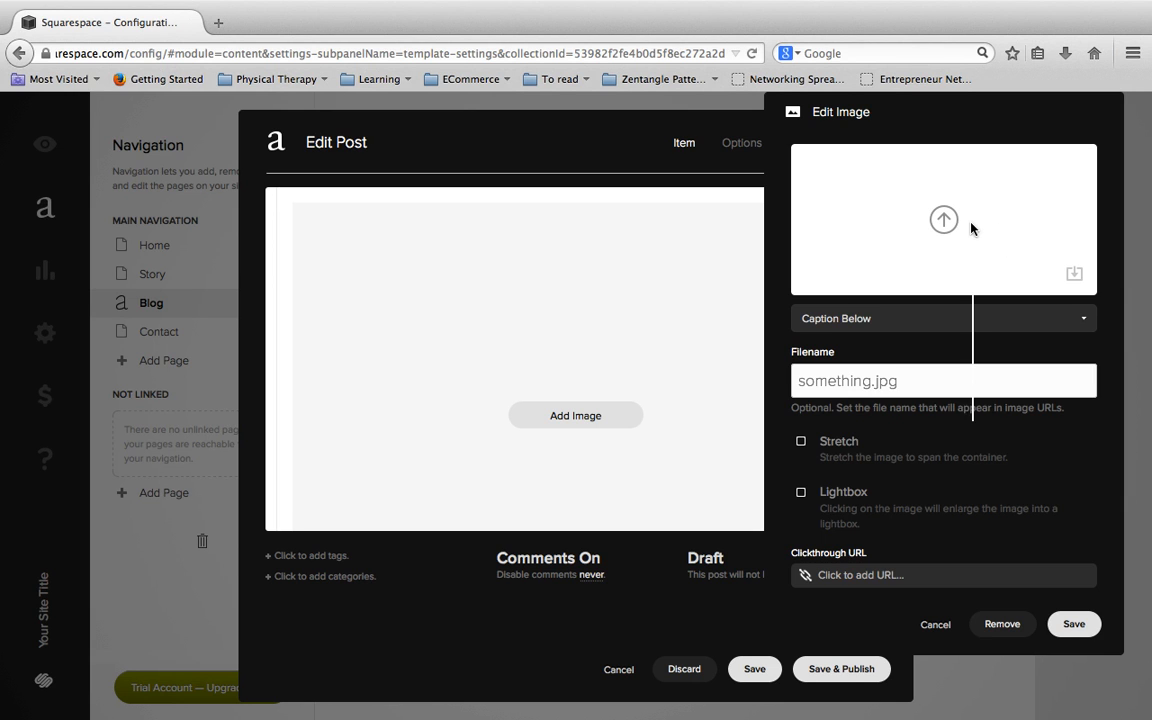
Upload the Bug_3.jpg car photo into the image block.
{"action": "left_click", "coordinate": [944, 220]}
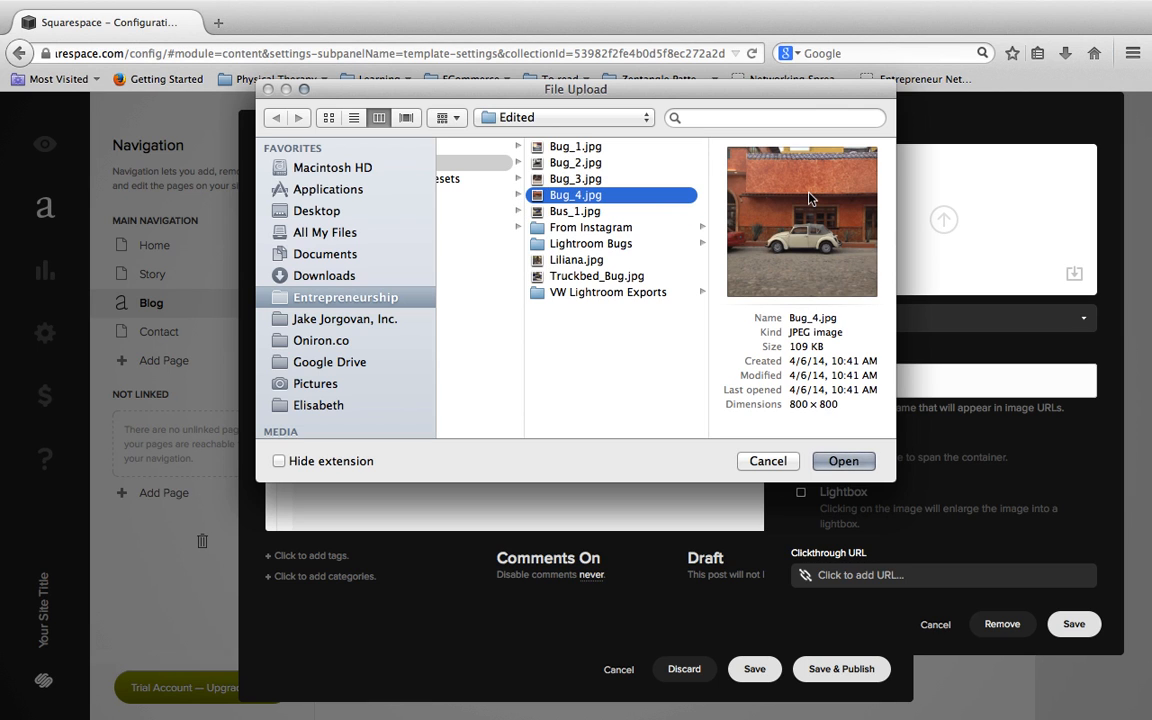
{"action": "left_click", "coordinate": [576, 178]}
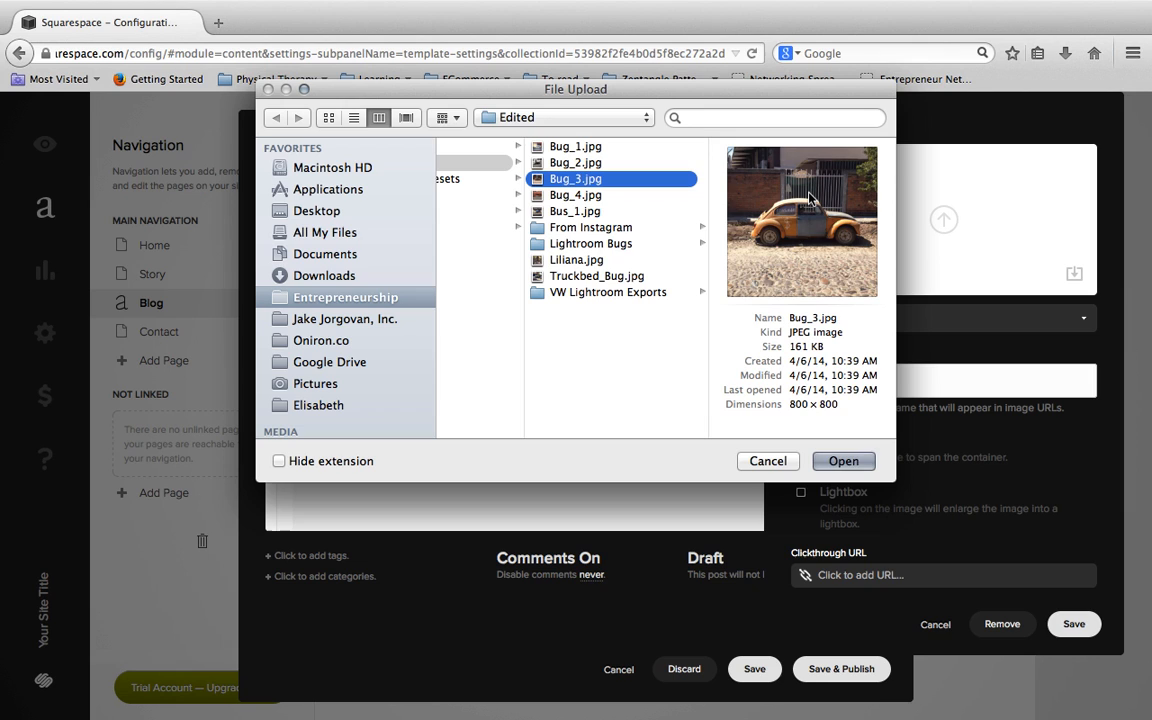
{"action": "left_click", "coordinate": [844, 460]}
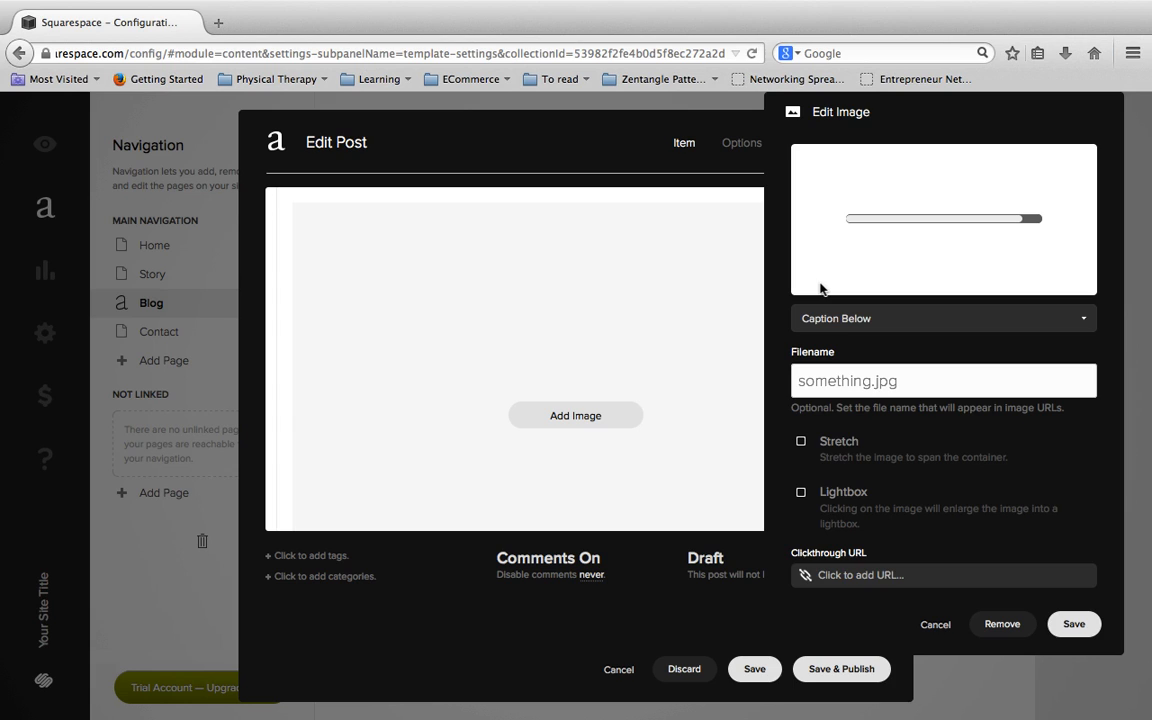
{"action": "mouse_move", "coordinate": [944, 316]}
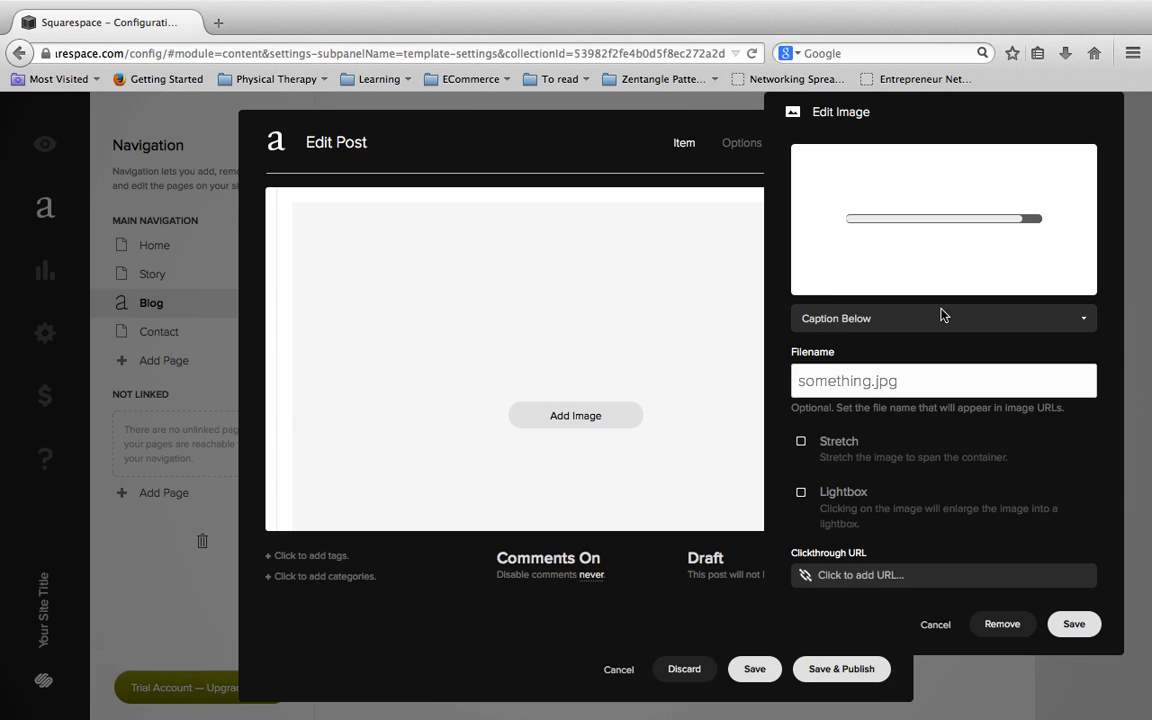
{"action": "mouse_move", "coordinate": [950, 318]}
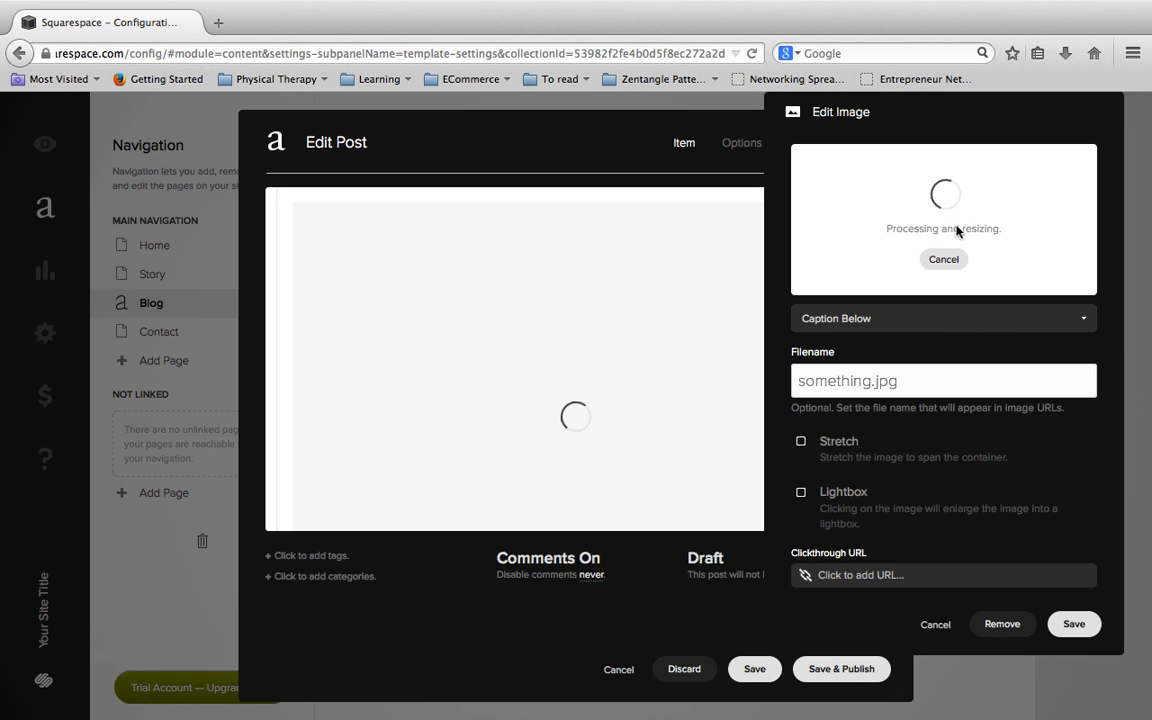
{"action": "mouse_move", "coordinate": [980, 238]}
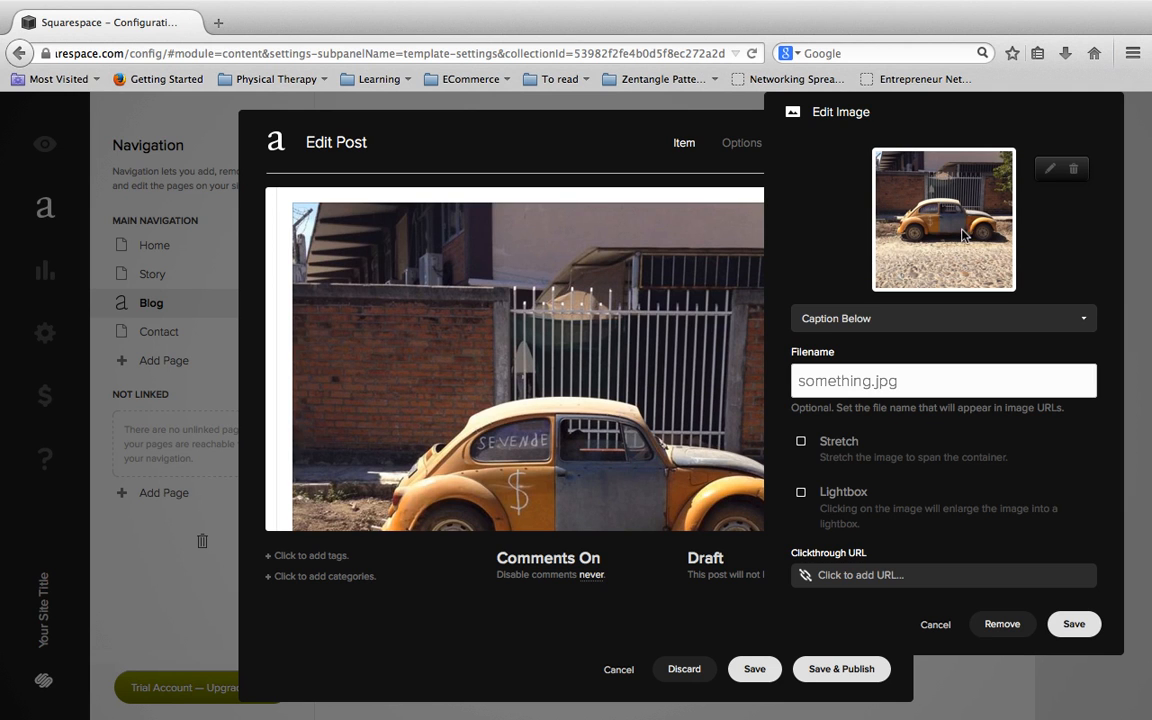
{"action": "mouse_move", "coordinate": [1032, 244]}
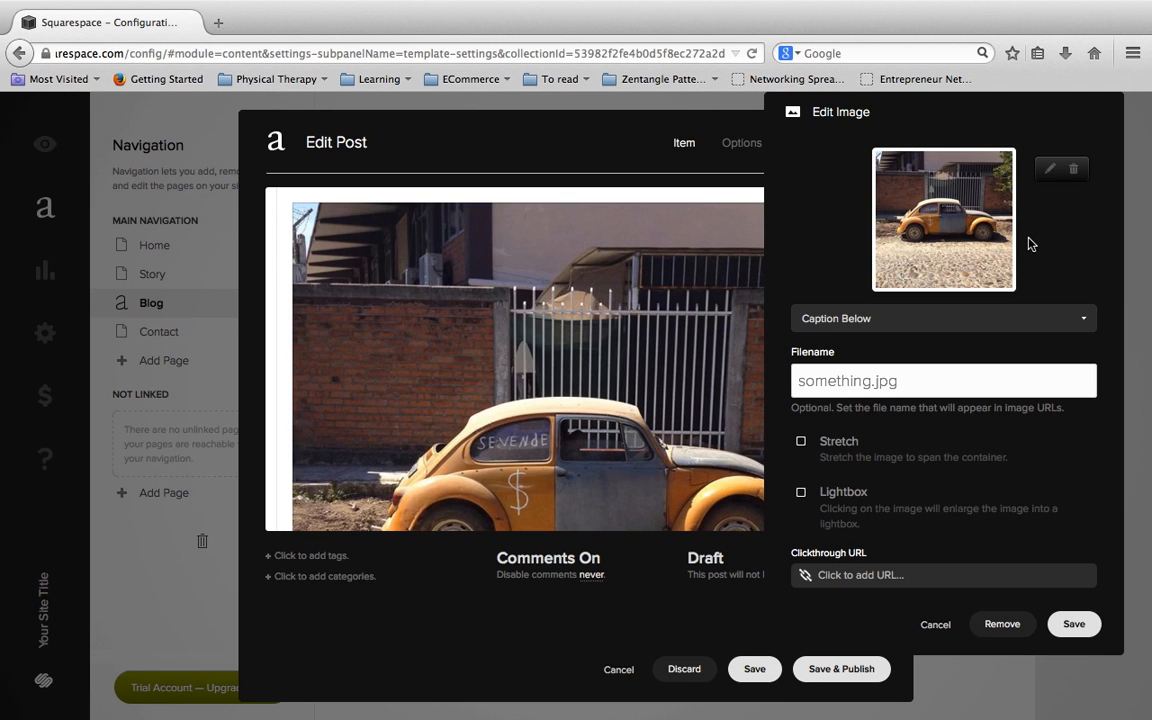
{"action": "mouse_move", "coordinate": [1024, 270]}
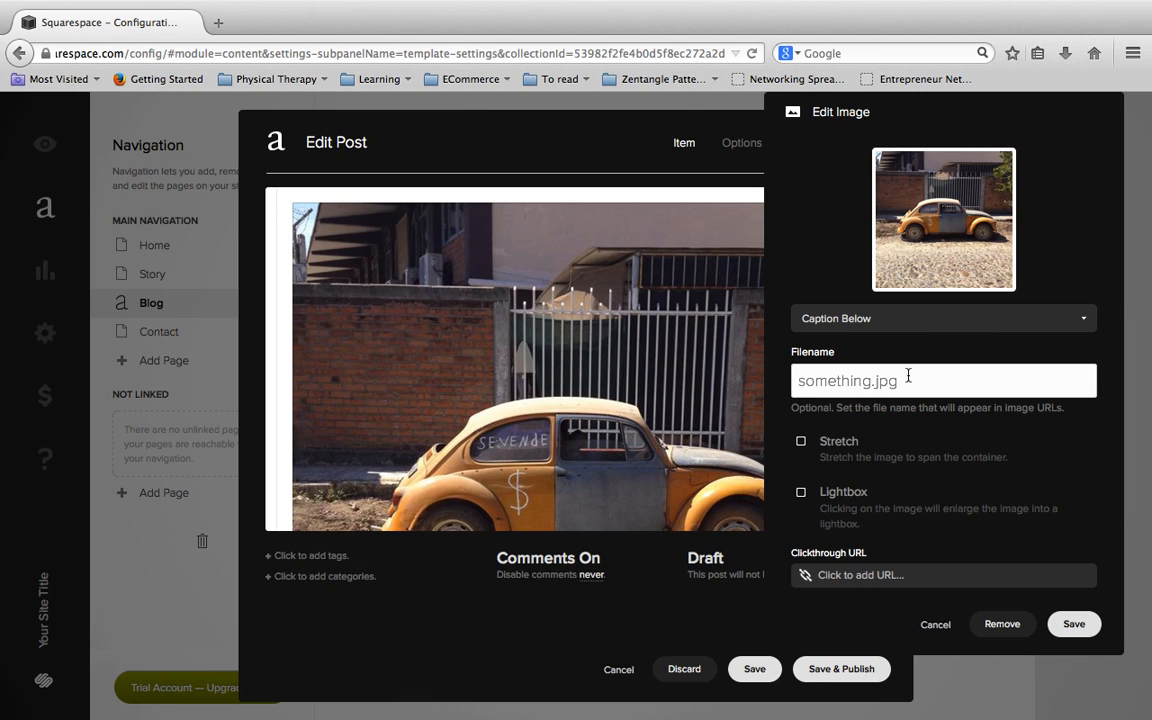
Save the image as arnold.jpg and title the post 'PicBuggy of the Day - Arnold'.
{"action": "type", "text": "arnold."}
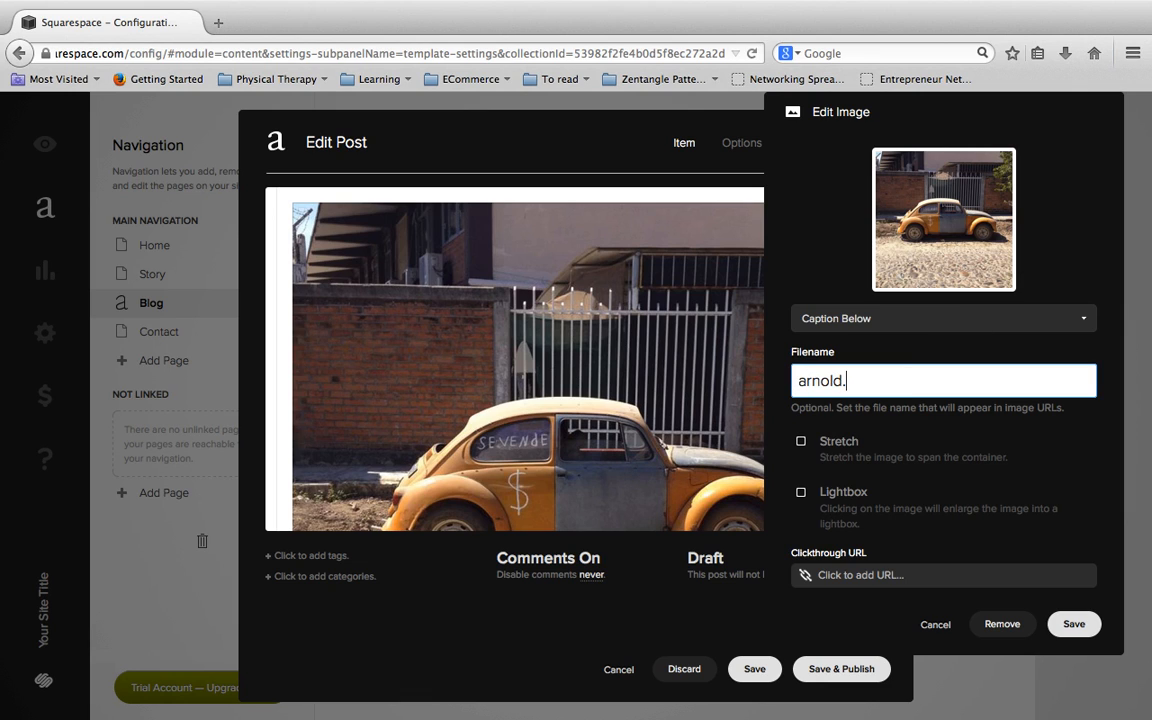
{"action": "type", "text": "jpg"}
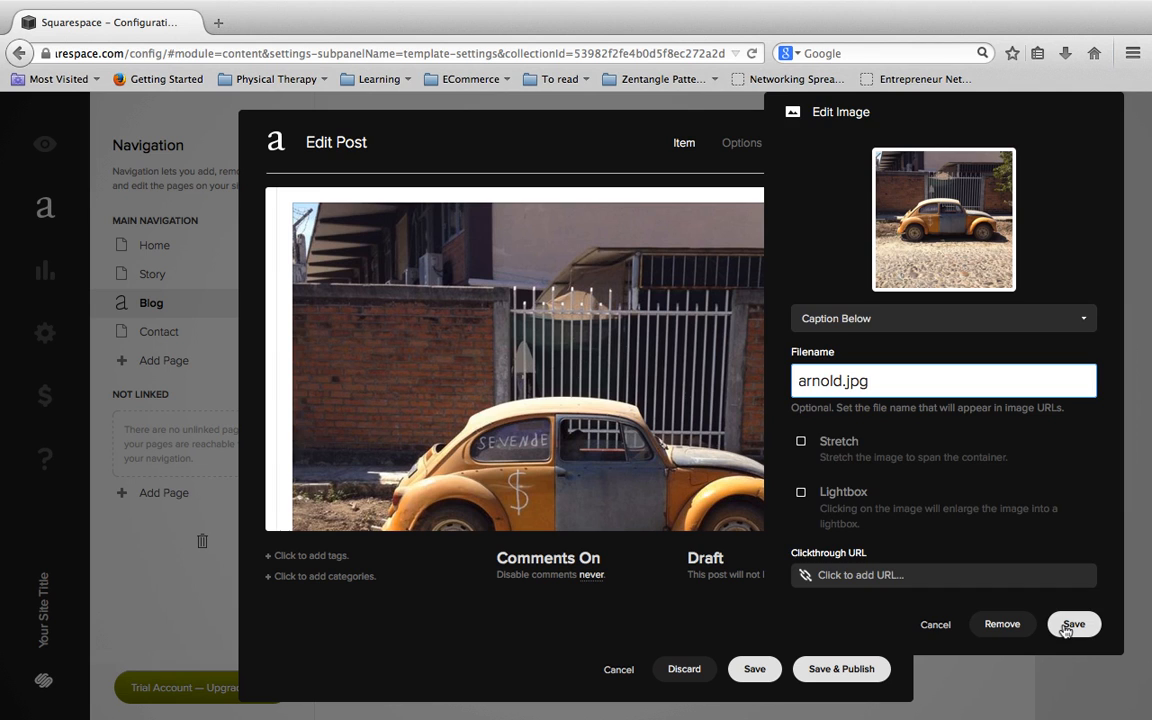
{"action": "left_click", "coordinate": [1072, 624]}
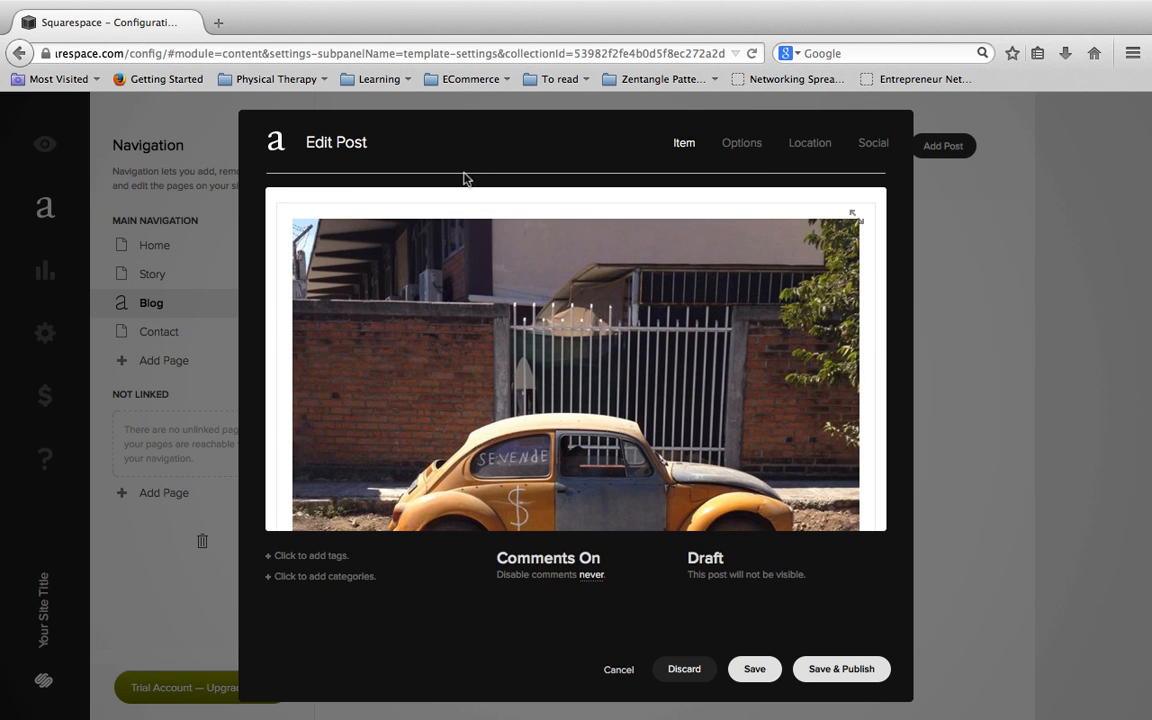
{"action": "type", "text": "PicBuggy of the Day - Arnold"}
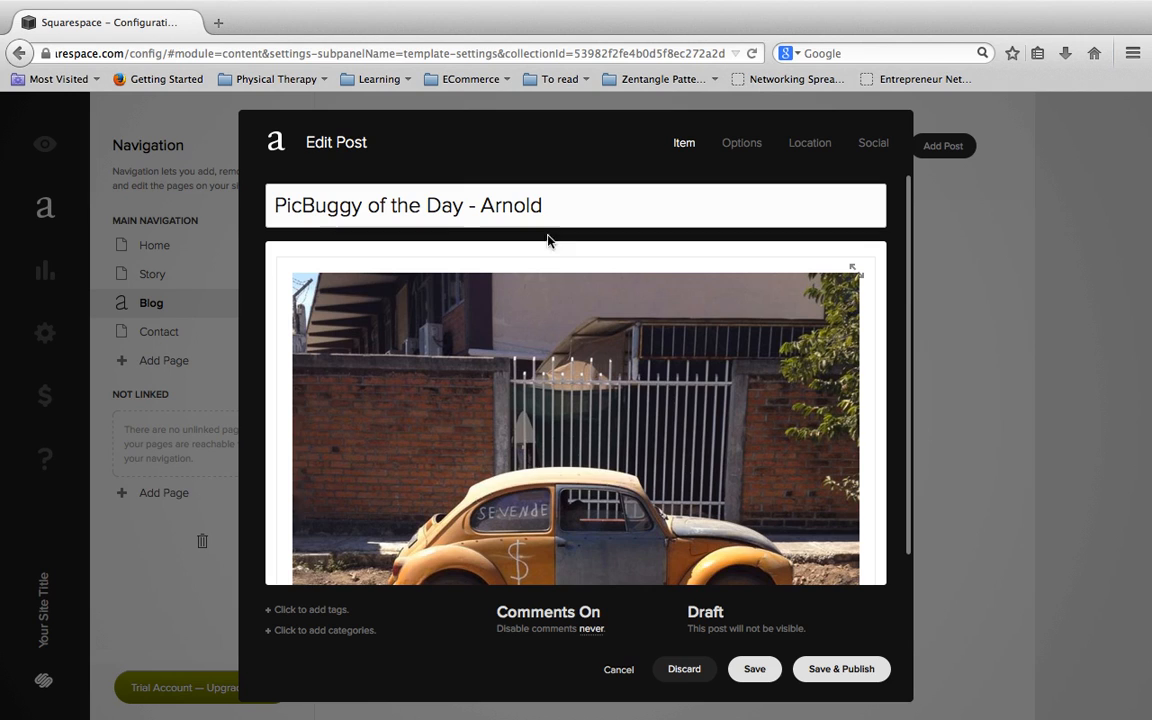
{"action": "mouse_move", "coordinate": [576, 318]}
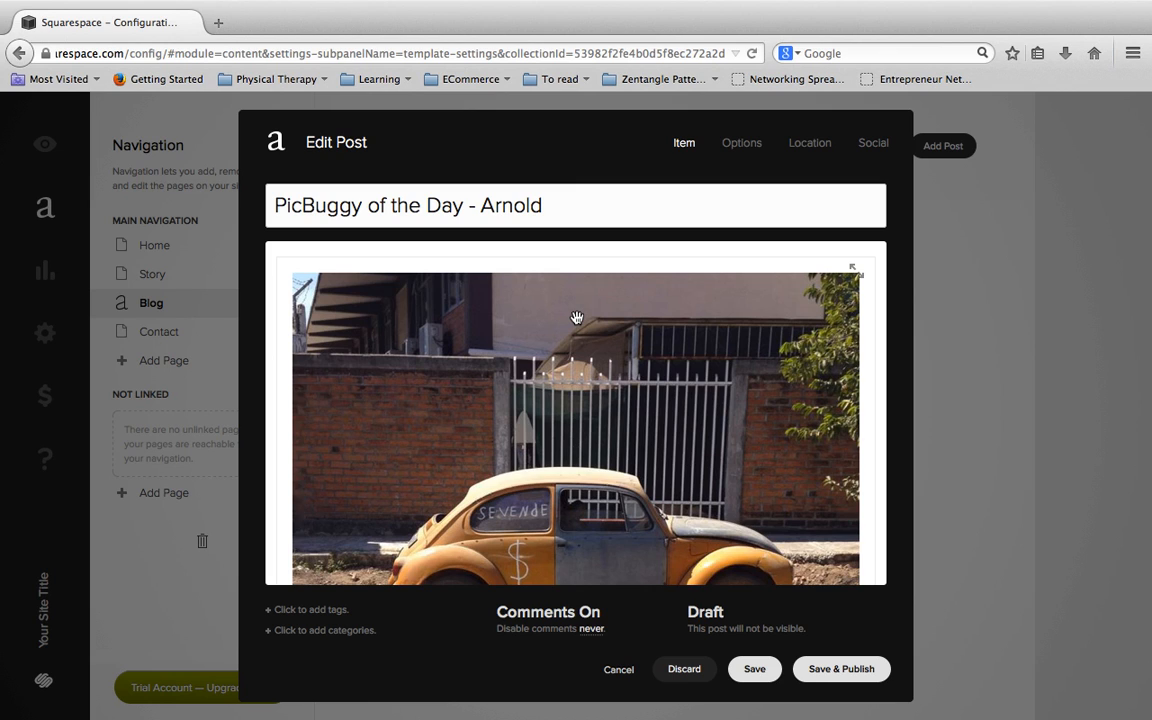
{"action": "mouse_move", "coordinate": [350, 258]}
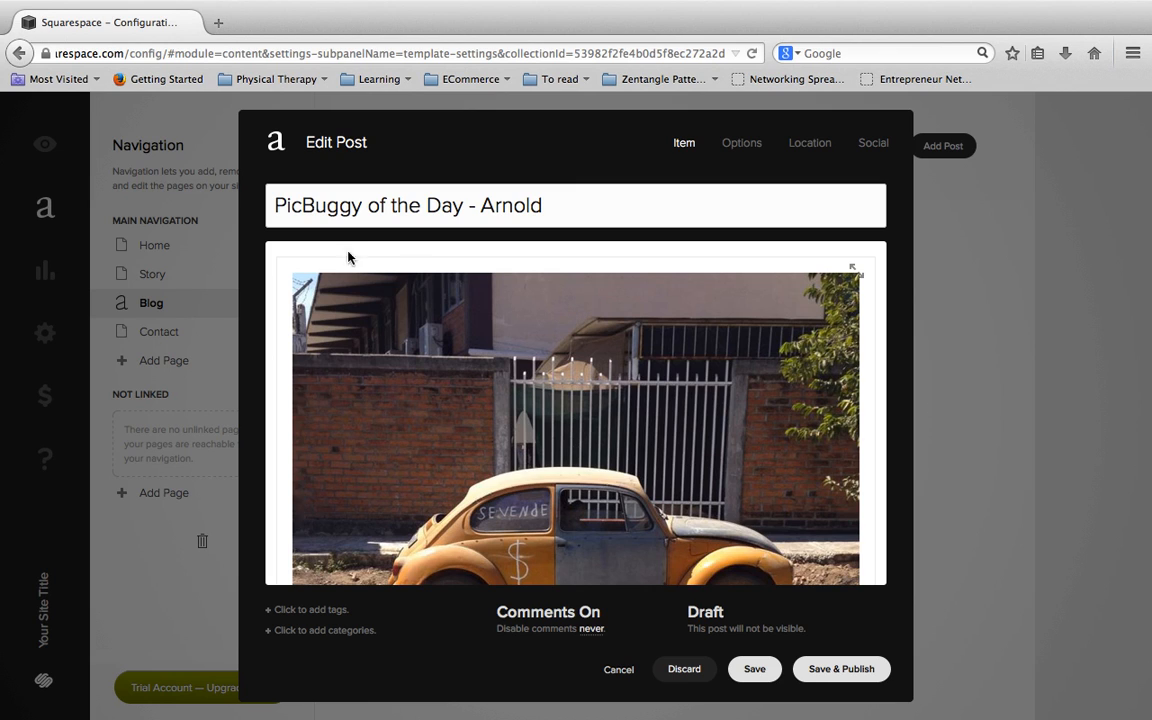
Add a text block above the photo reading 'This is a photo of Arnold, a vintage VW I found in Mexico.'.
{"action": "left_click", "coordinate": [278, 260]}
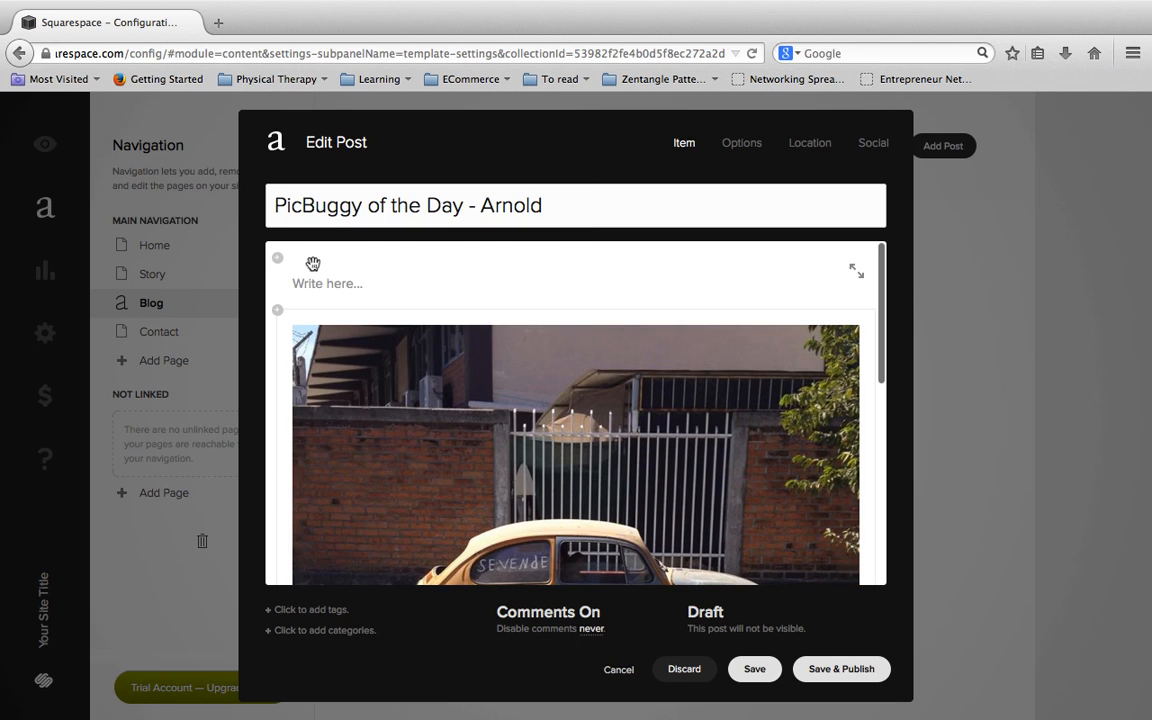
{"action": "type", "text": "This"}
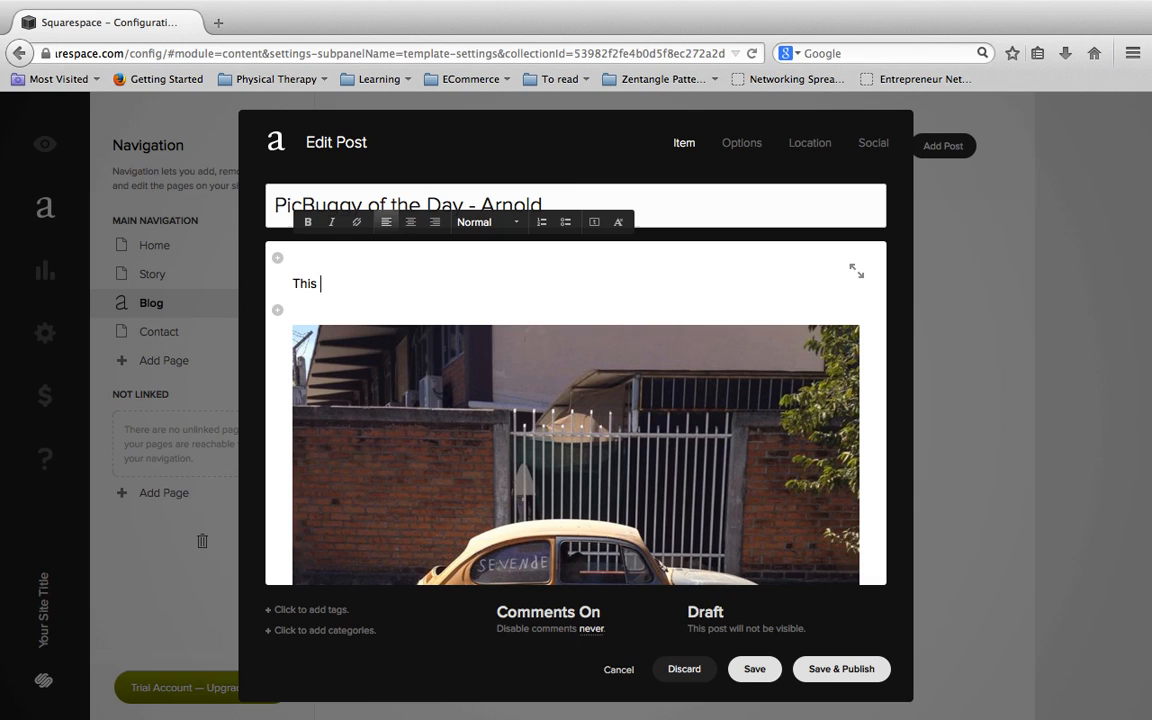
{"action": "type", "text": "is a photo of Ar"}
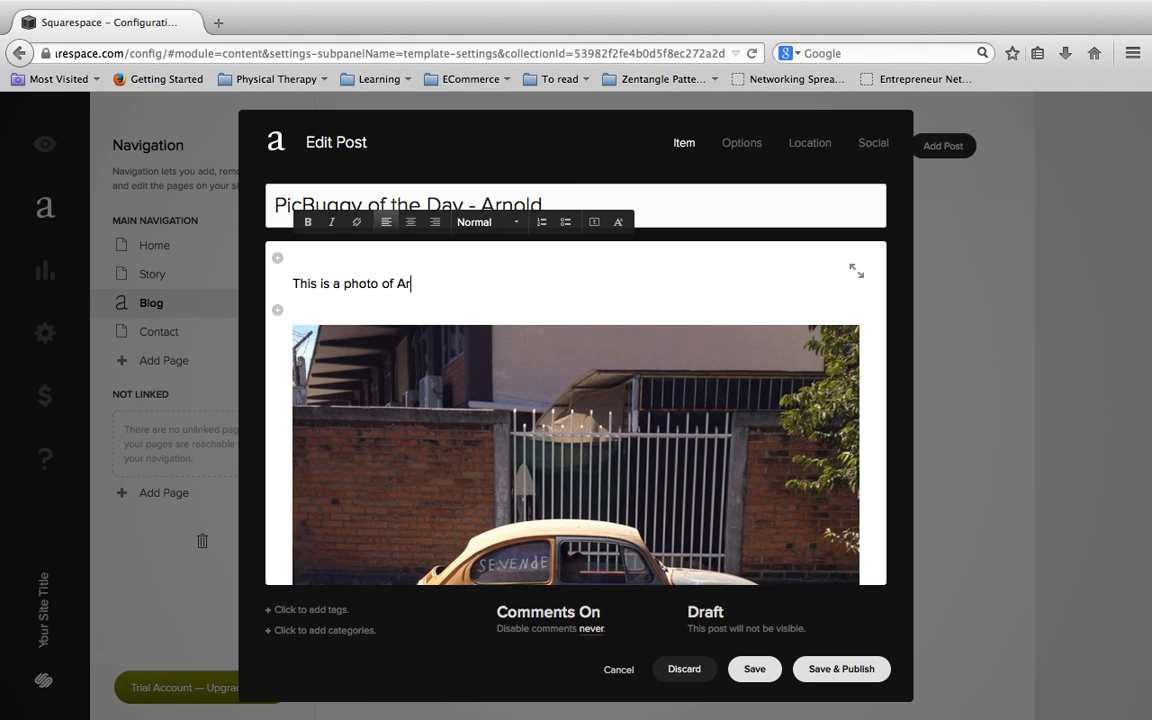
{"action": "type", "text": "nold, a vintage VW I found in"}
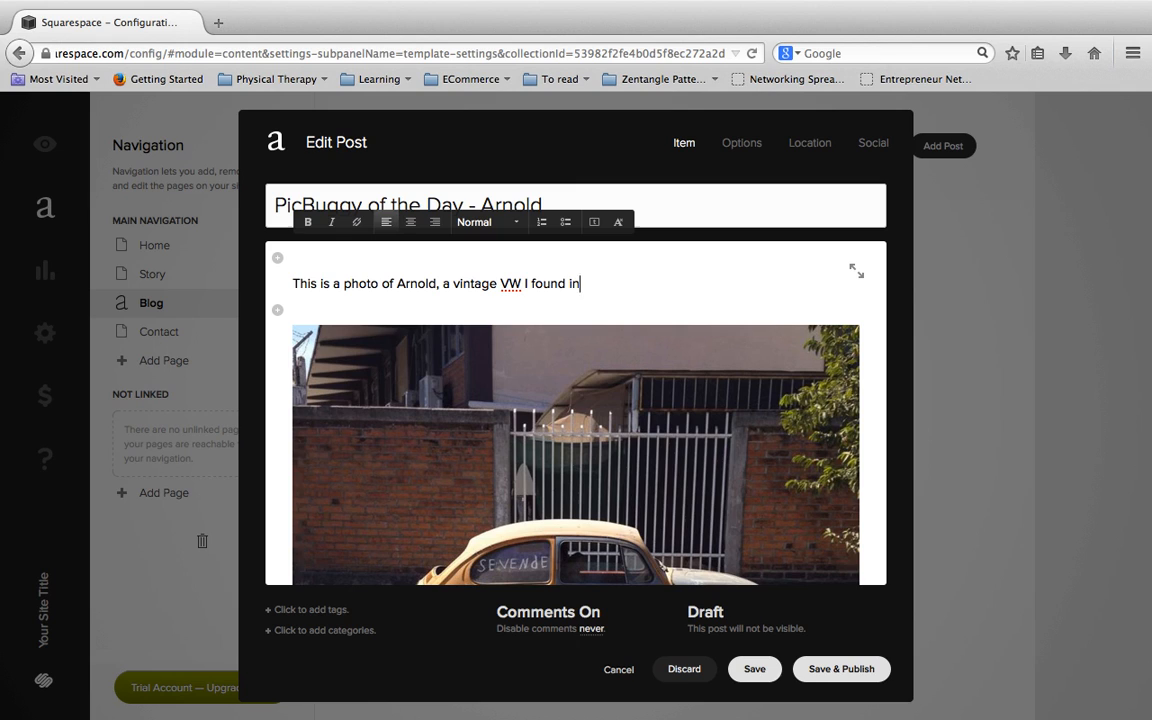
{"action": "type", "text": "Mexico."}
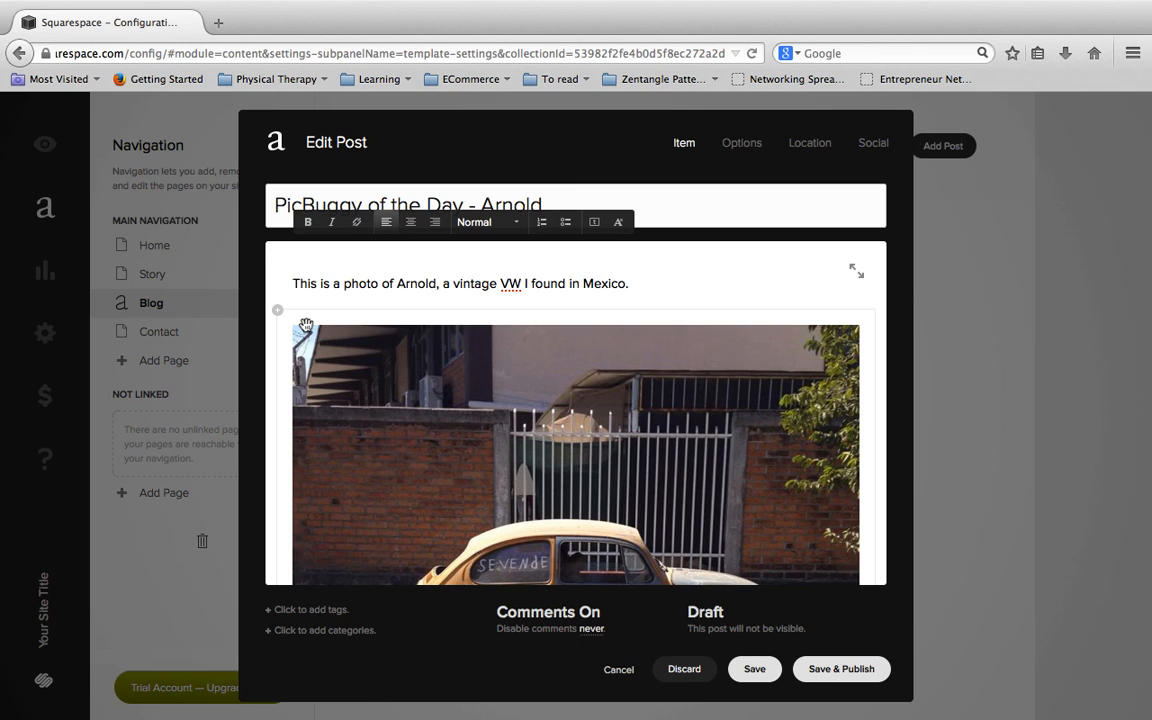
{"action": "left_click", "coordinate": [632, 284]}
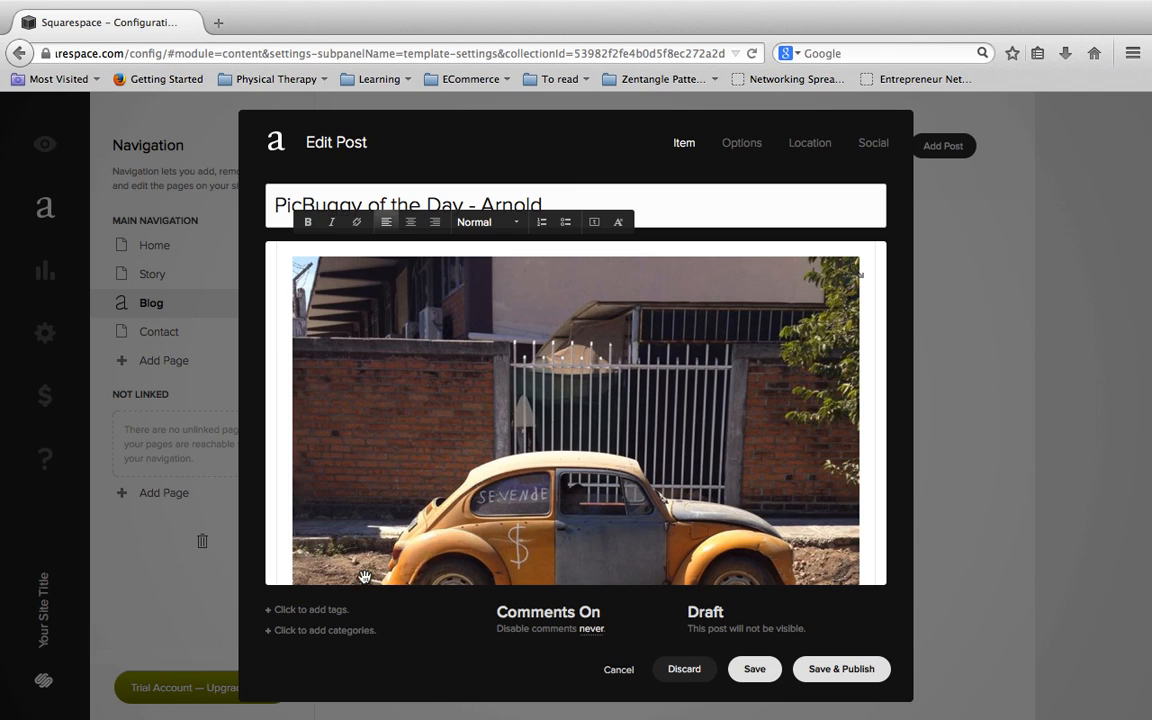
{"action": "mouse_move", "coordinate": [340, 640]}
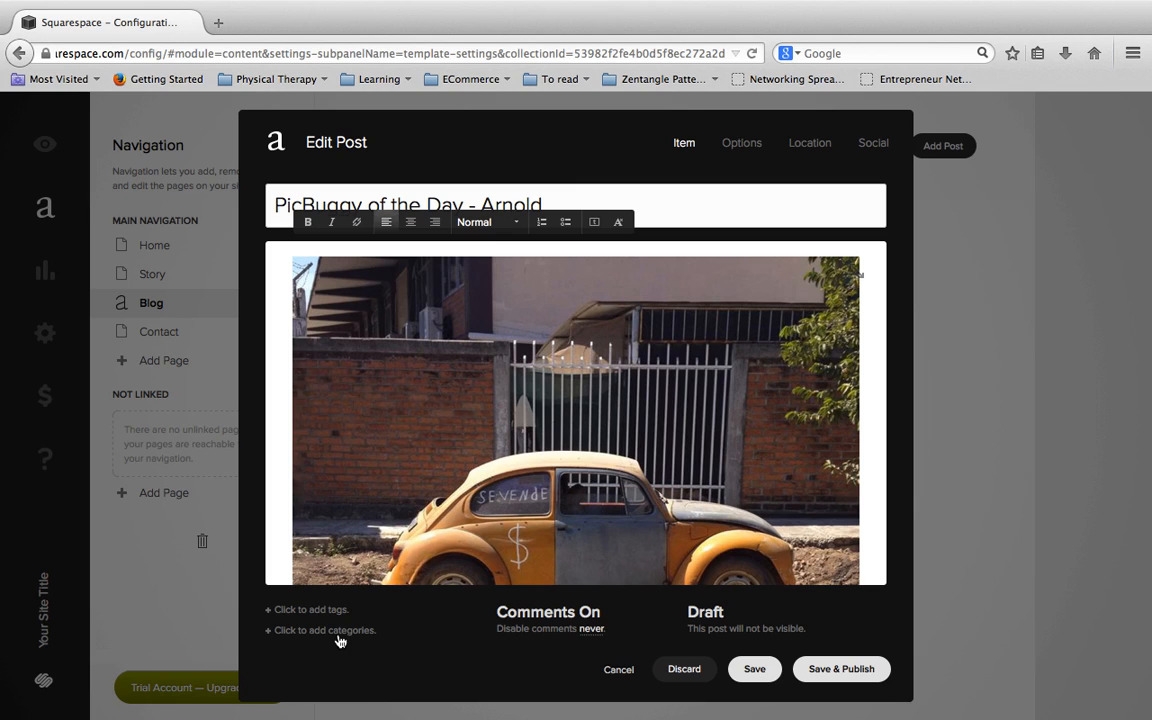
Create a new category named PicBuggy for the post.
{"action": "left_click", "coordinate": [320, 630]}
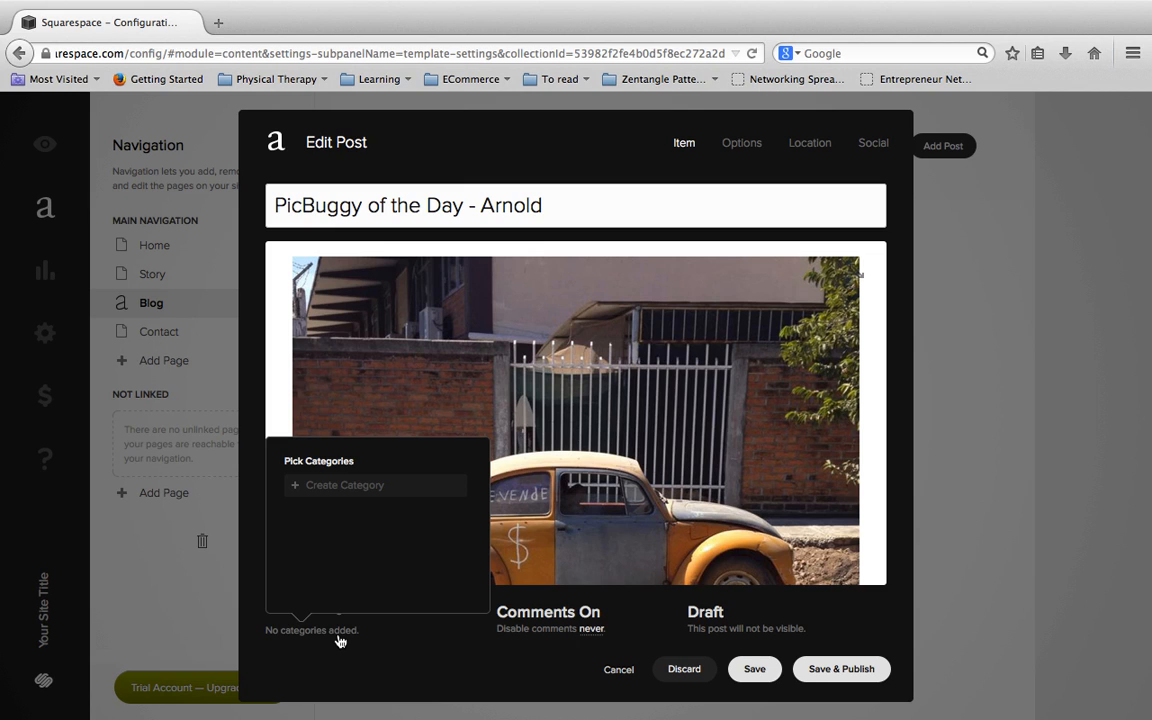
{"action": "mouse_move", "coordinate": [324, 498]}
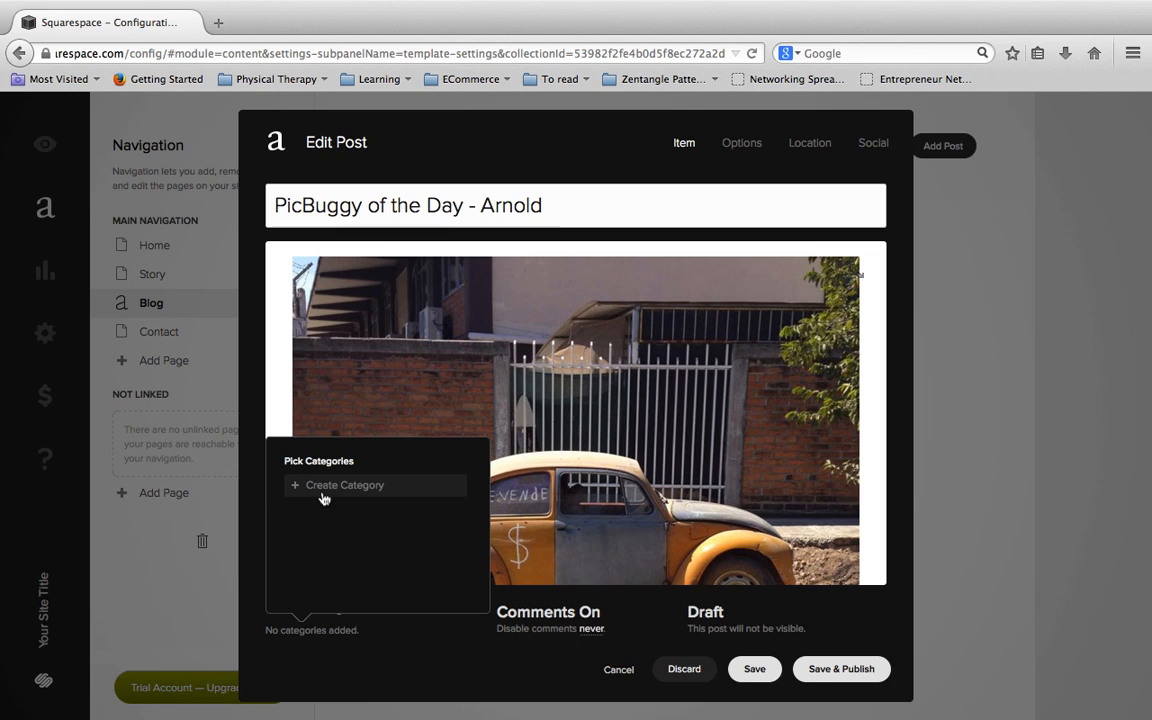
{"action": "left_click", "coordinate": [344, 486]}
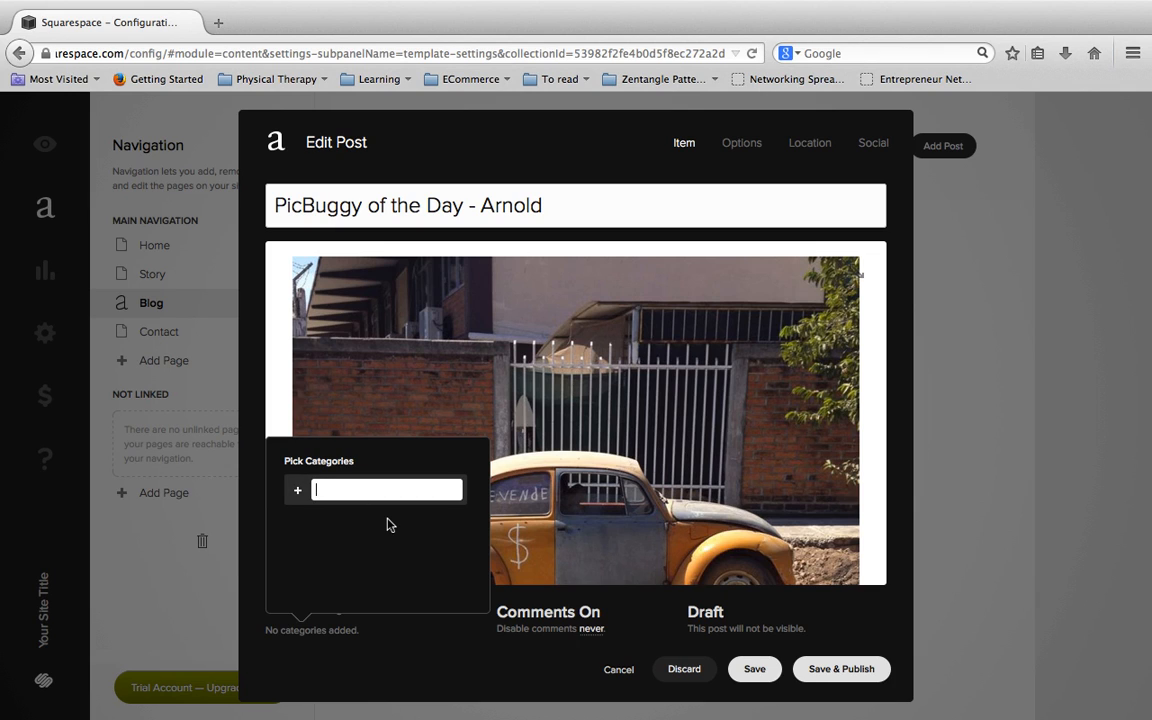
{"action": "type", "text": "PicBuggy"}
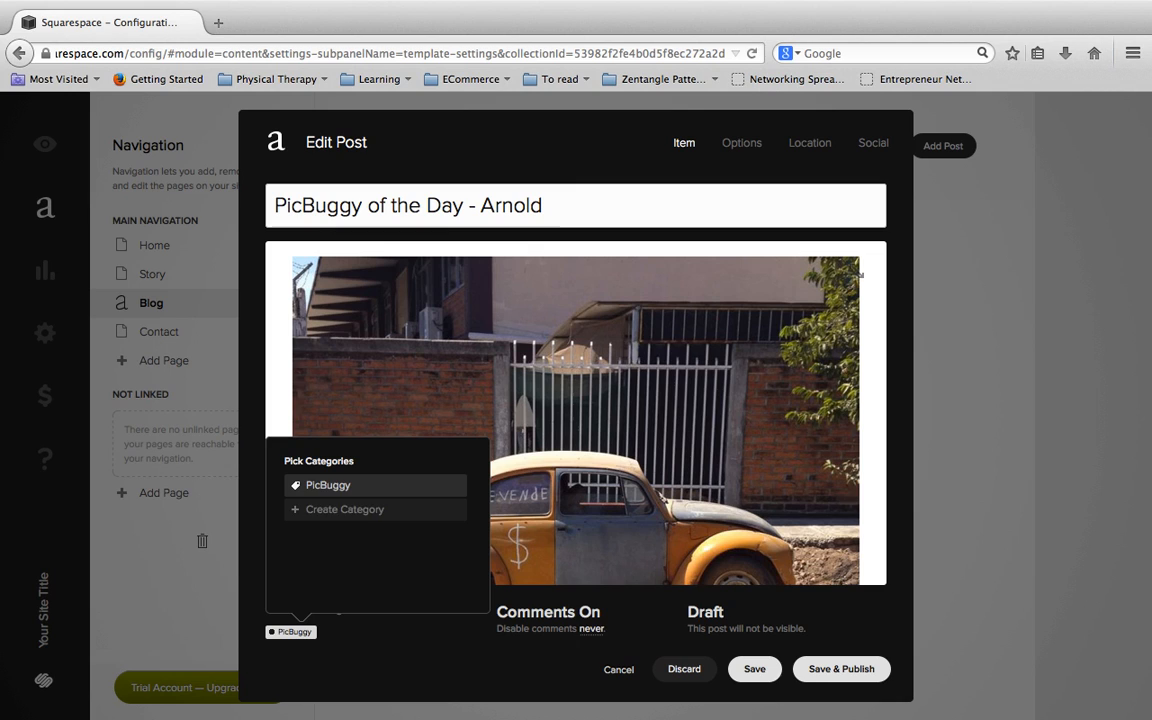
{"action": "mouse_move", "coordinate": [490, 648]}
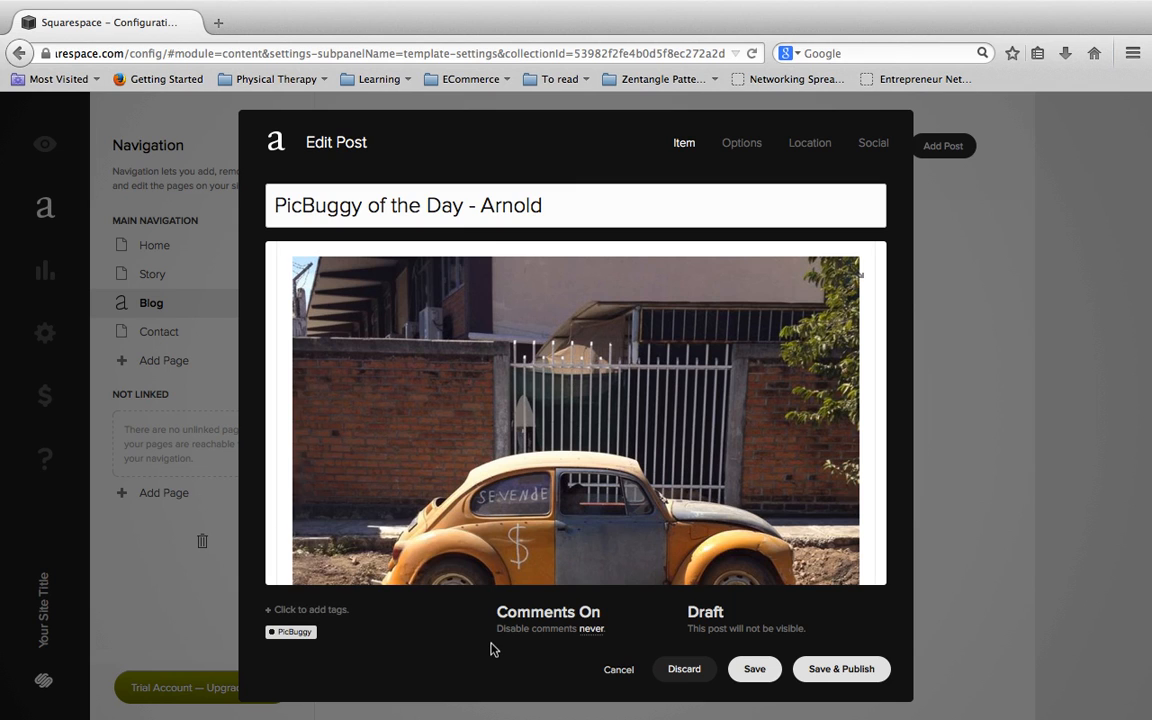
{"action": "mouse_move", "coordinate": [332, 624]}
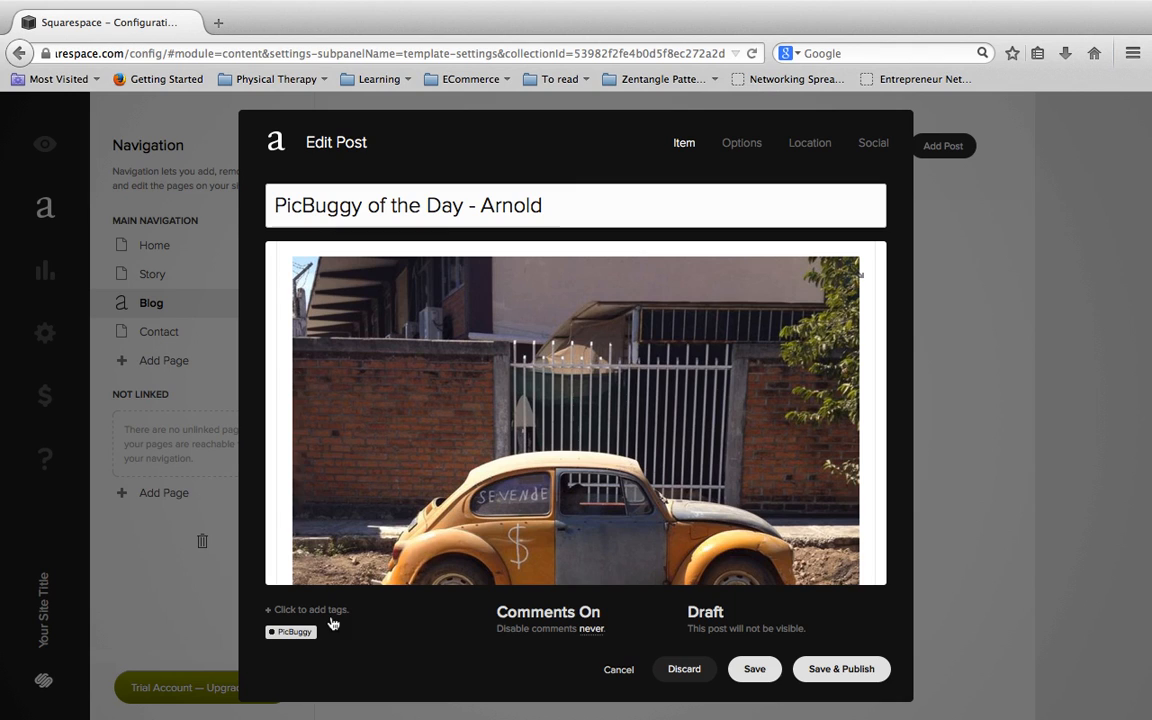
{"action": "mouse_move", "coordinate": [332, 616]}
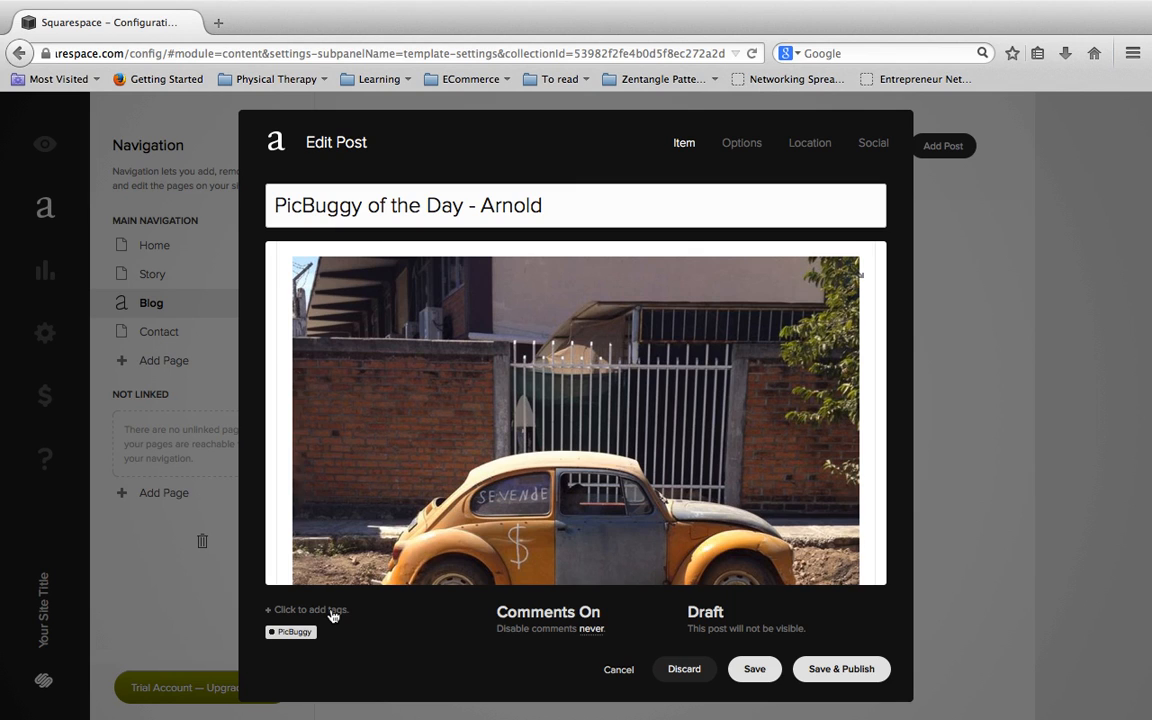
Add tags Volkswagen, Volkswagen Photos and VW Bug to the post.
{"action": "left_click", "coordinate": [308, 608]}
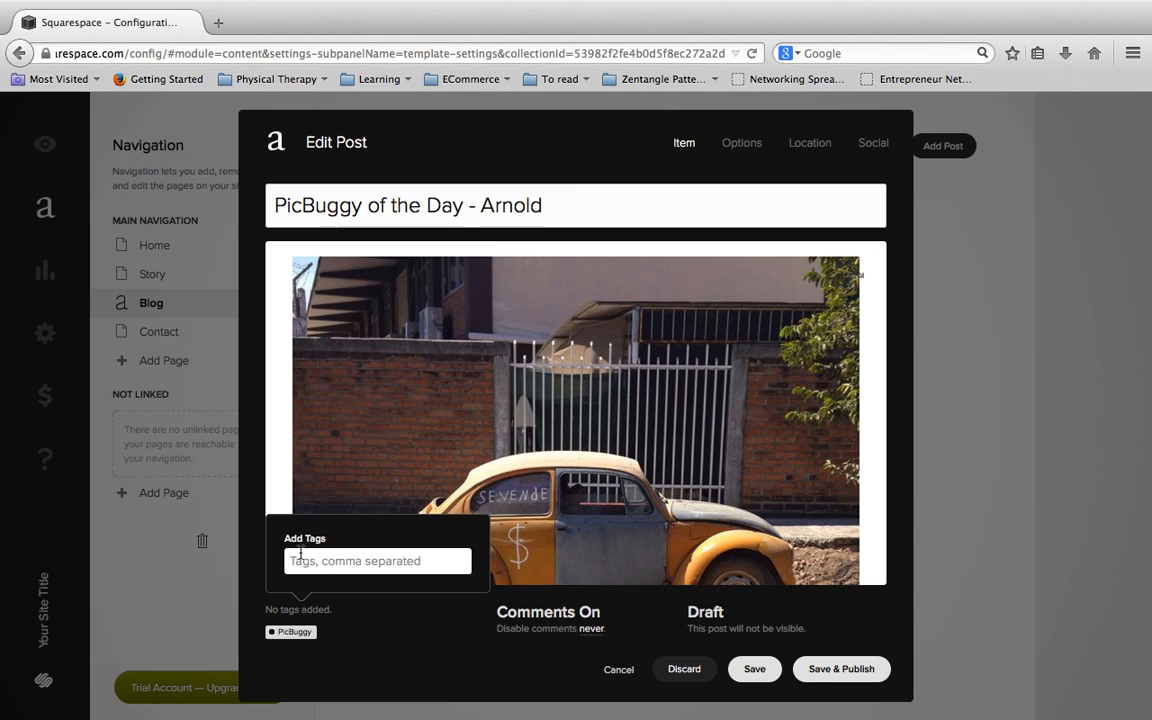
{"action": "type", "text": "Volkswag"}
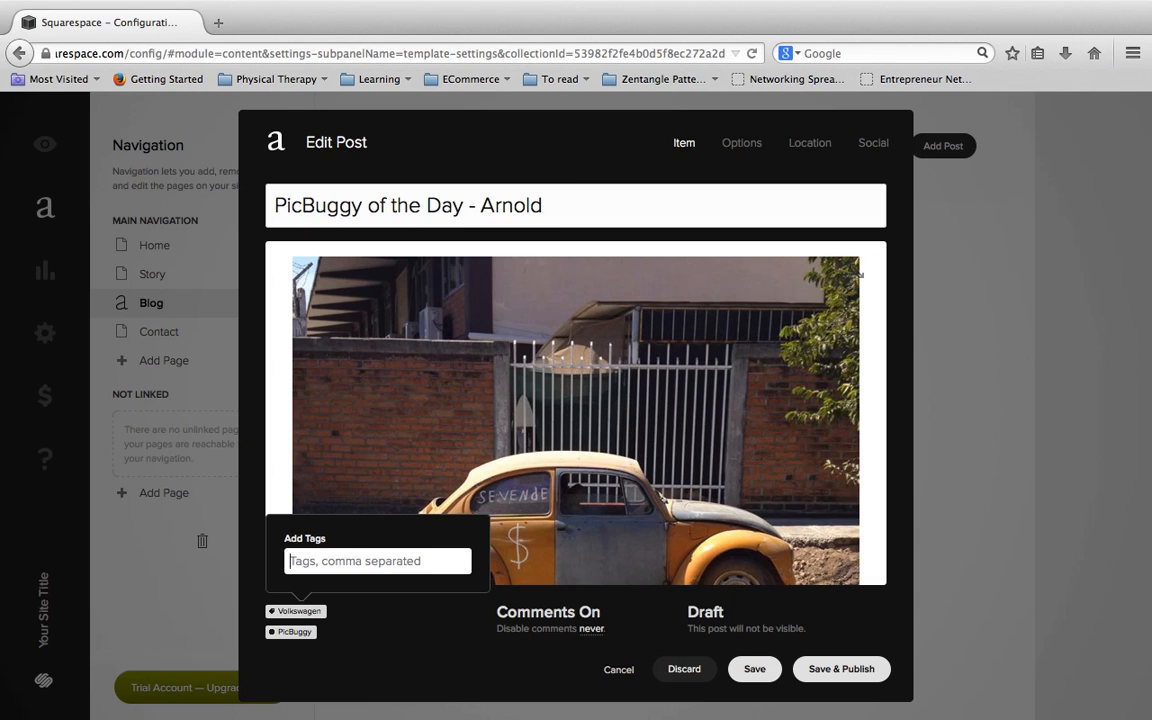
{"action": "type", "text": "Volks"}
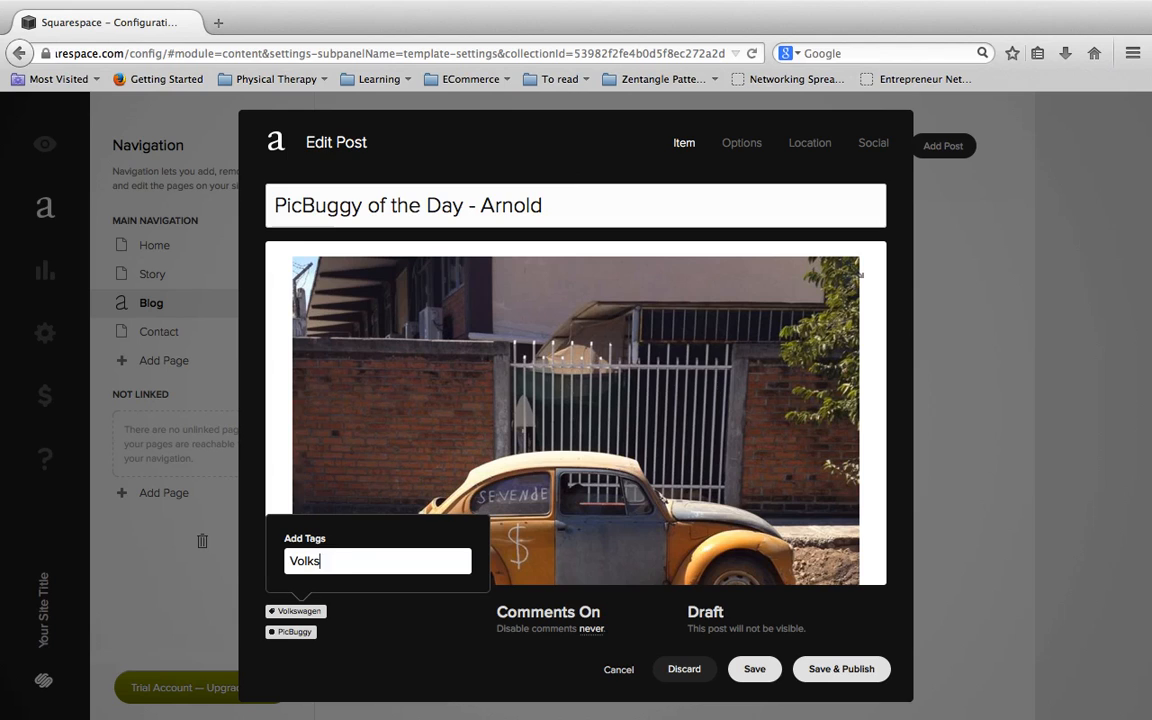
{"action": "type", "text": "wagen"}
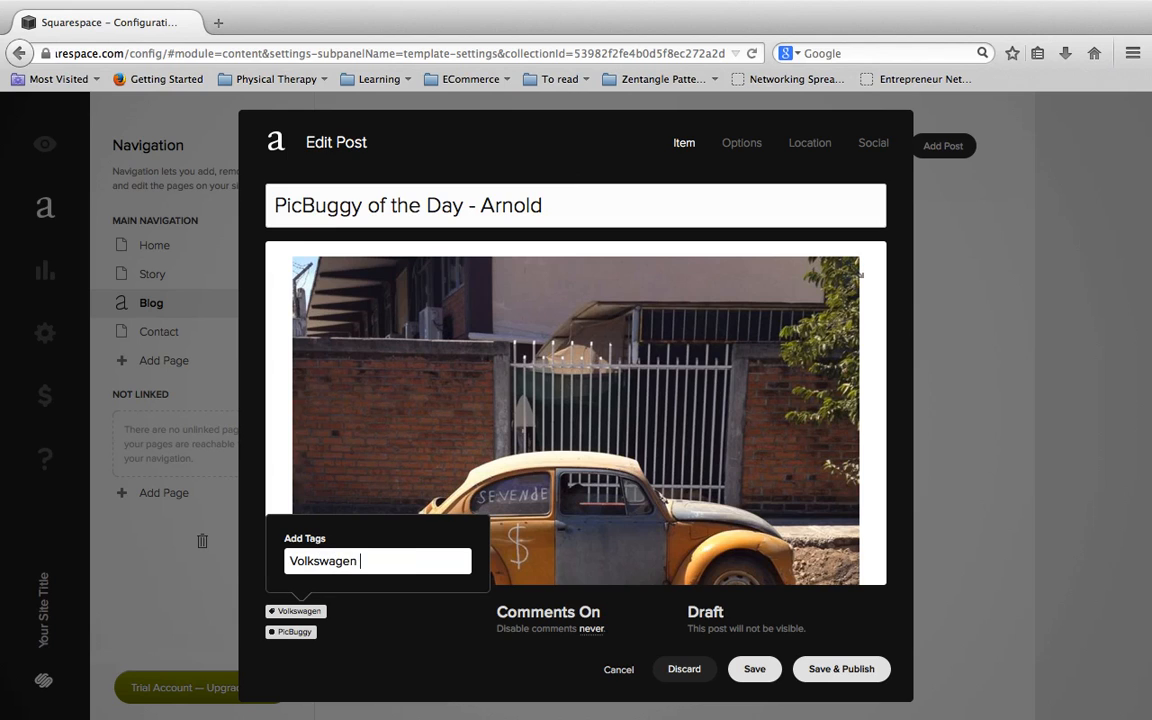
{"action": "type", "text": "VW"}
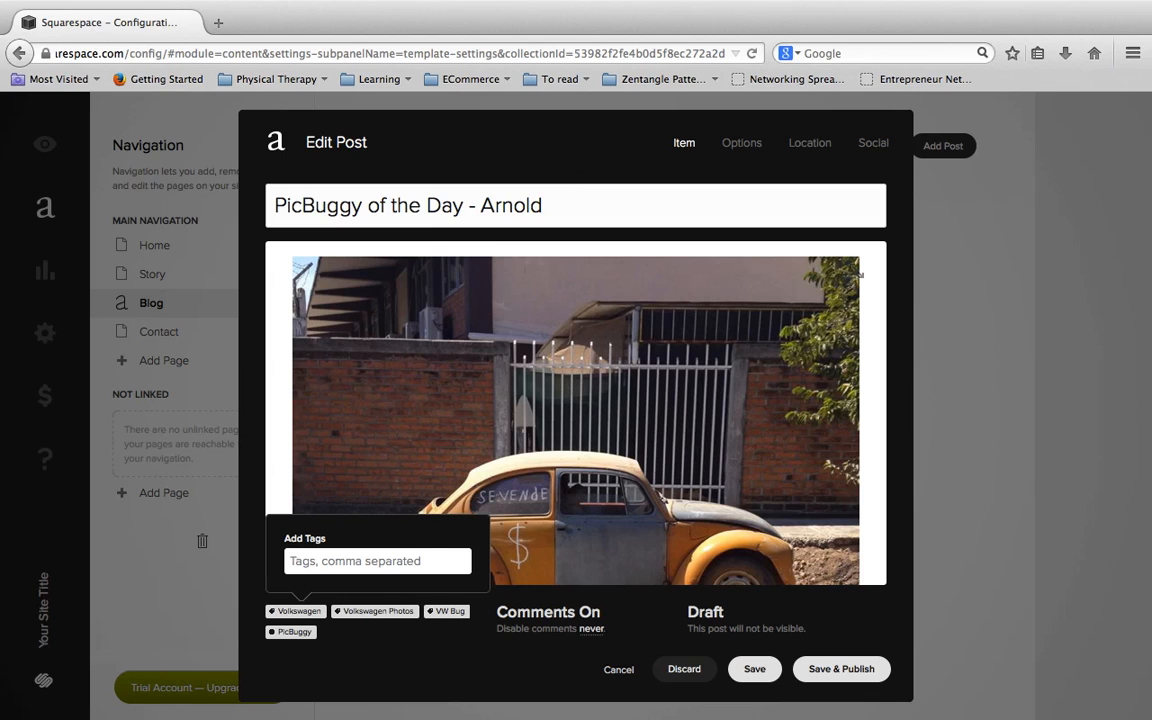
{"action": "left_click", "coordinate": [378, 560]}
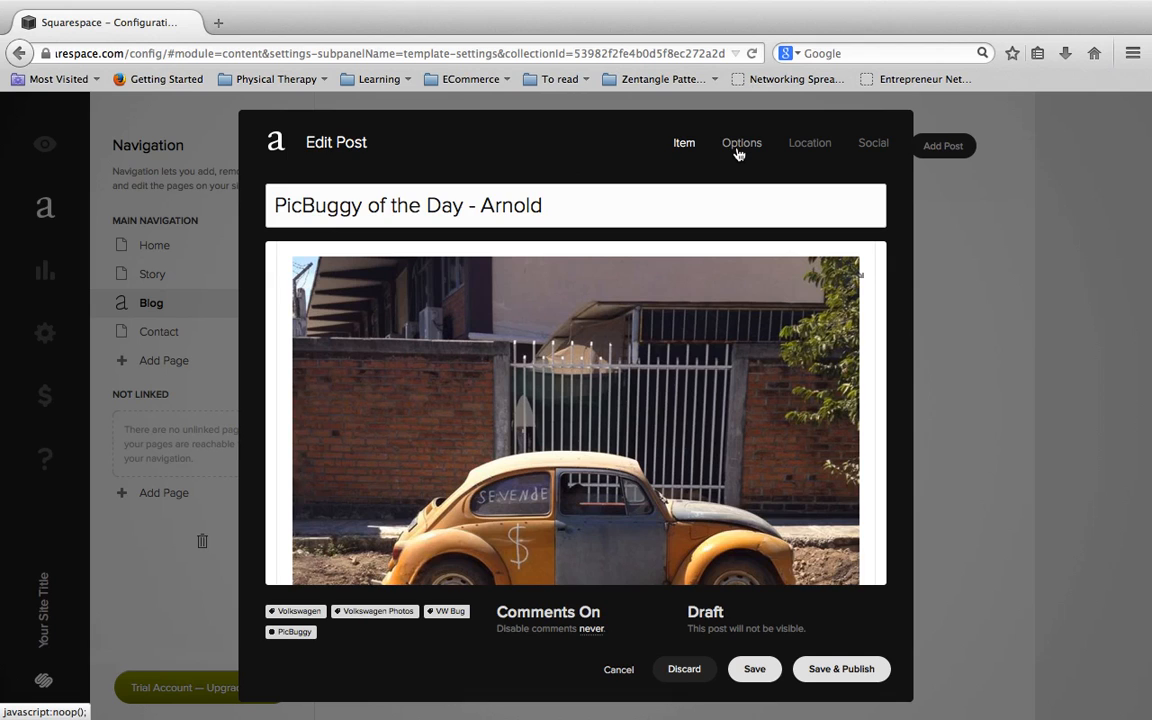
{"action": "mouse_move", "coordinate": [860, 158]}
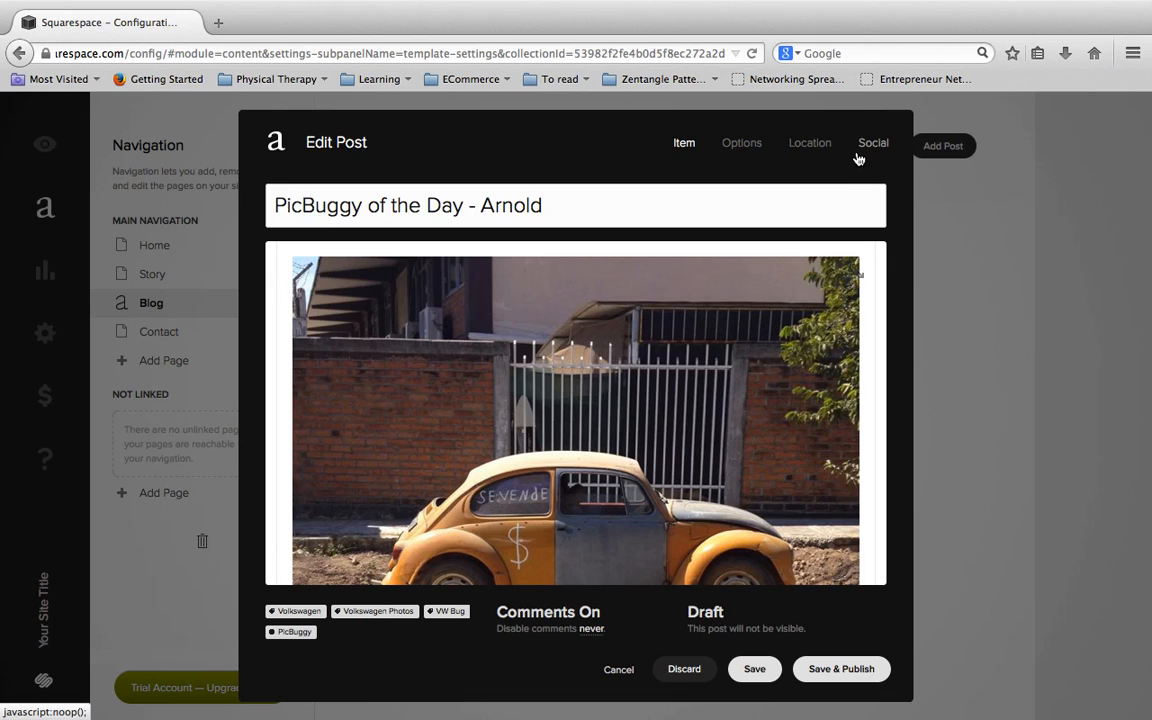
{"action": "mouse_move", "coordinate": [742, 142]}
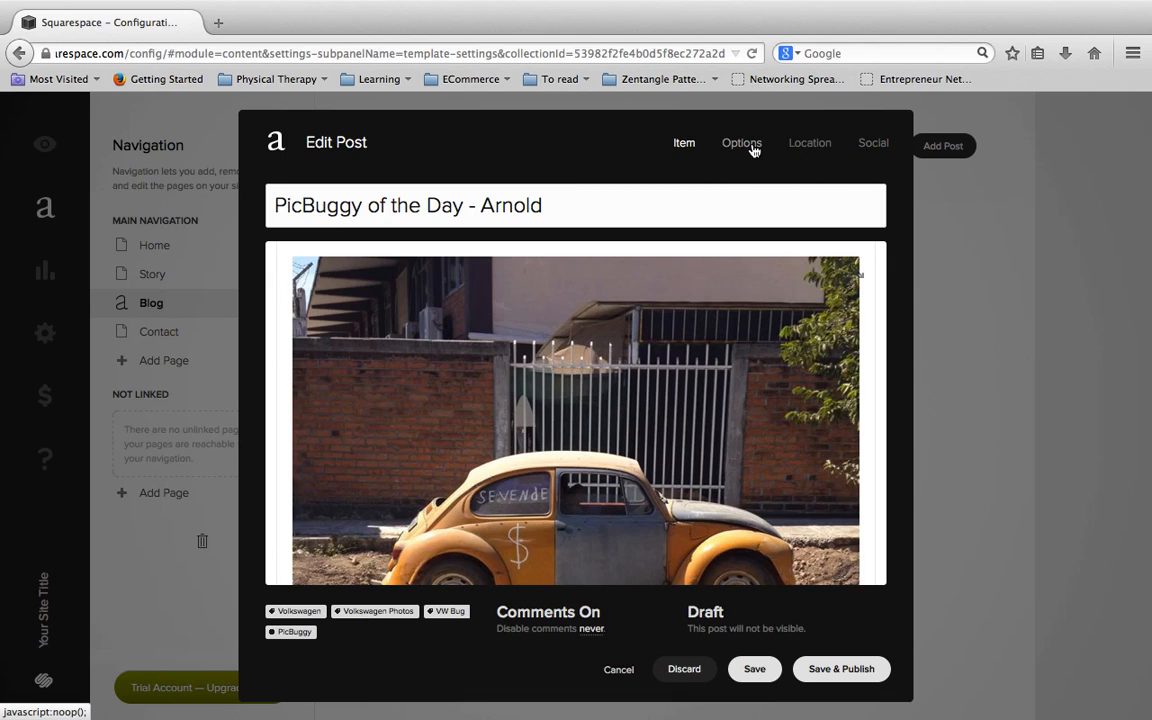
Bring up the Arnold post's Options settings (thumbnail, URL, author, excerpt).
{"action": "left_click", "coordinate": [740, 142]}
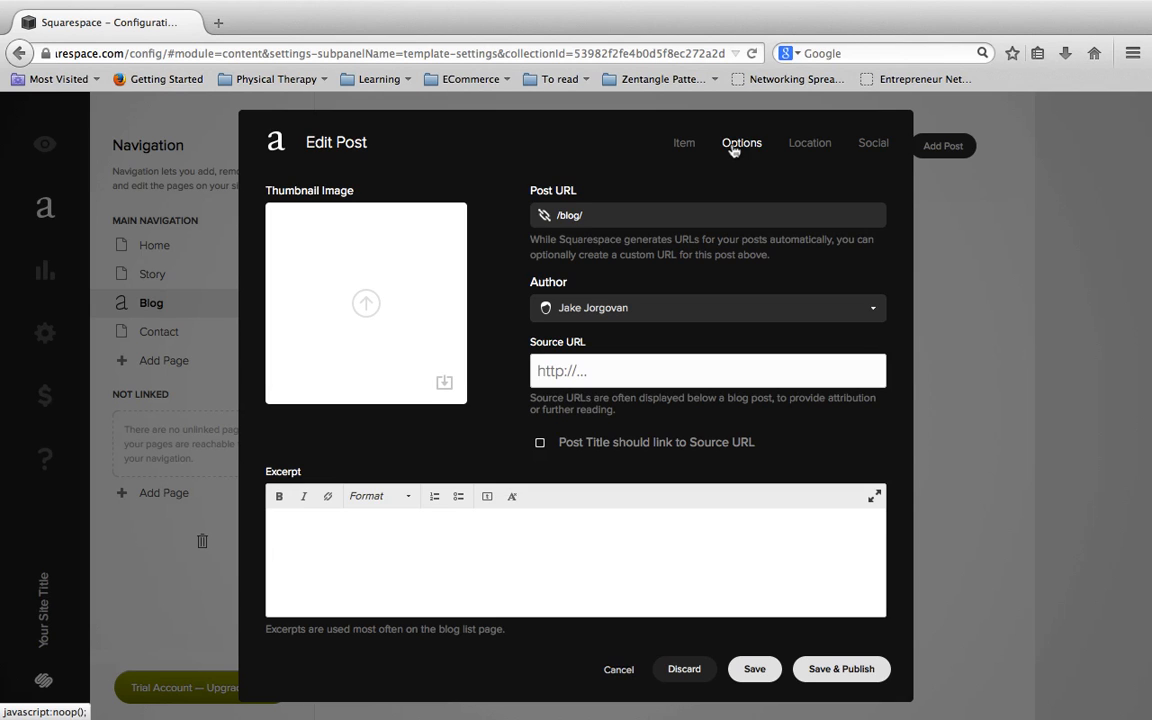
{"action": "mouse_move", "coordinate": [376, 262]}
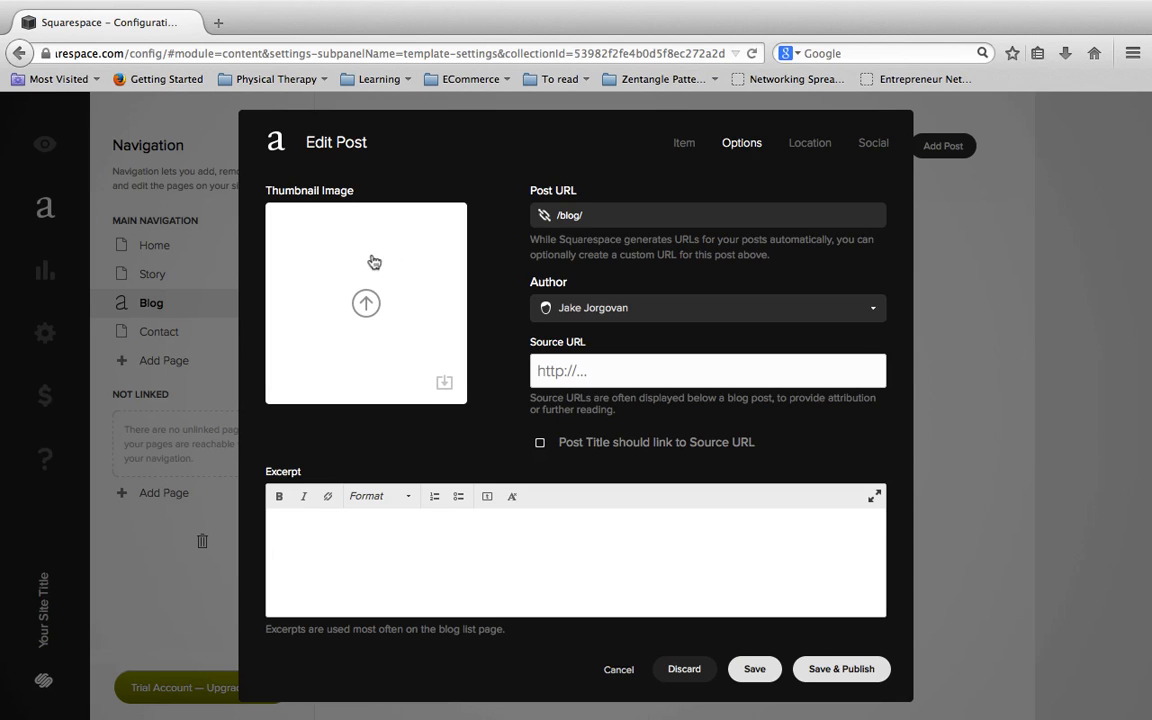
{"action": "mouse_move", "coordinate": [376, 288]}
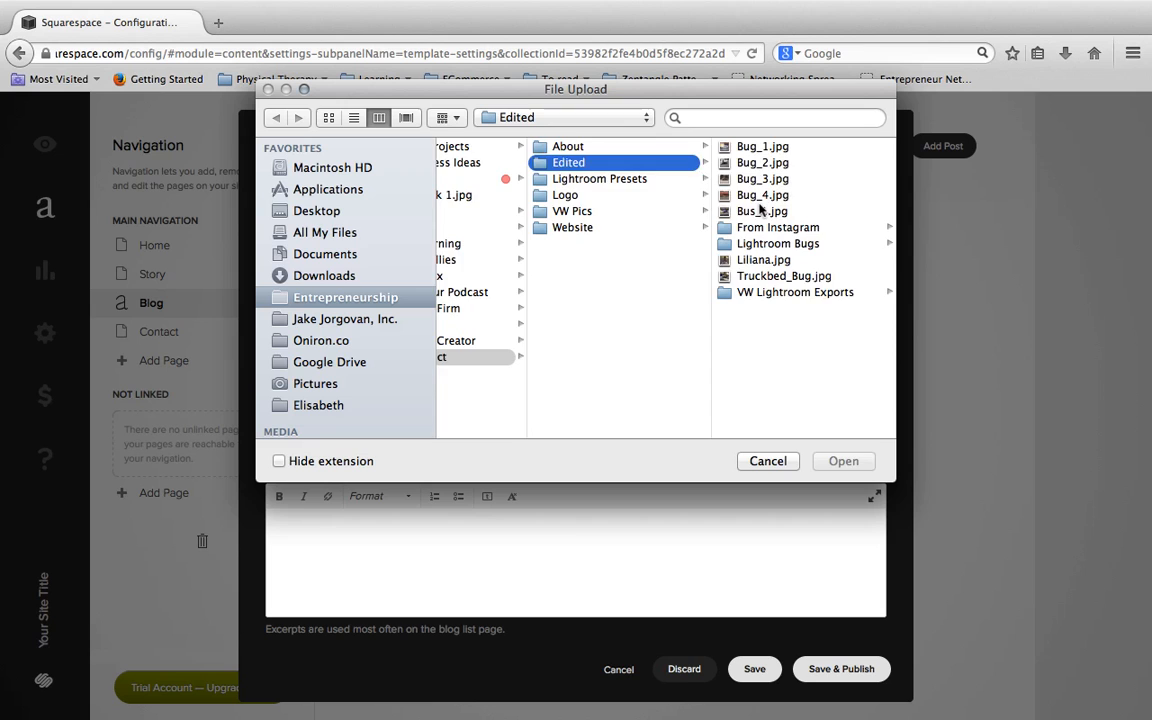
Upload Bug_3.jpg, the yellow Beetle photo, as the Arnold post's thumbnail image.
{"action": "left_click", "coordinate": [762, 180]}
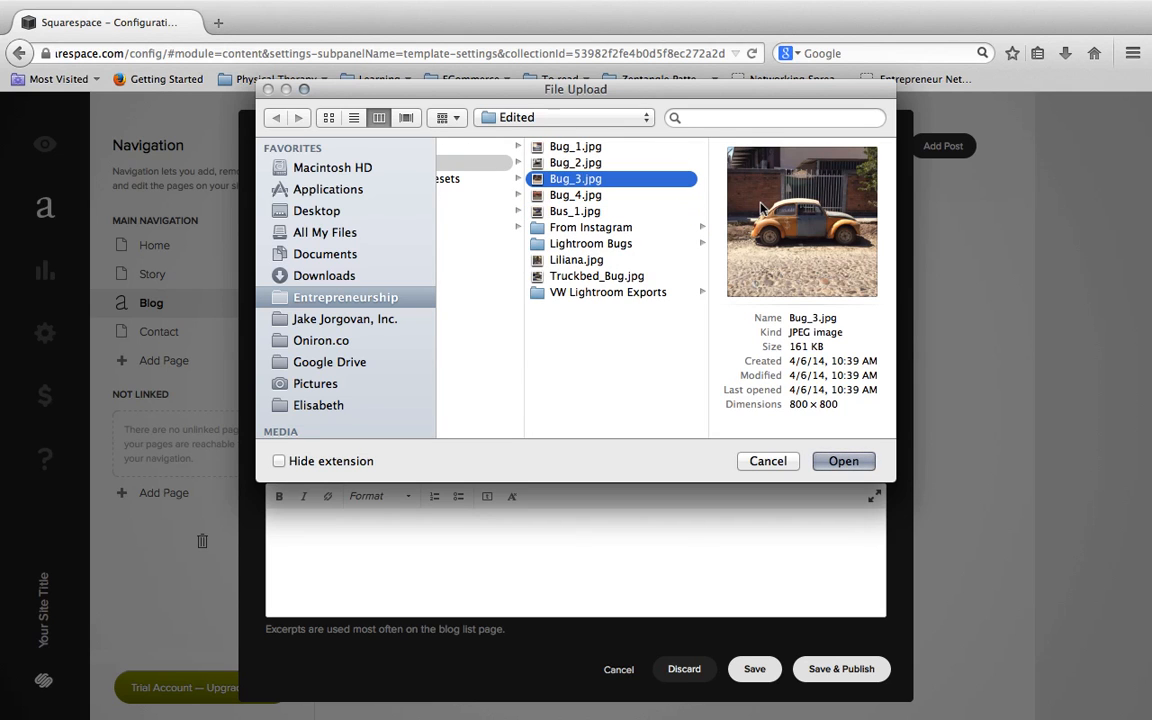
{"action": "left_click", "coordinate": [844, 460]}
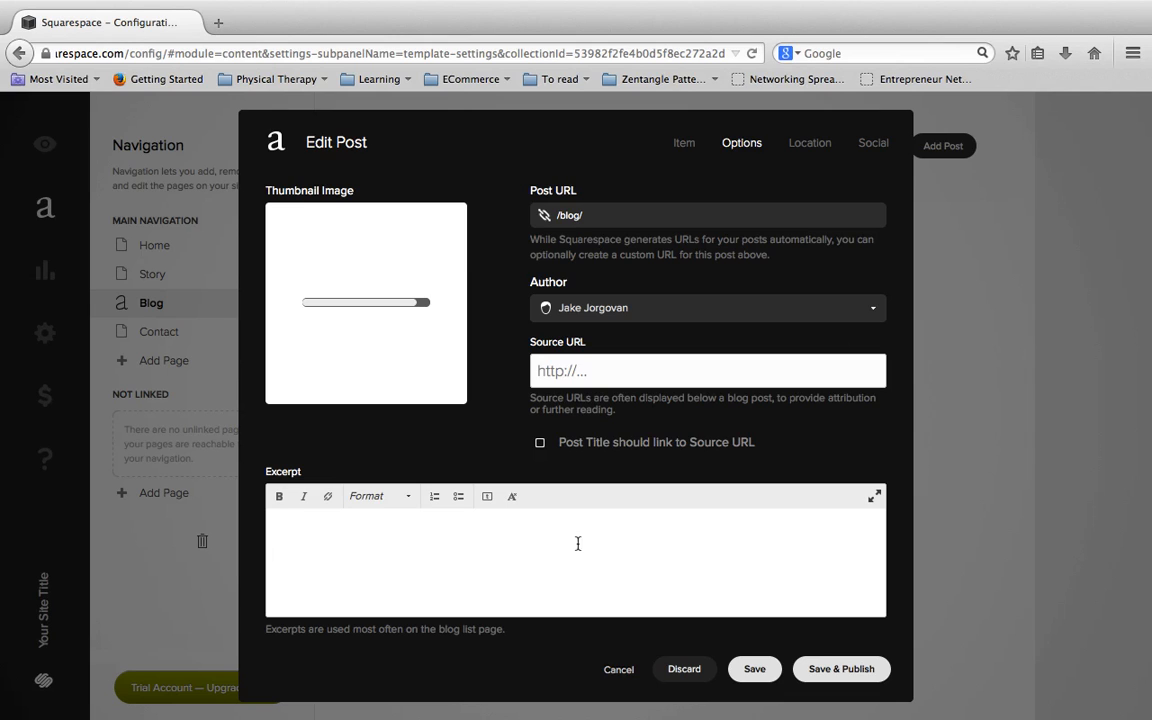
{"action": "left_click", "coordinate": [576, 550]}
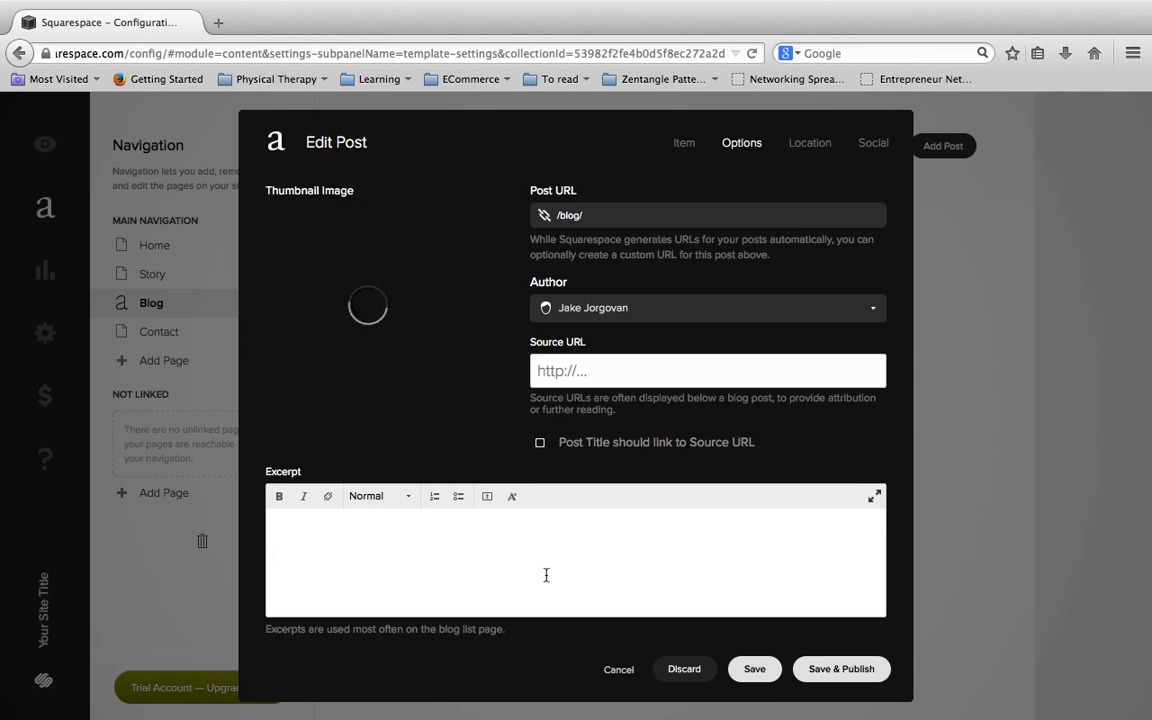
Enter the excerpt 'Picbuggy of the Day - Arnold', then move to the Location settings.
{"action": "type", "text": "Picbuggy of the Day - Arnold"}
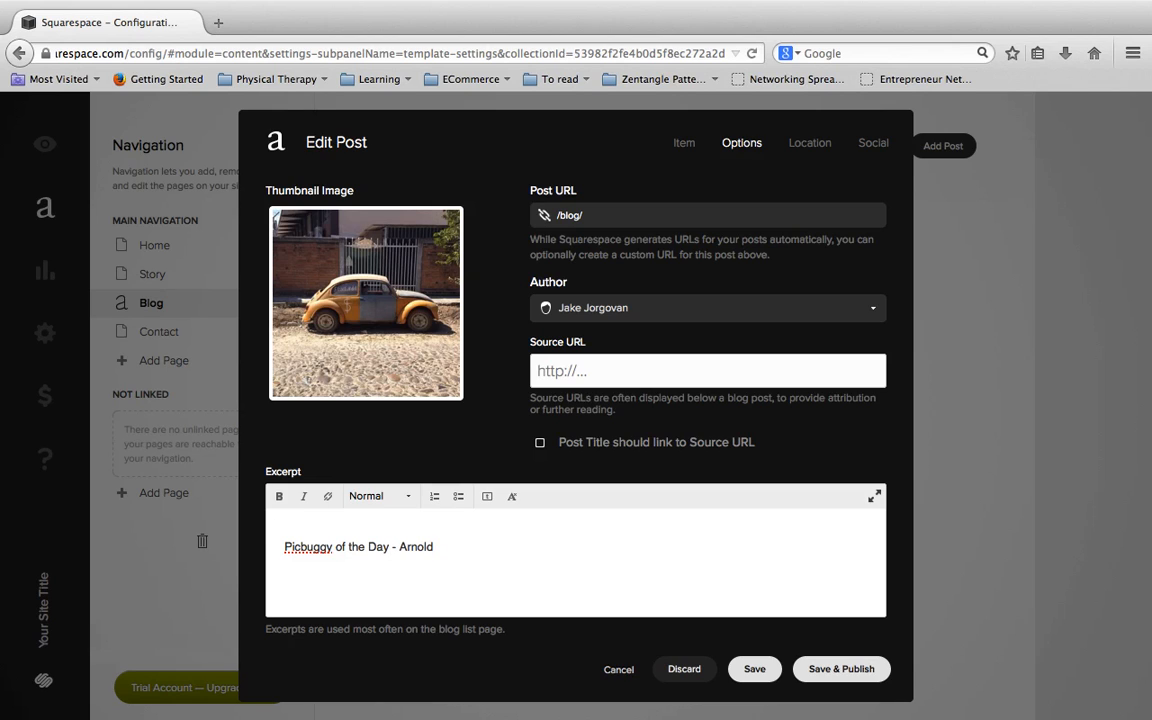
{"action": "left_click", "coordinate": [434, 548]}
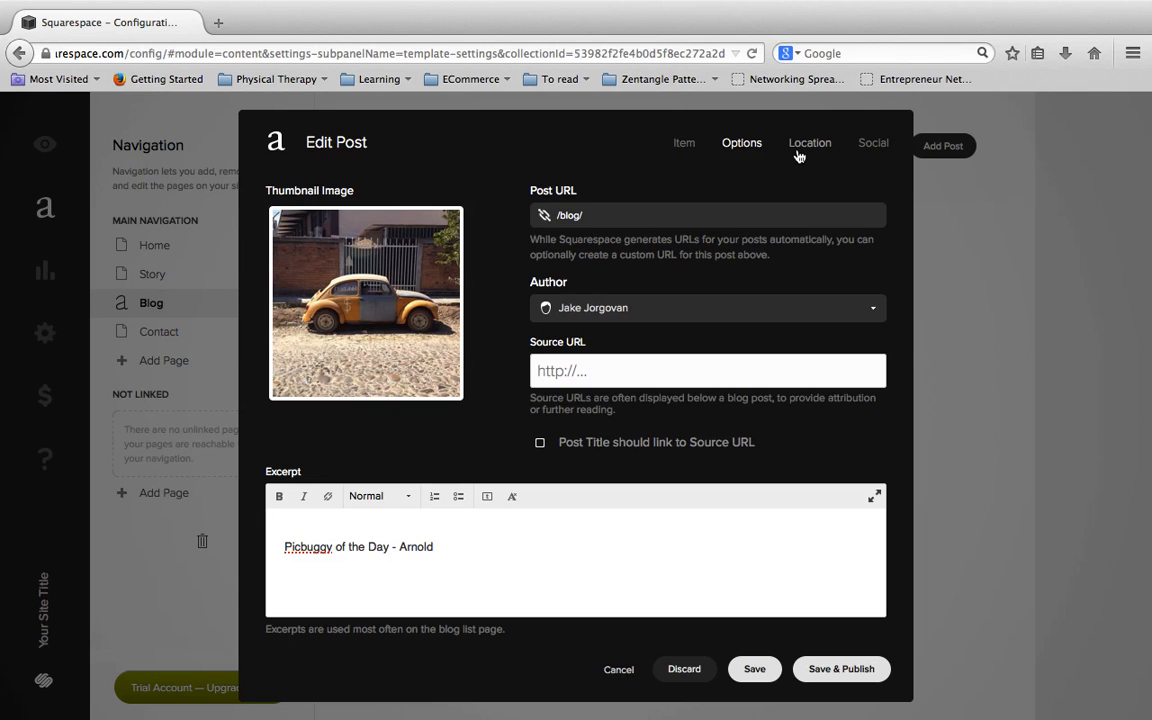
{"action": "left_click", "coordinate": [810, 144]}
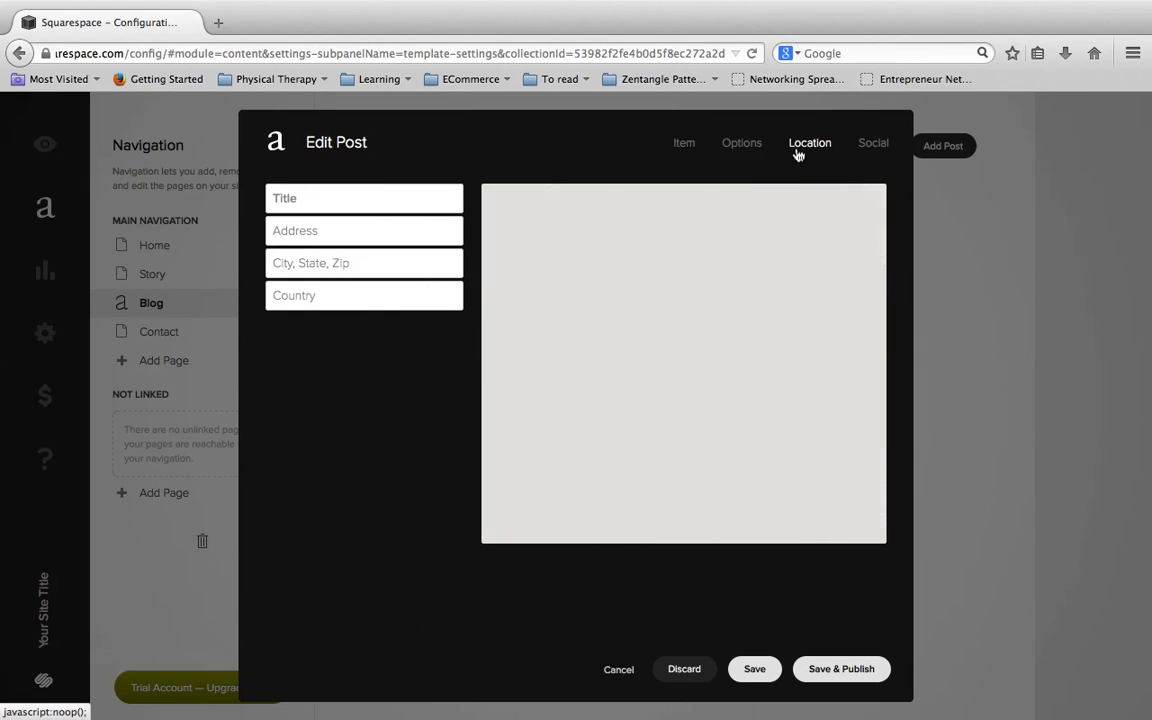
Check the location map and social sharing settings, then return to the post content.
{"action": "left_click", "coordinate": [808, 142]}
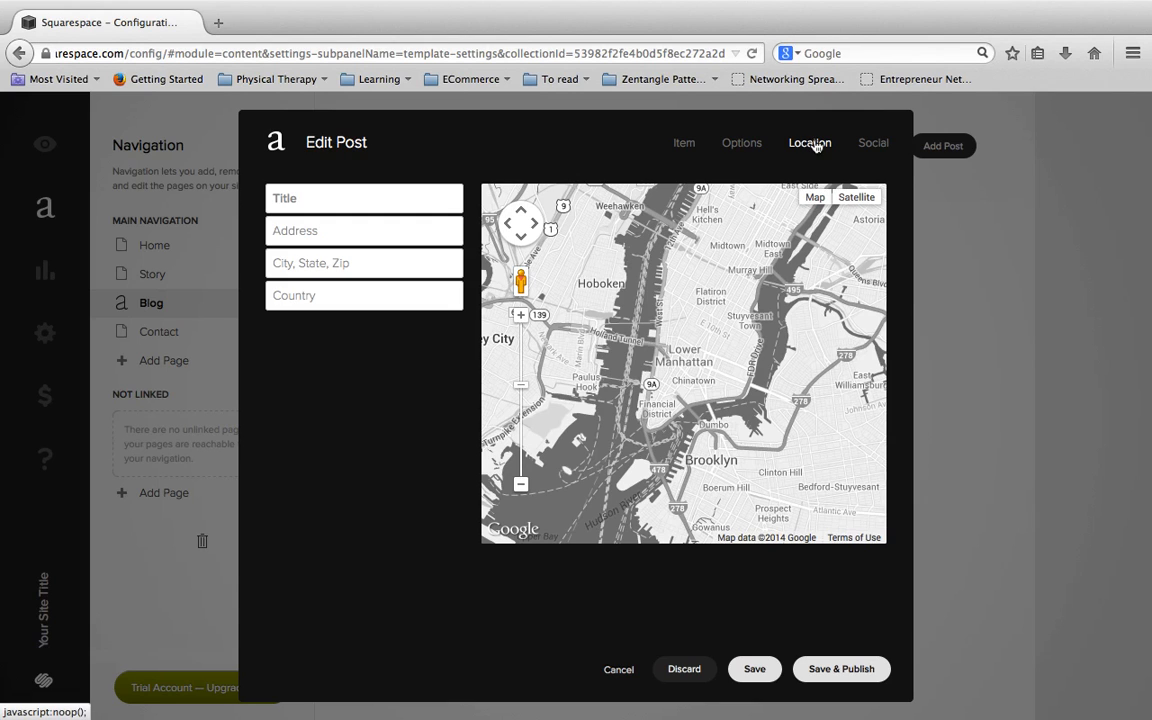
{"action": "left_click", "coordinate": [872, 142]}
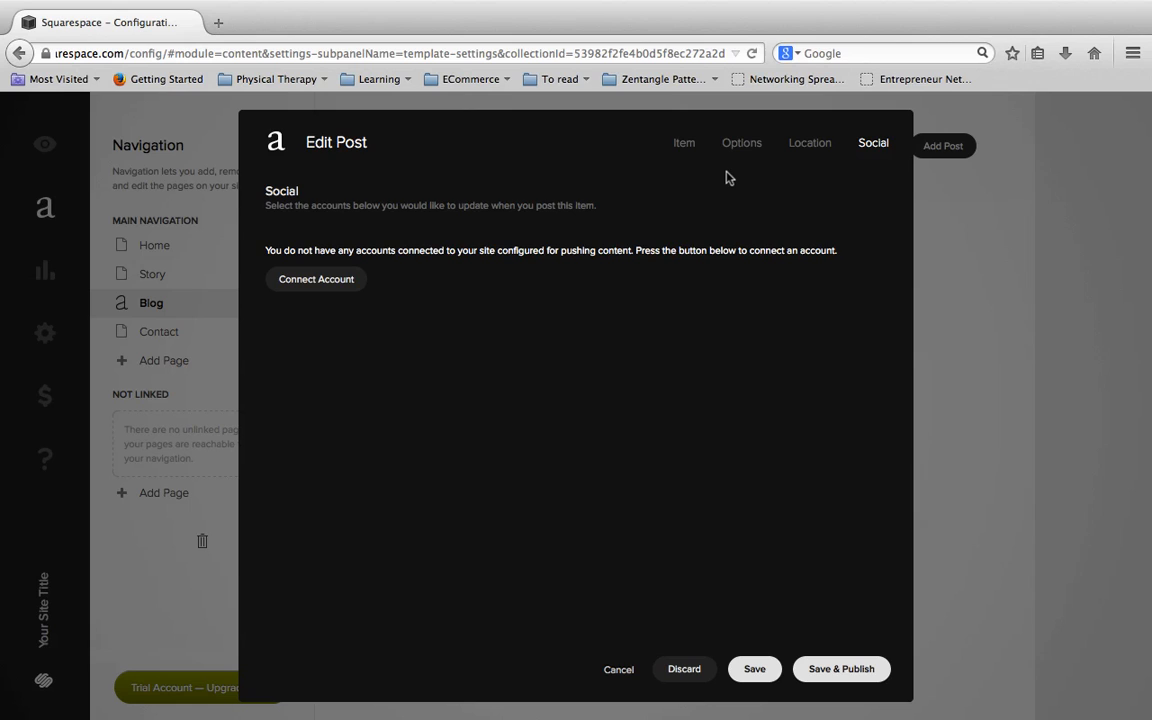
{"action": "mouse_move", "coordinate": [668, 180]}
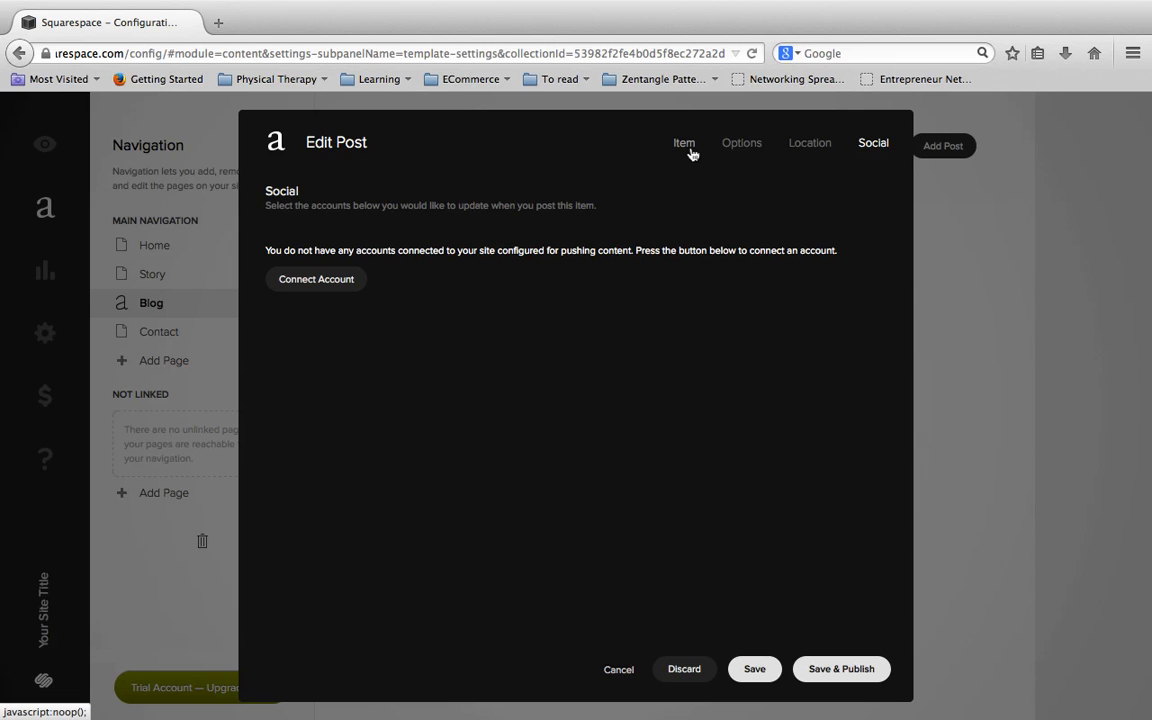
{"action": "left_click", "coordinate": [684, 142]}
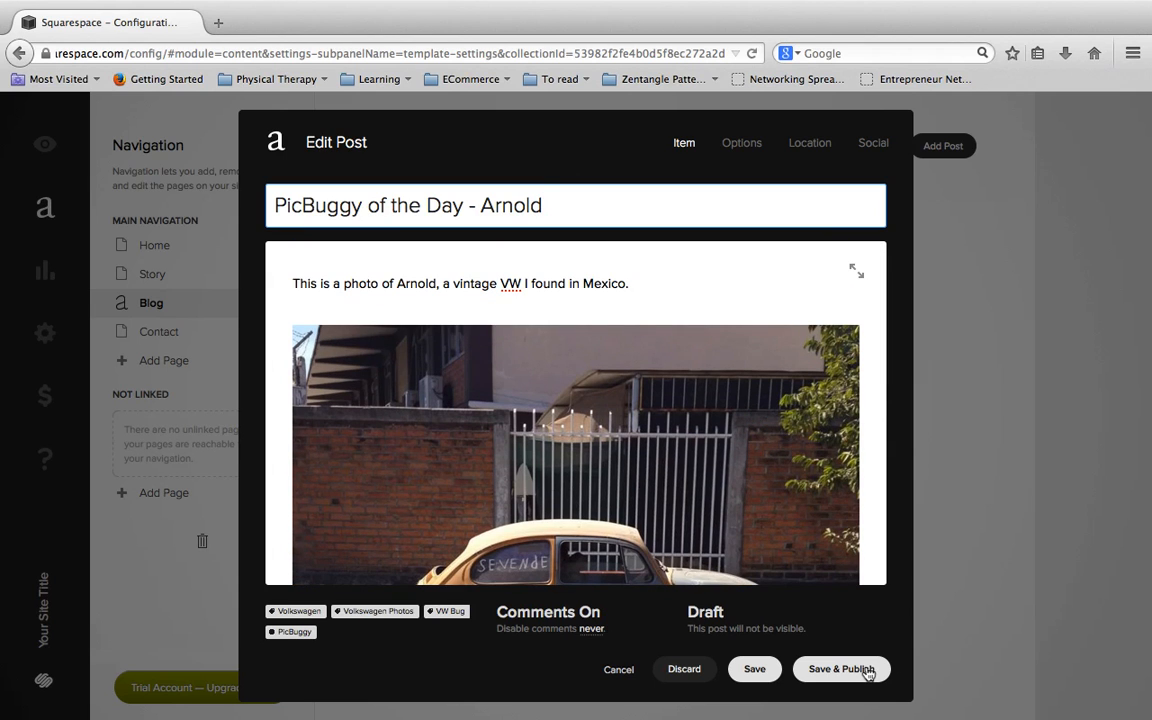
{"action": "left_click", "coordinate": [840, 668]}
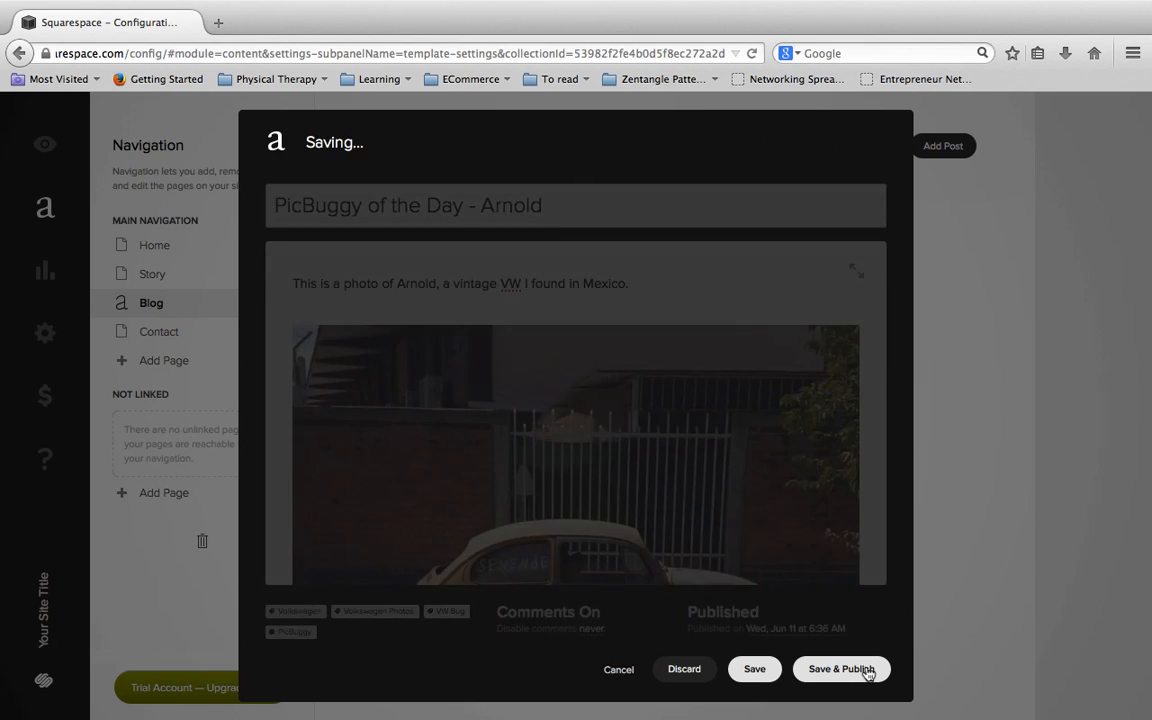
{"action": "left_click", "coordinate": [840, 668]}
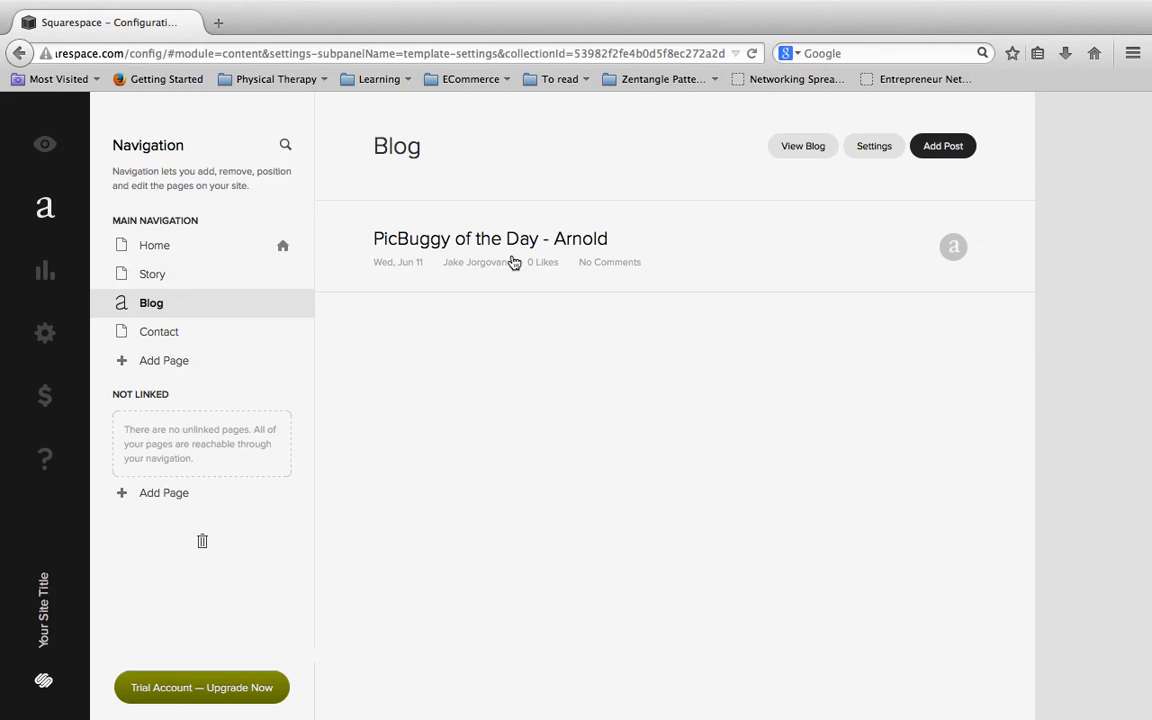
{"action": "mouse_move", "coordinate": [564, 228]}
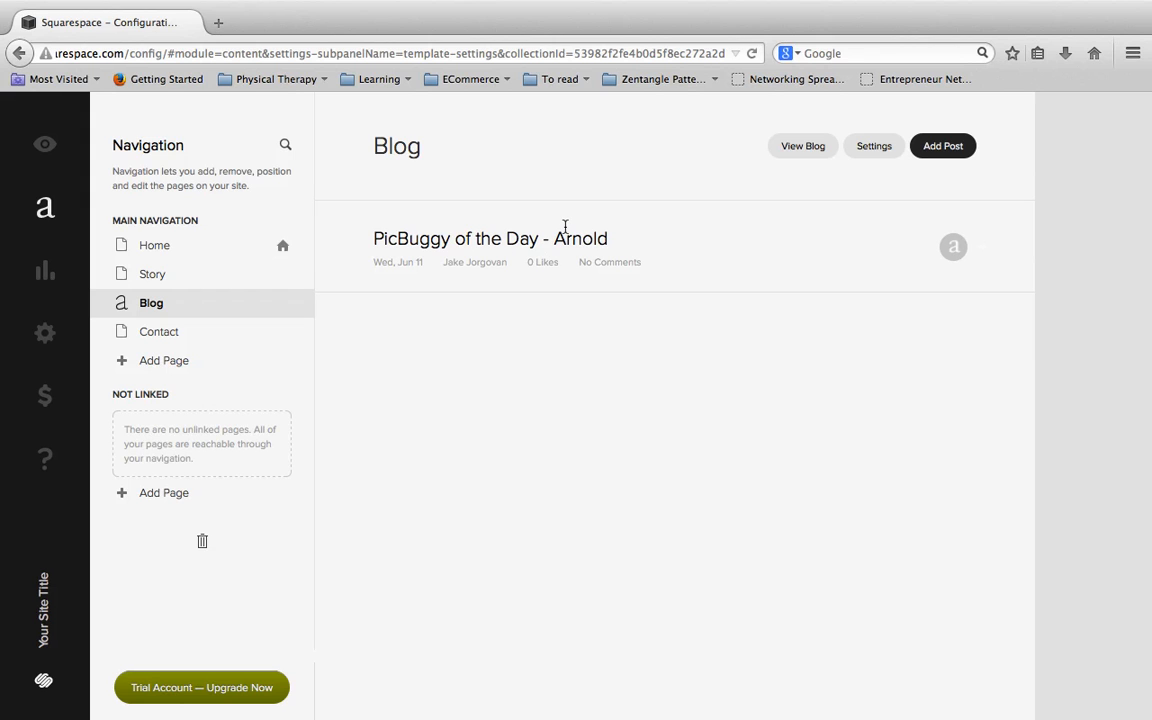
{"action": "left_click", "coordinate": [488, 238]}
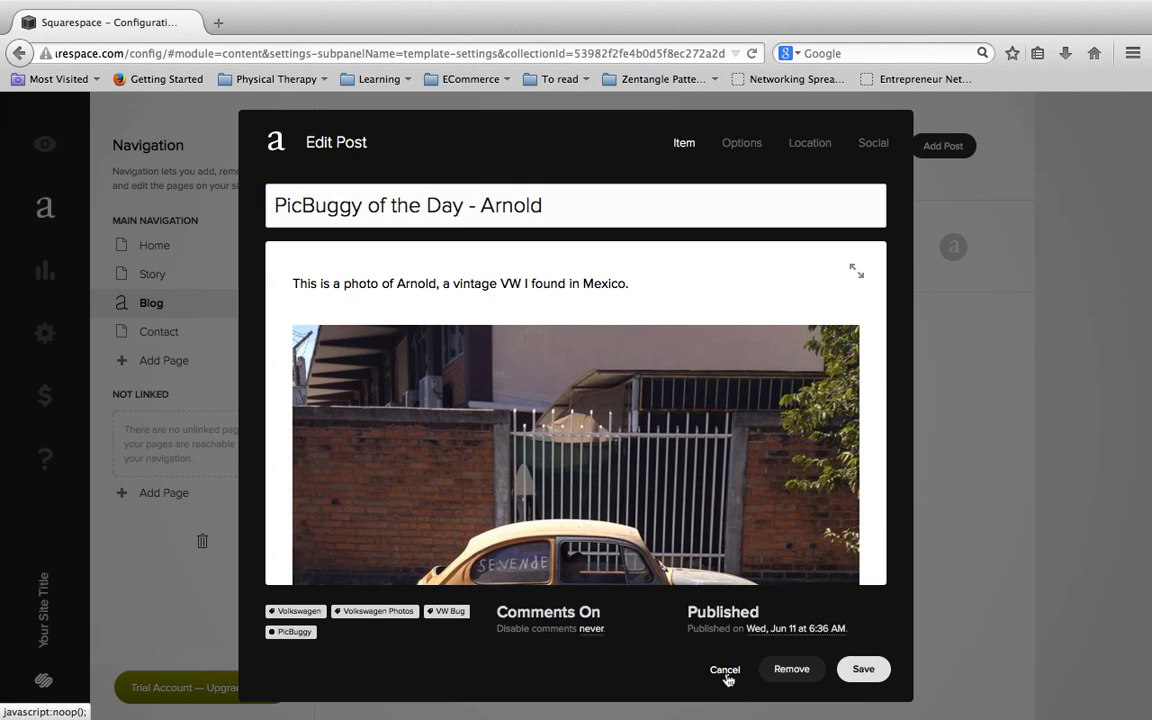
{"action": "left_click", "coordinate": [724, 668]}
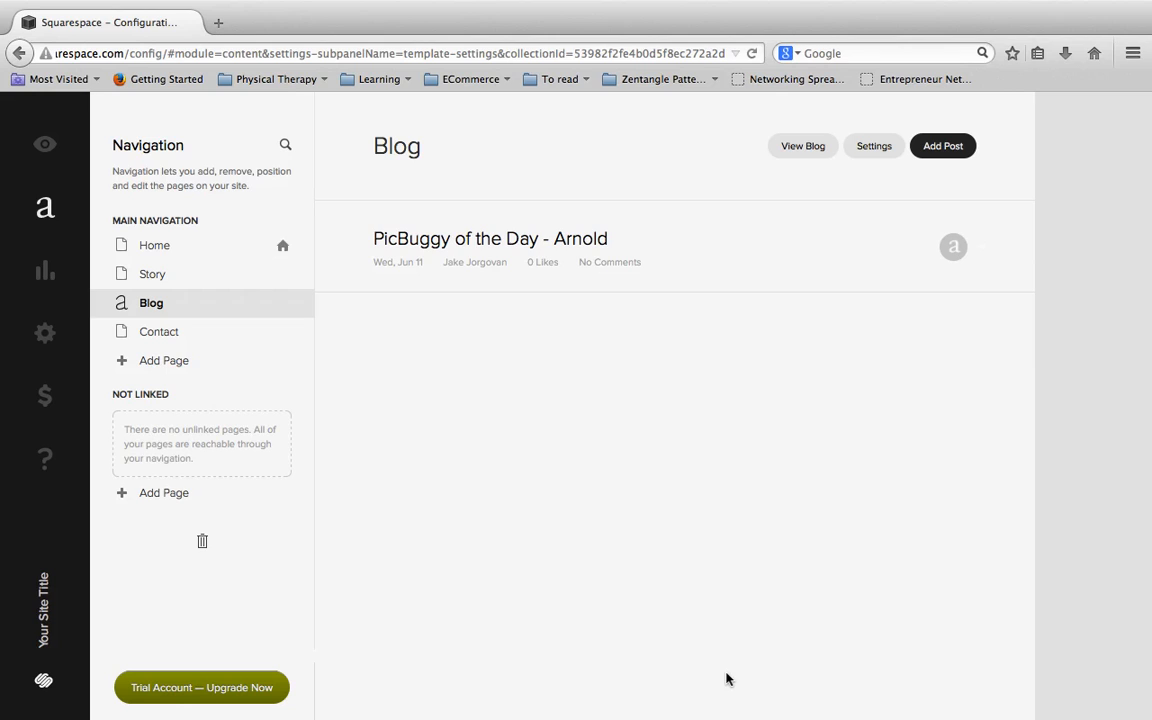
{"action": "mouse_move", "coordinate": [430, 416]}
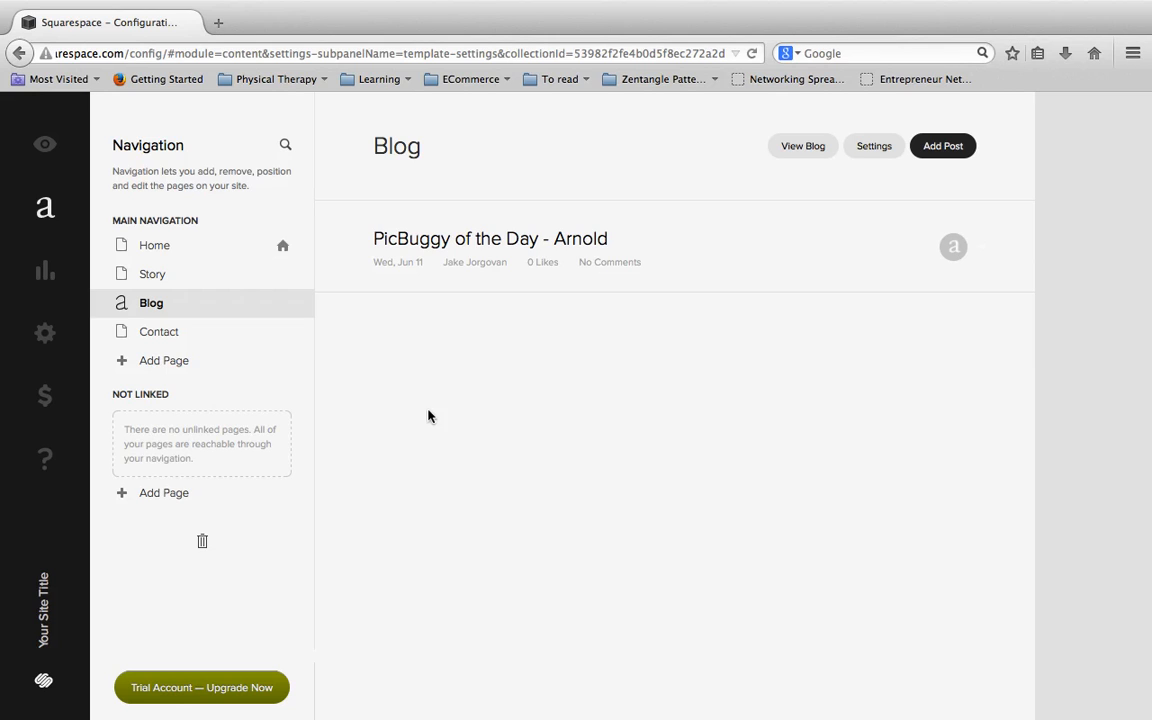
{"action": "mouse_move", "coordinate": [200, 368]}
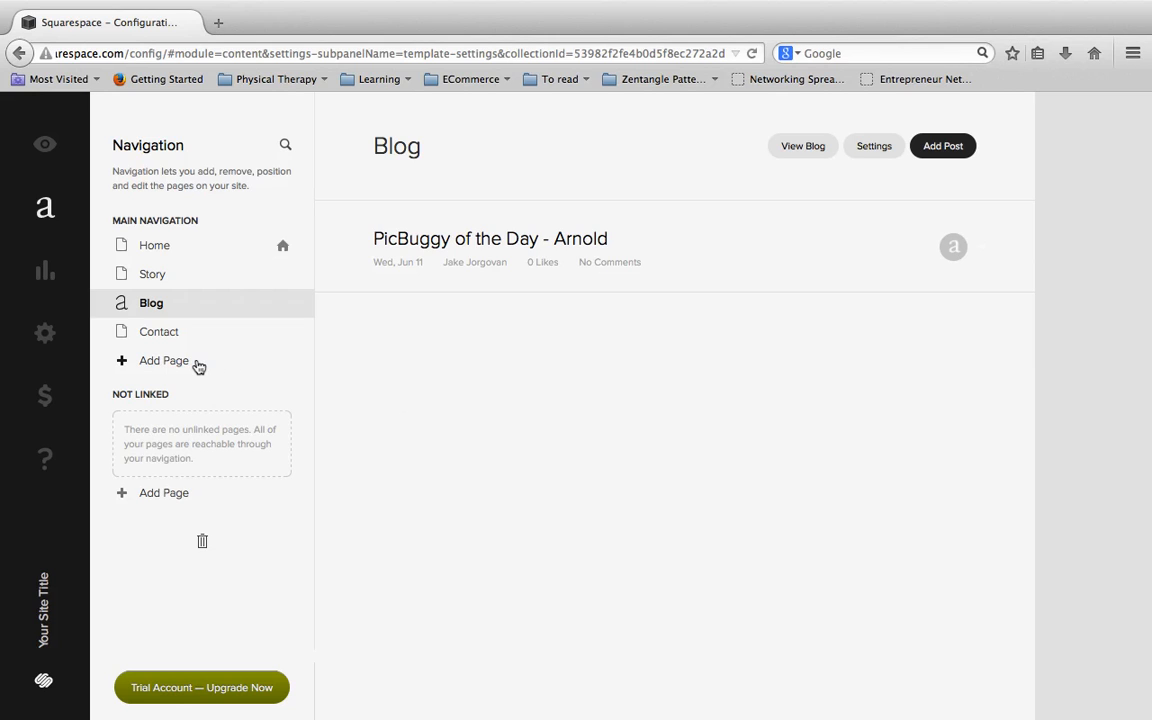
{"action": "mouse_move", "coordinate": [904, 202]}
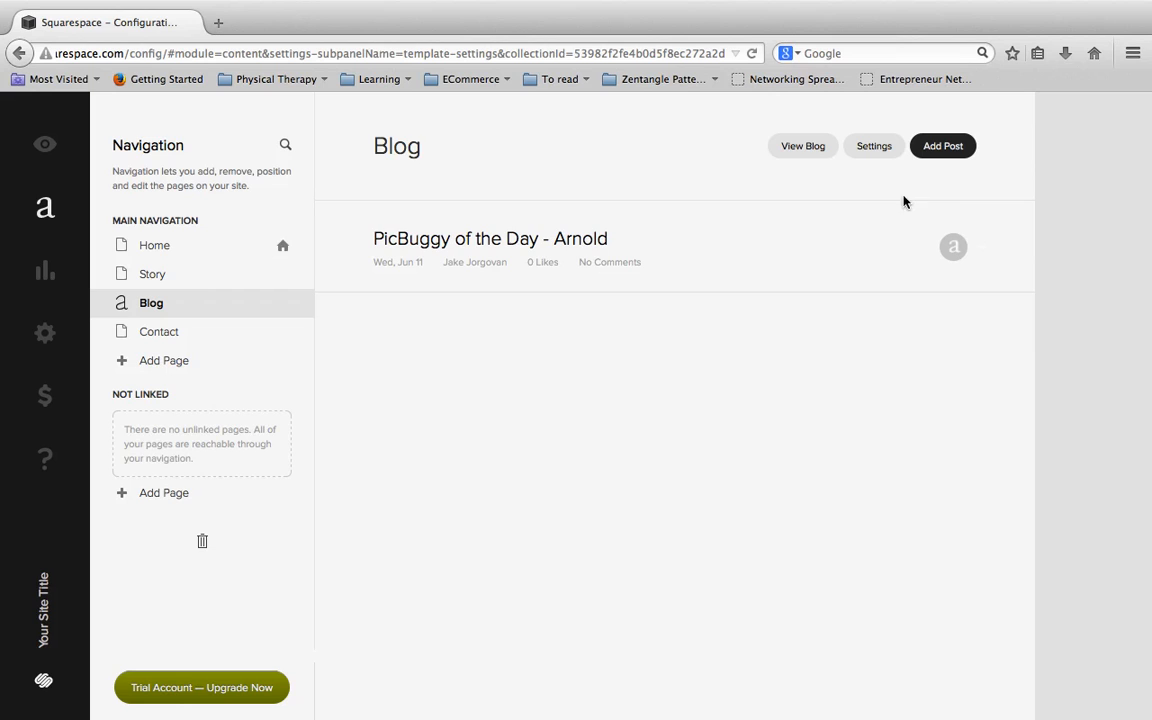
{"action": "mouse_move", "coordinate": [944, 150]}
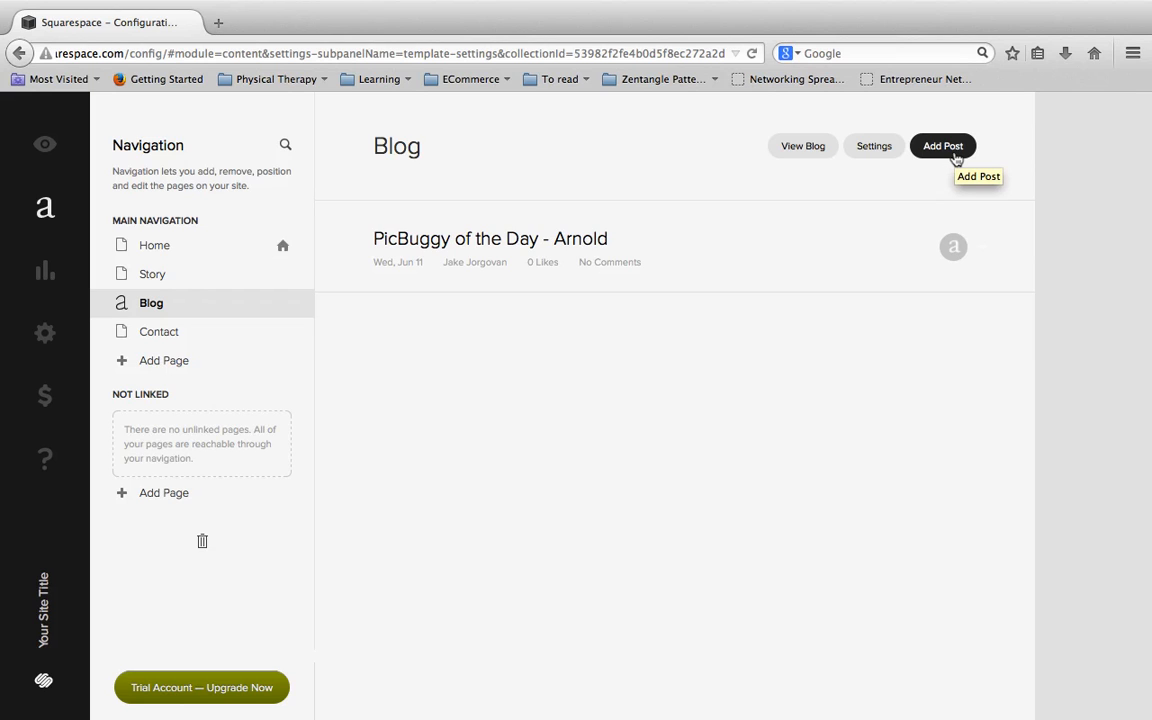
Start a new blog post and title it 'PicBuggy of the day - Bella'.
{"action": "left_click", "coordinate": [944, 146]}
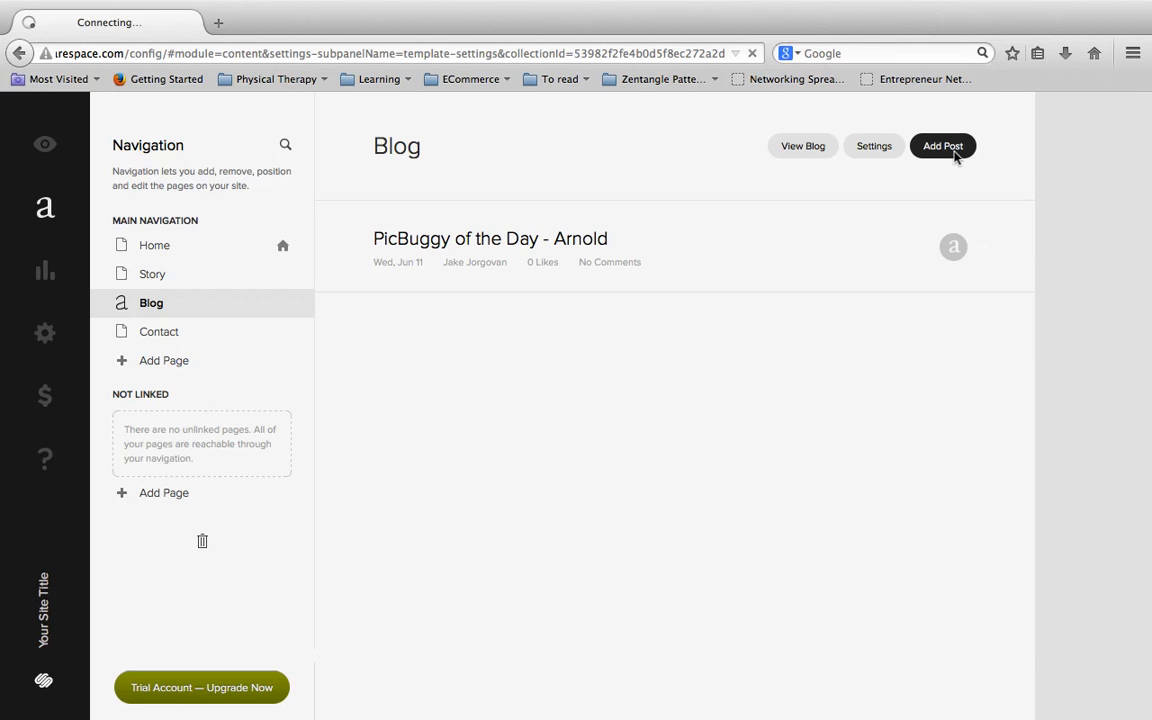
{"action": "left_click", "coordinate": [942, 146]}
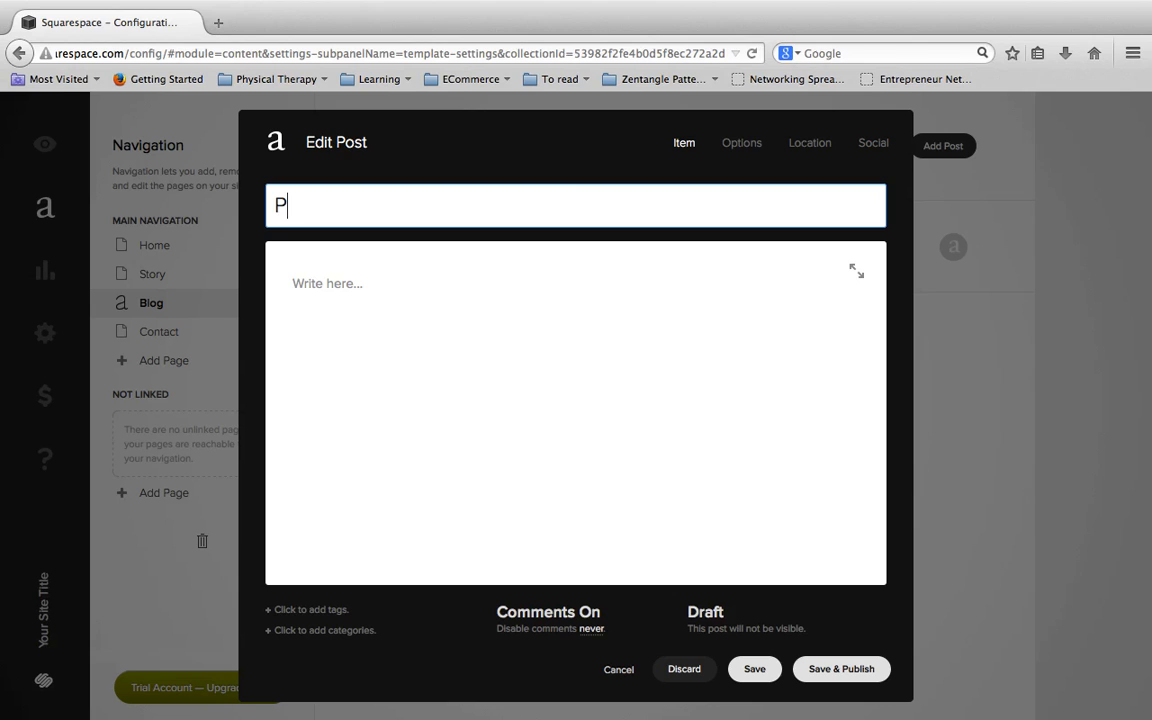
{"action": "type", "text": "icBuggy of the d"}
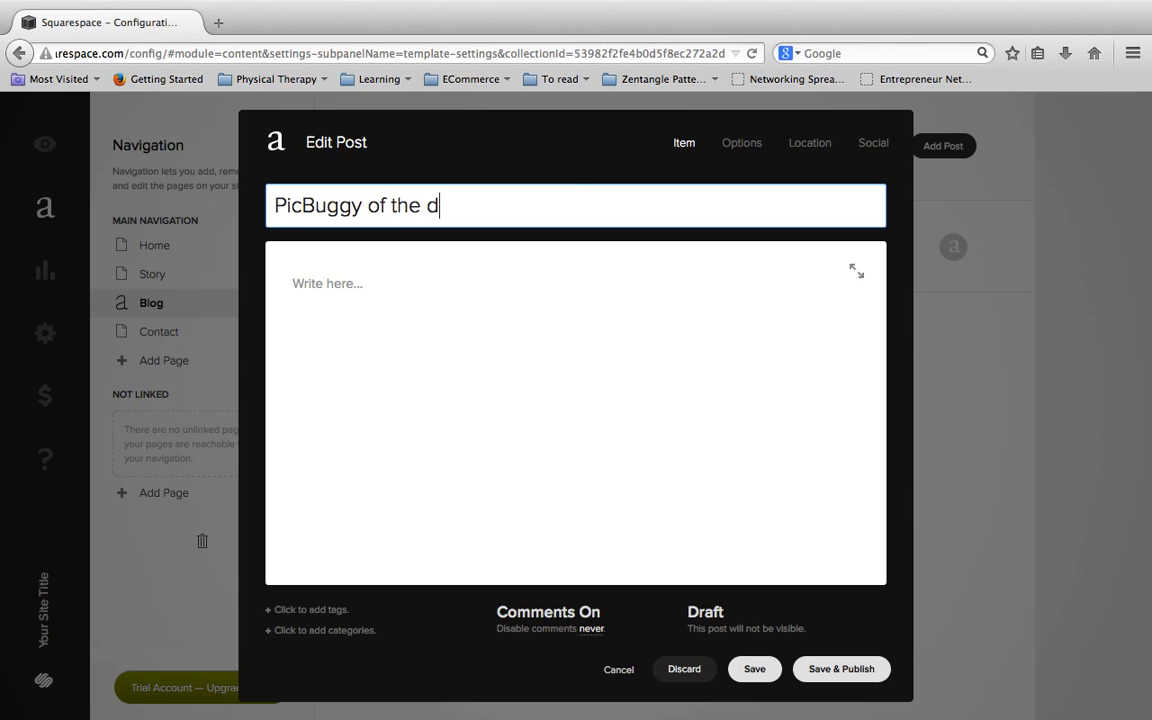
{"action": "type", "text": "ay - Bell"}
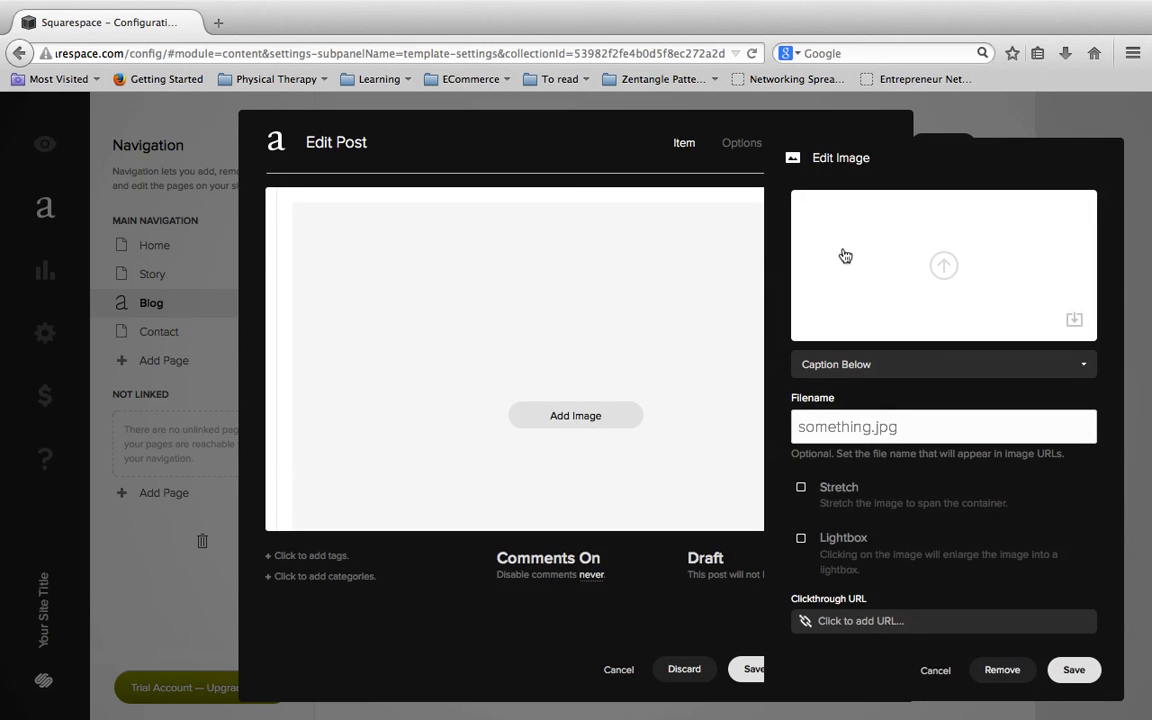
Upload the orange-building-with-white-car photo into the post's image block and save it.
{"action": "left_click", "coordinate": [944, 264]}
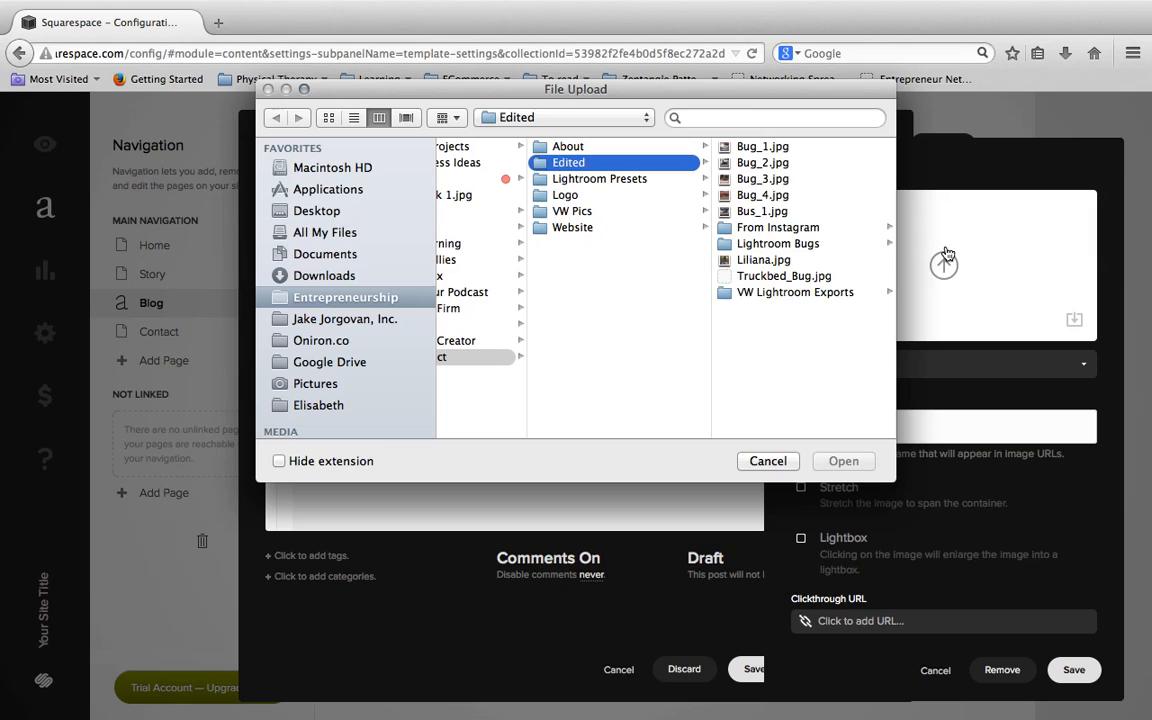
{"action": "left_click", "coordinate": [762, 194]}
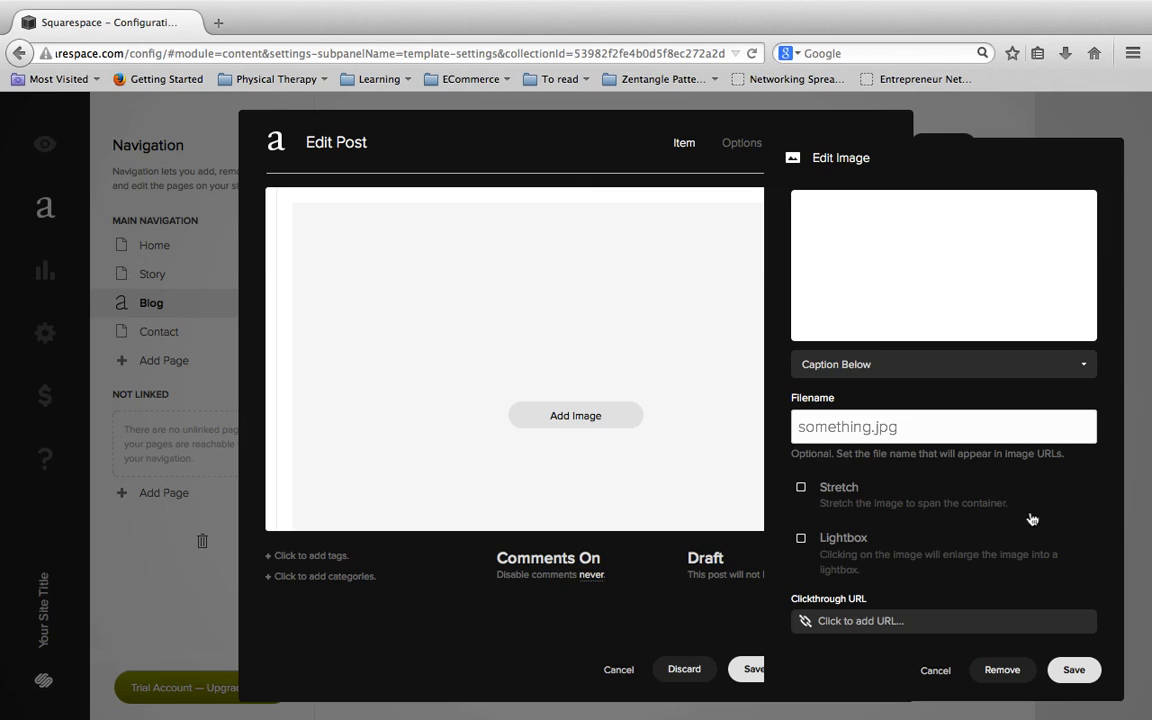
{"action": "mouse_move", "coordinate": [1044, 476]}
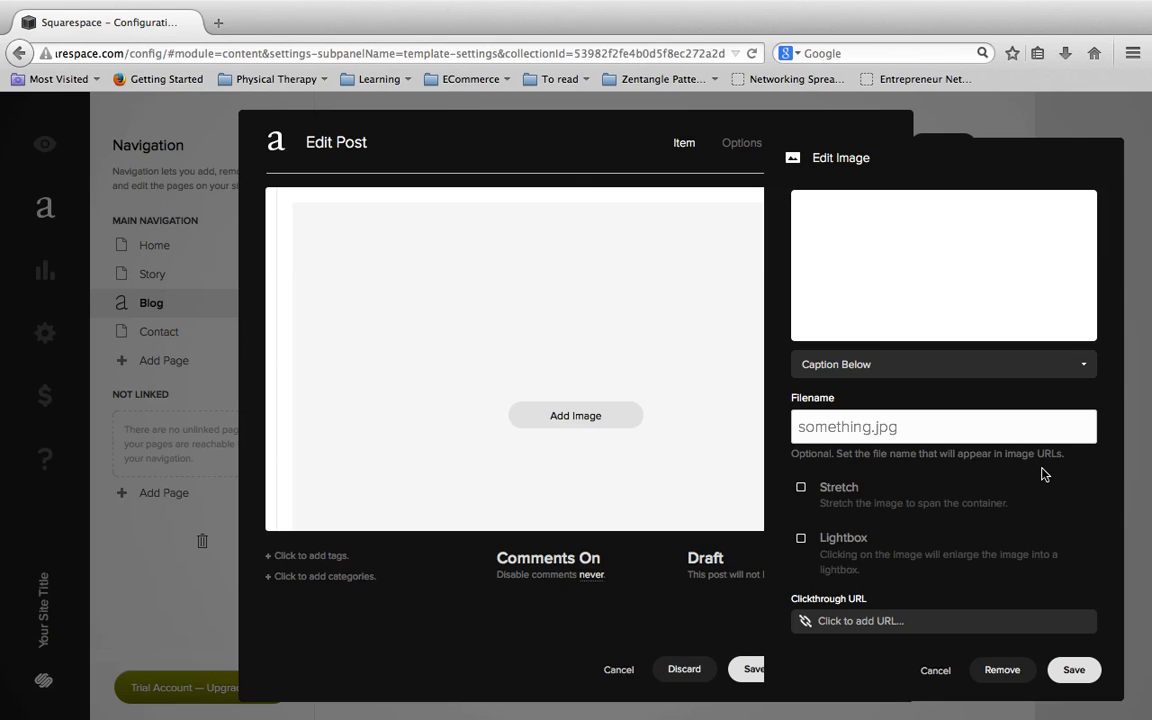
{"action": "left_click", "coordinate": [576, 414]}
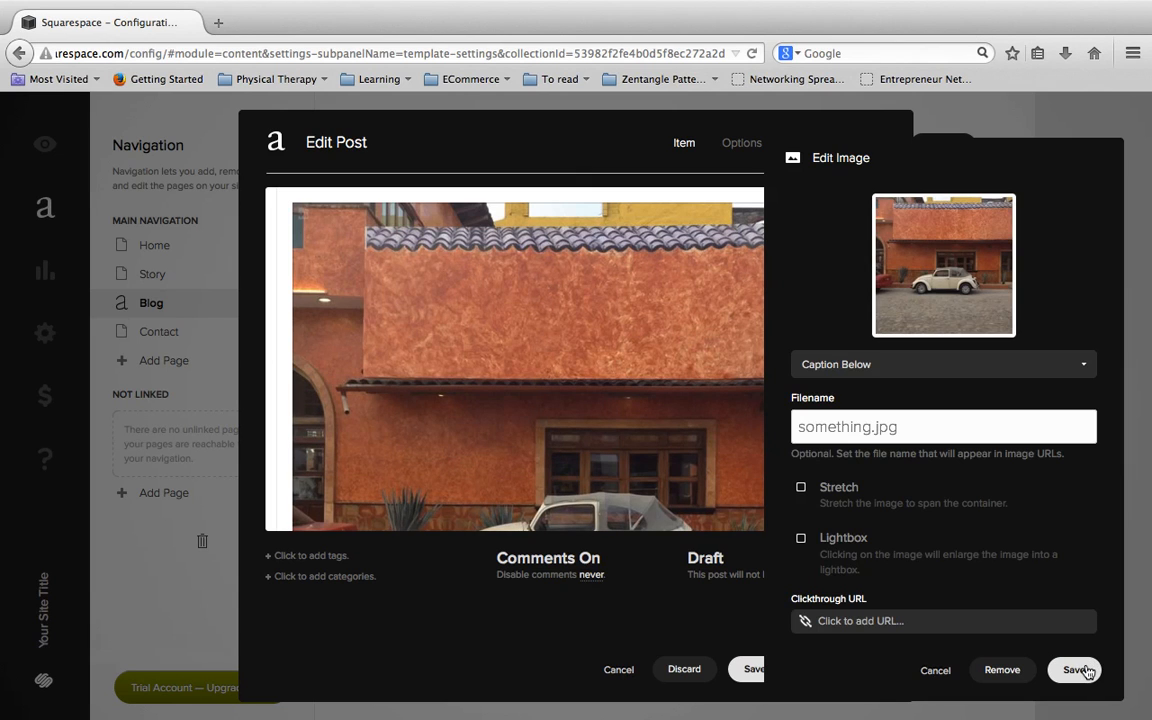
{"action": "left_click", "coordinate": [1076, 668]}
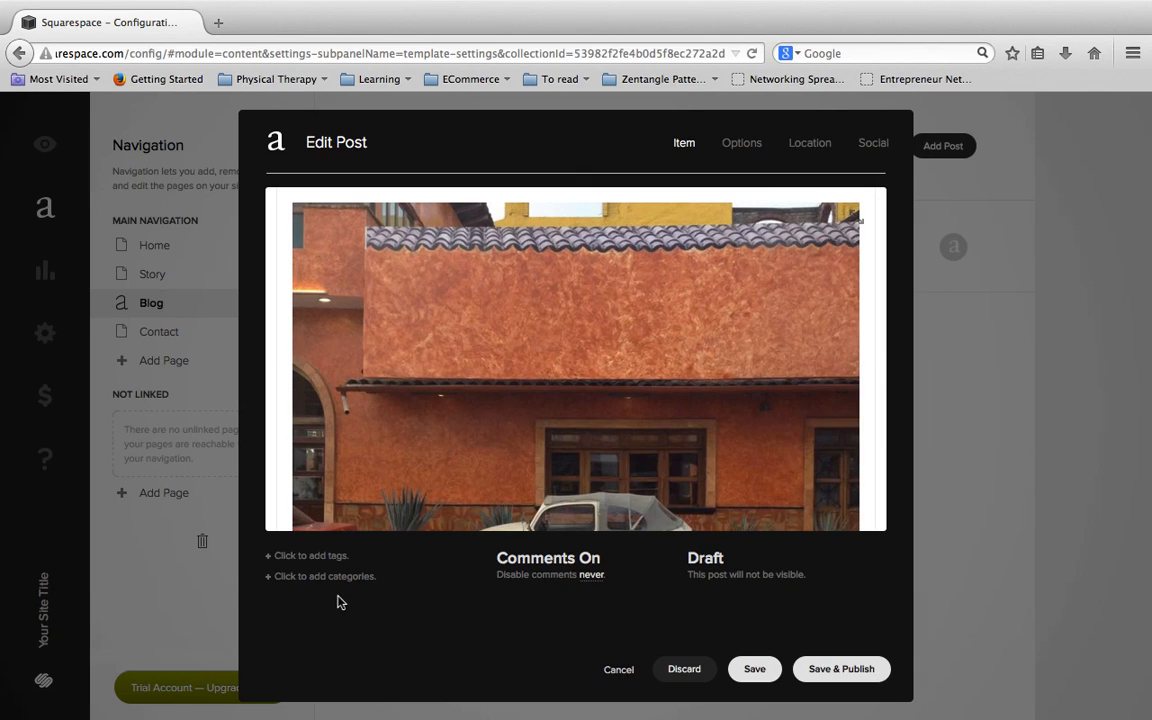
Assign the PicBuggy category to the new post, then move to its Options settings.
{"action": "left_click", "coordinate": [320, 576]}
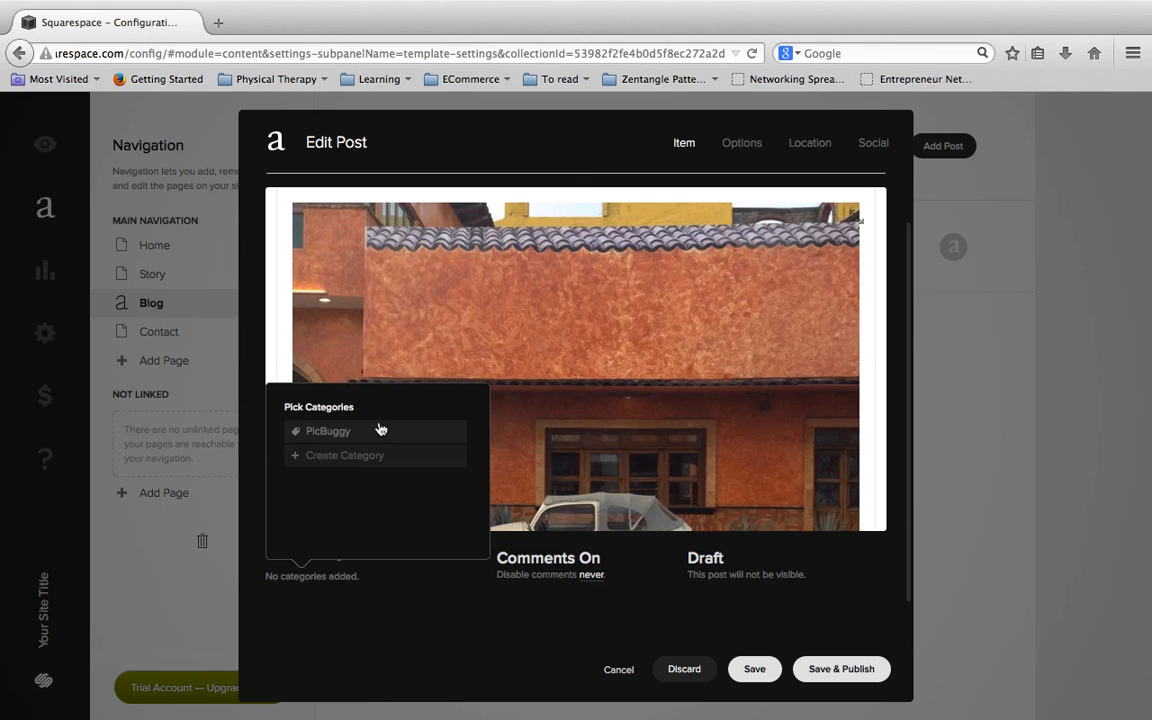
{"action": "left_click", "coordinate": [328, 430]}
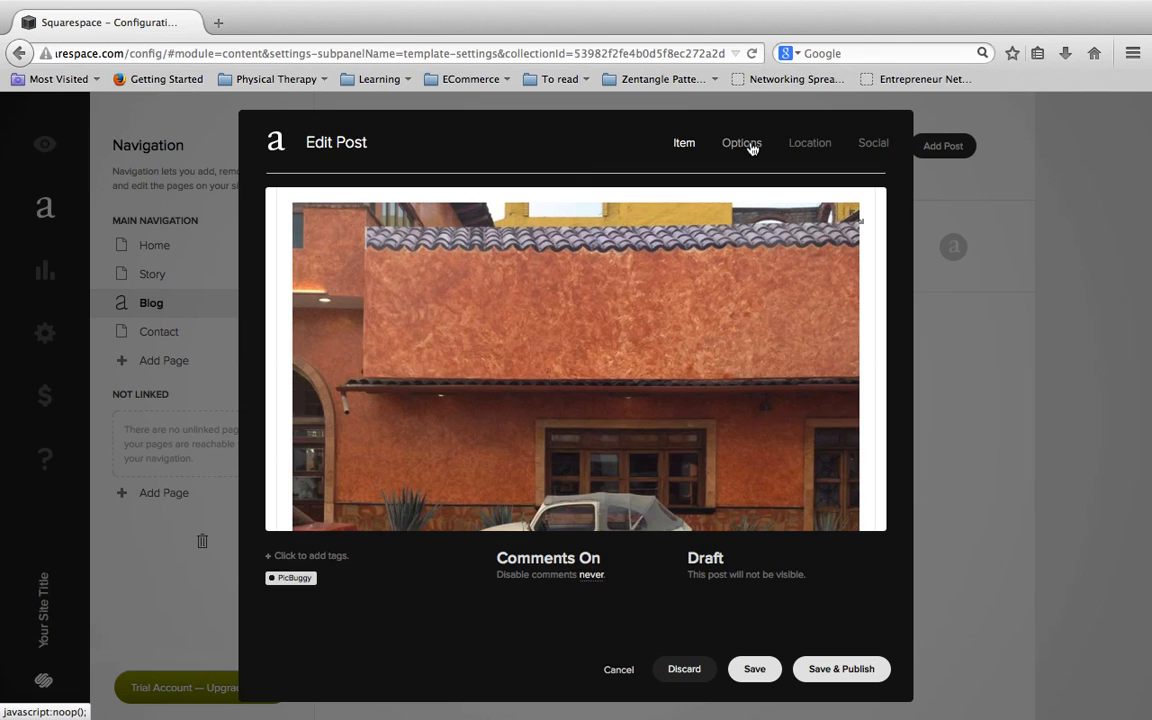
{"action": "left_click", "coordinate": [740, 144]}
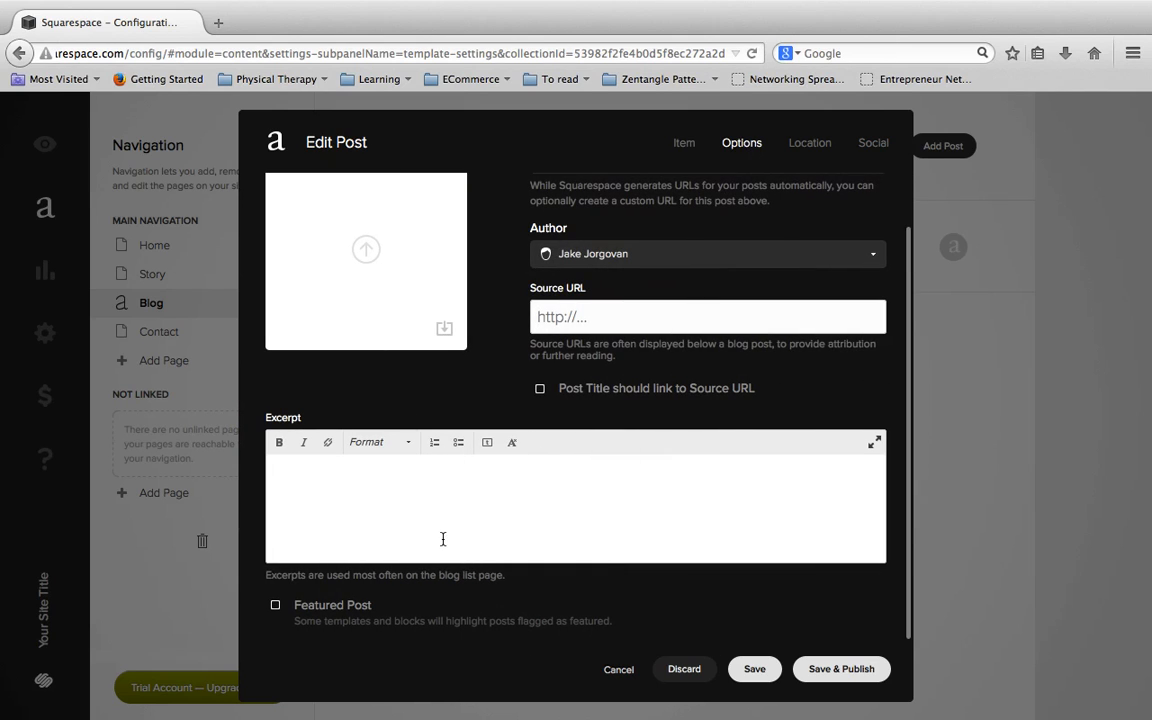
Enter the excerpt 'PicBuggy of the day - Bella' and set Bug_4.jpg as the thumbnail.
{"action": "type", "text": "PicBuggy of the day 0- B"}
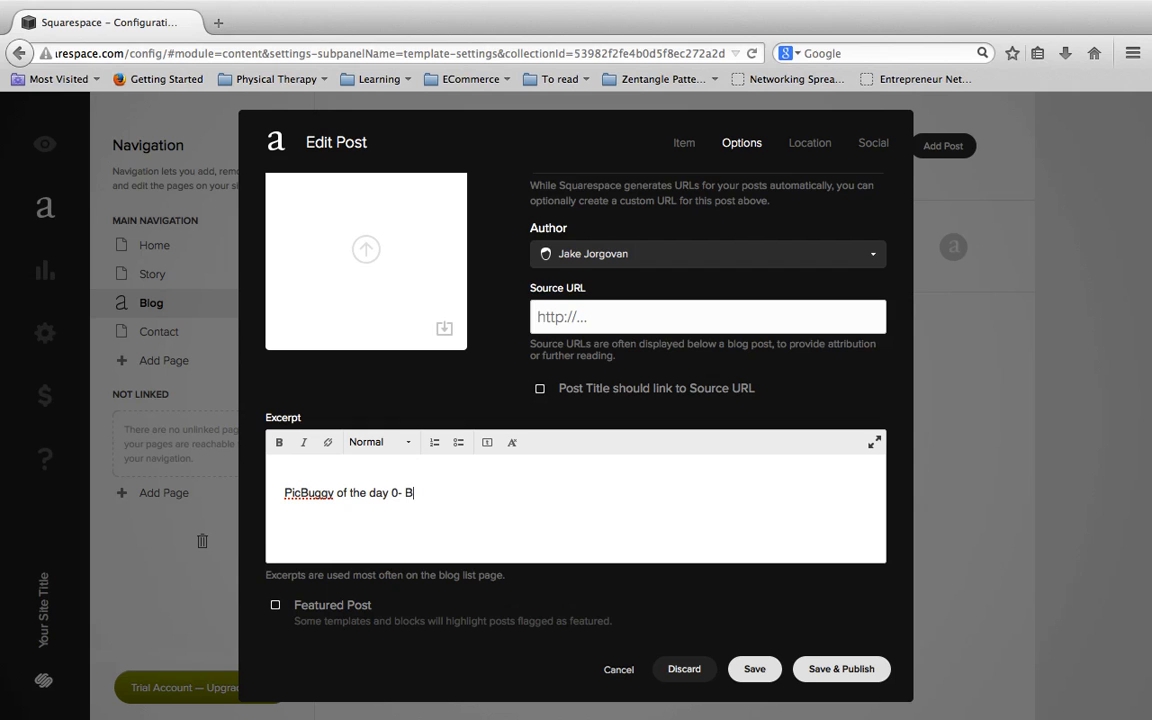
{"action": "left_click", "coordinate": [366, 262]}
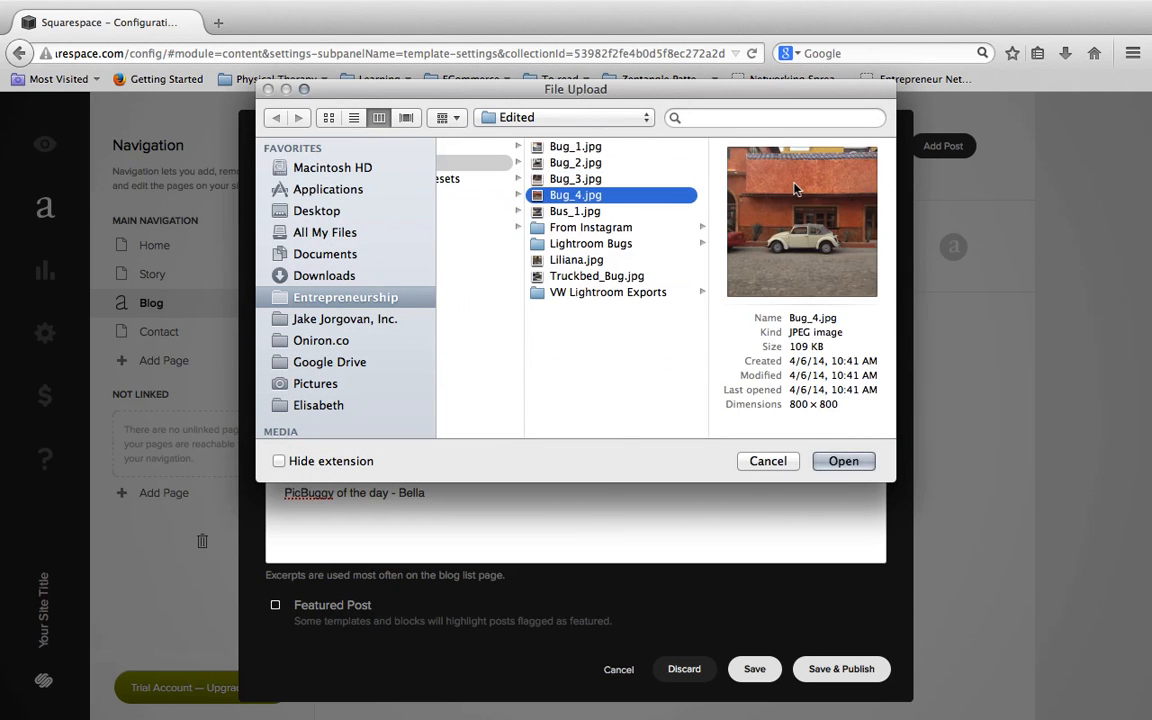
{"action": "left_click", "coordinate": [844, 460]}
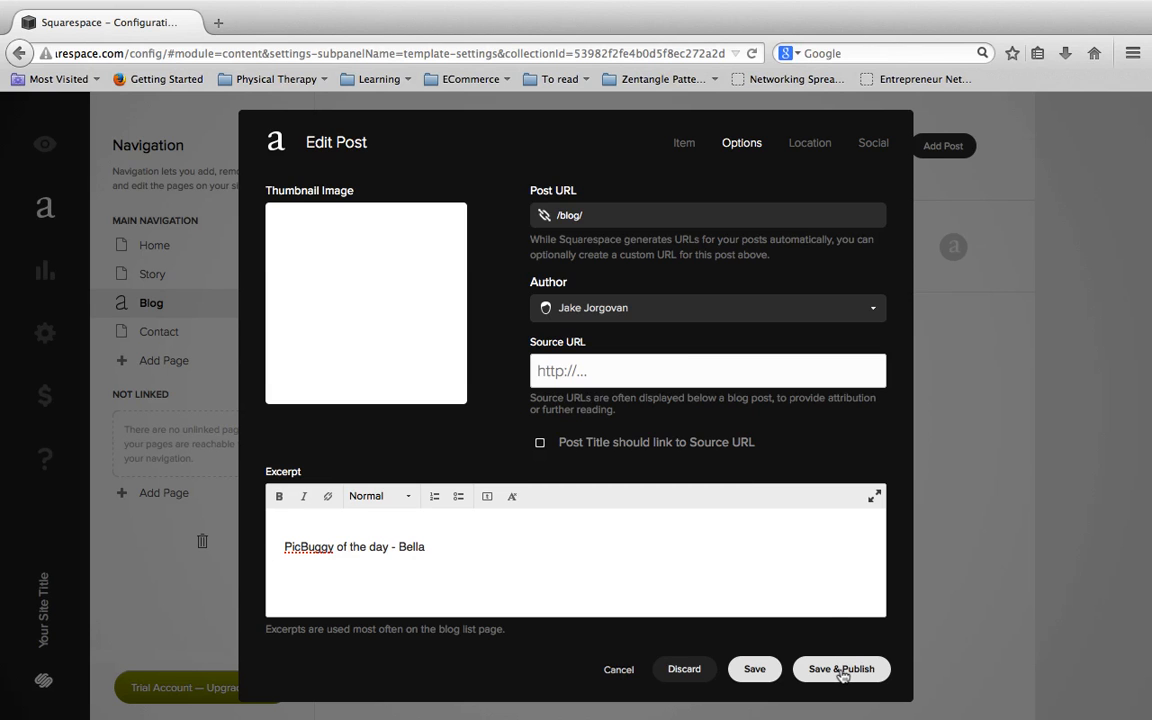
Save & Publish the Bella post so it lists above the Arnold post.
{"action": "left_click", "coordinate": [840, 668]}
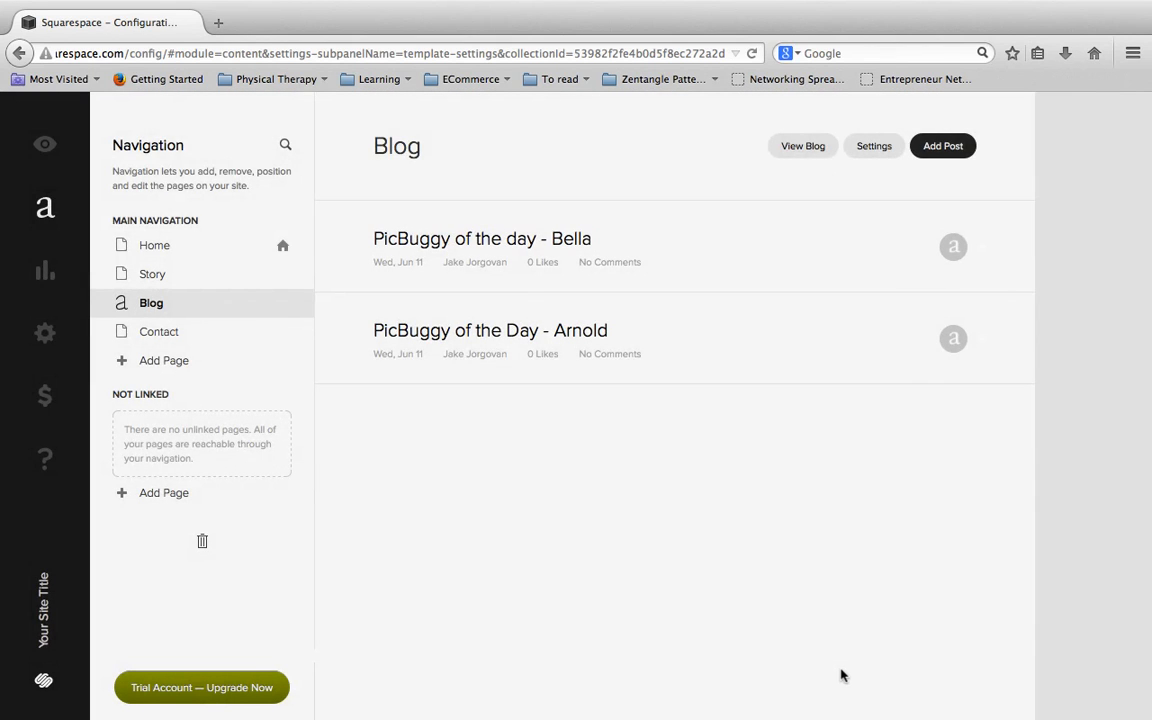
{"action": "mouse_move", "coordinate": [632, 236]}
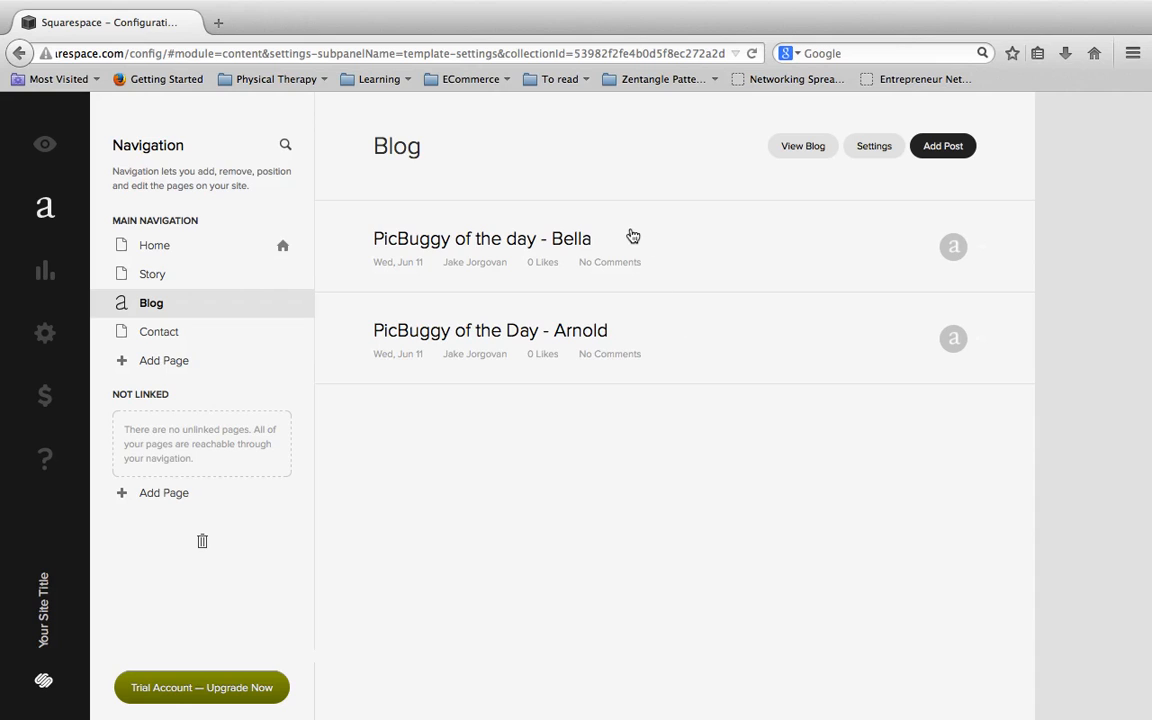
{"action": "mouse_move", "coordinate": [604, 322]}
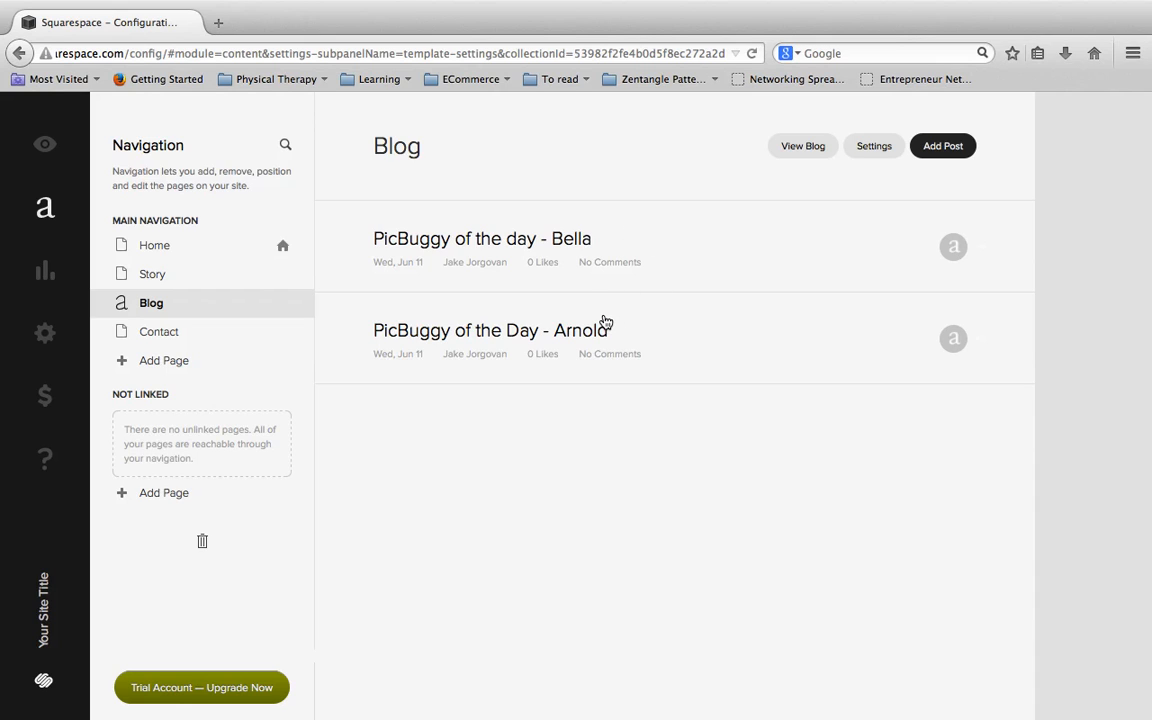